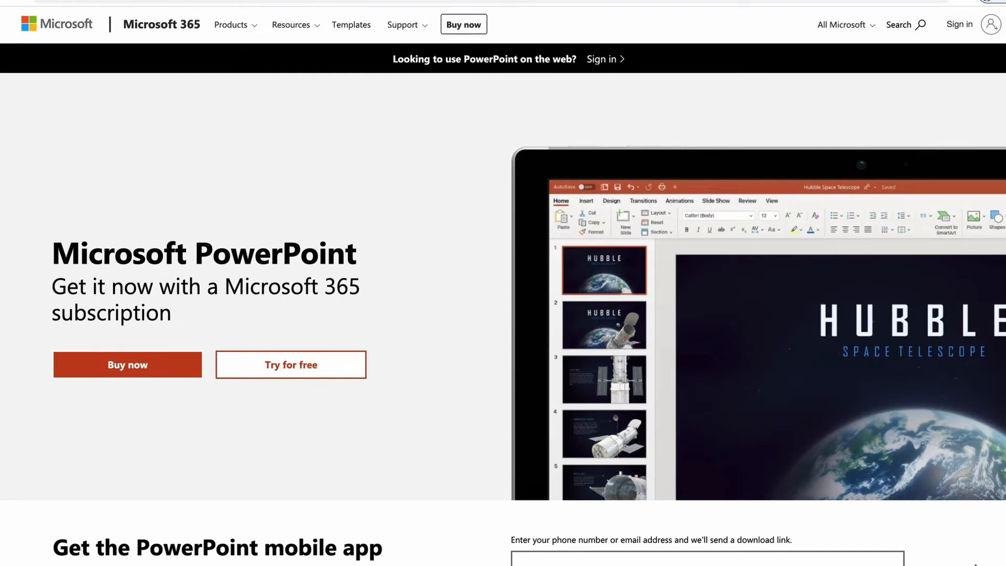
- Drag the KIRSCHON logo's shadow Distance down to 13 pt and adjust its Angle
scroll(down, 3)
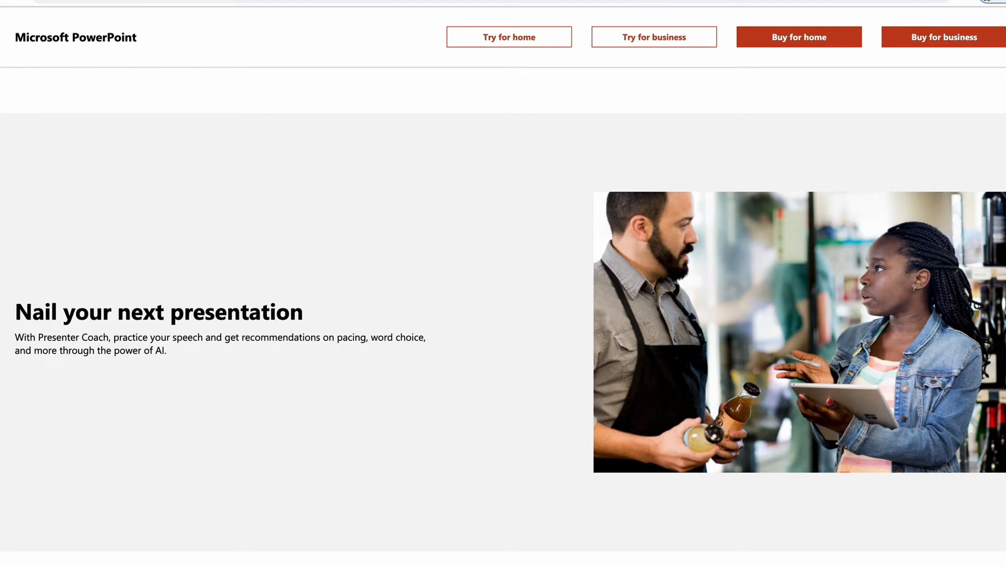
scroll(down, 3)
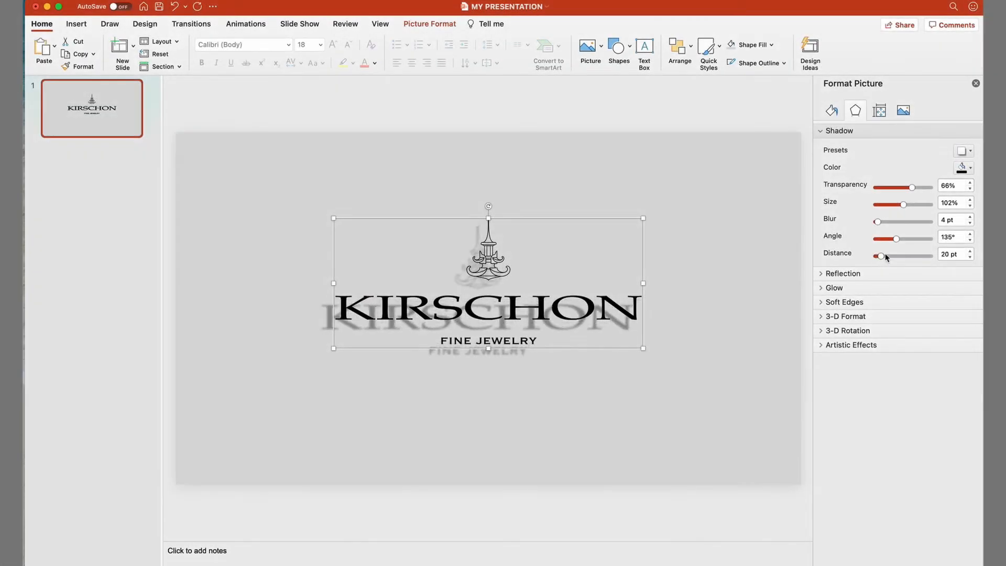
drag(910, 257, 879, 256)
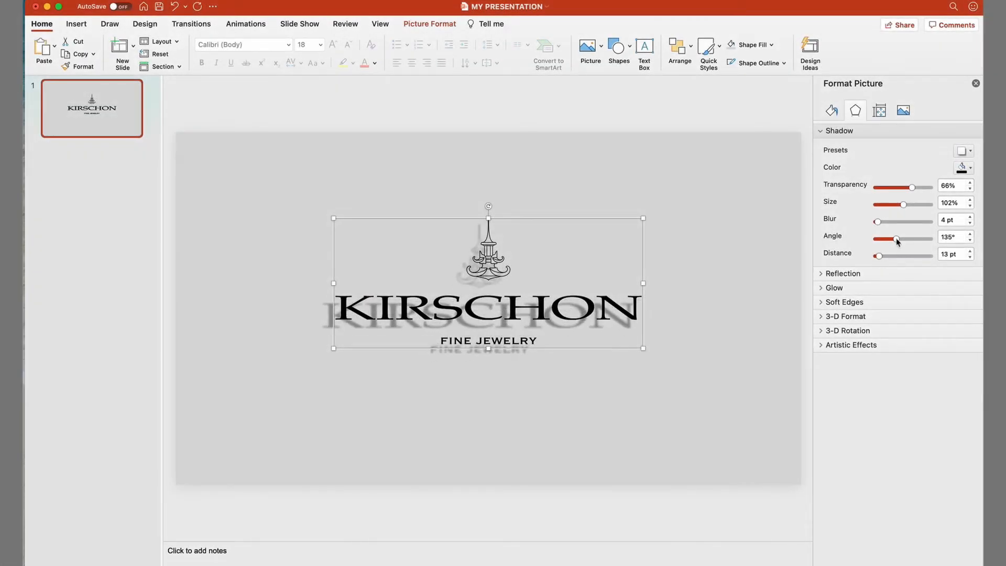
drag(896, 240, 929, 240)
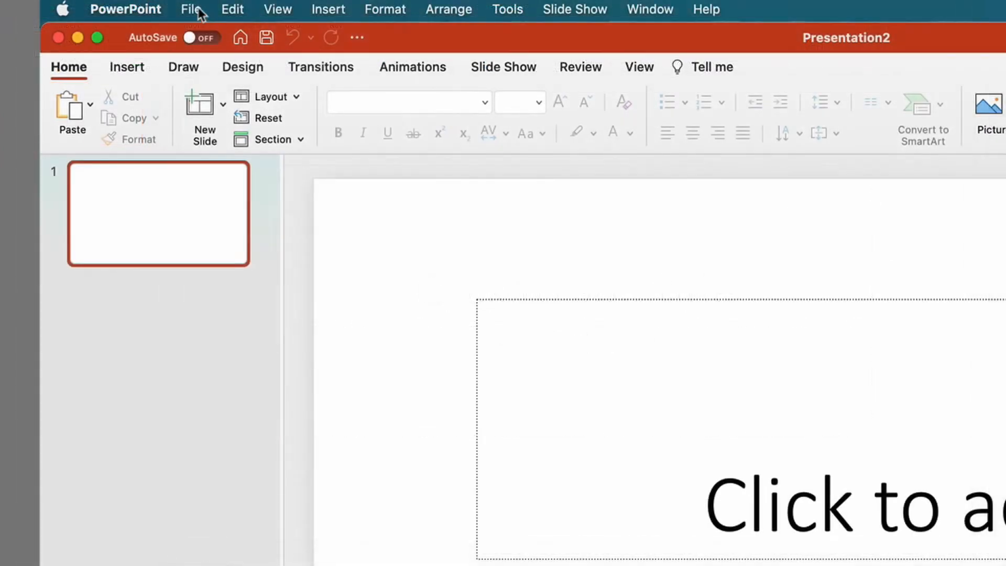
- Enter 'MAKING A PRESENTATION' as the slide title and 'IN POWERPOINT' as subtitle
click(190, 8)
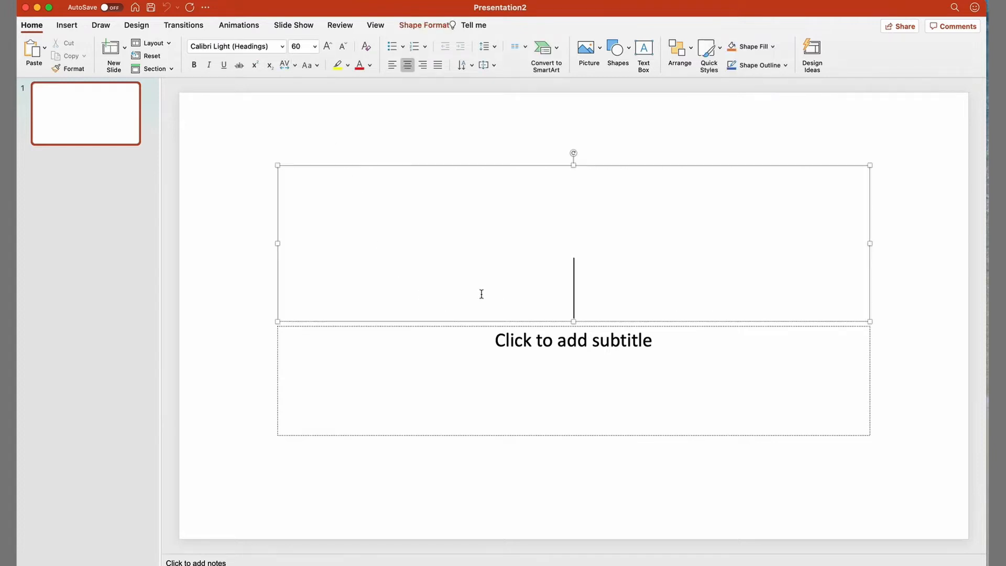
text(MAKIN)
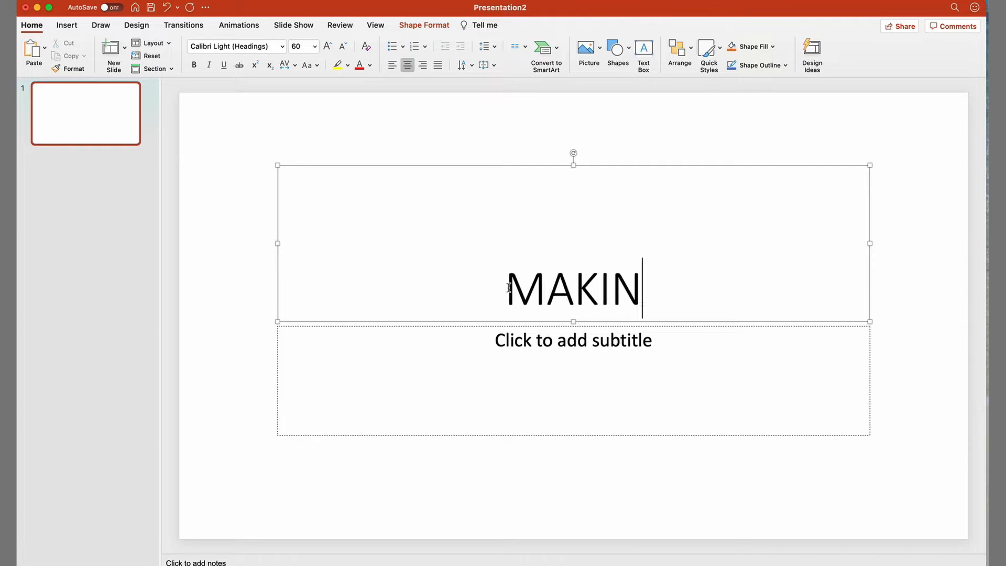
text(G A PRESENTATION)
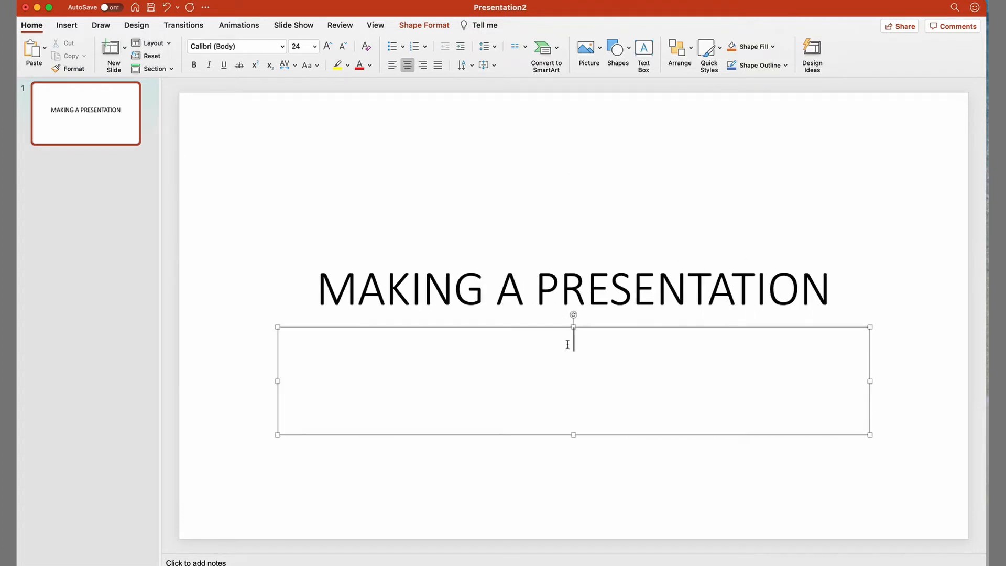
text(IN POWER)
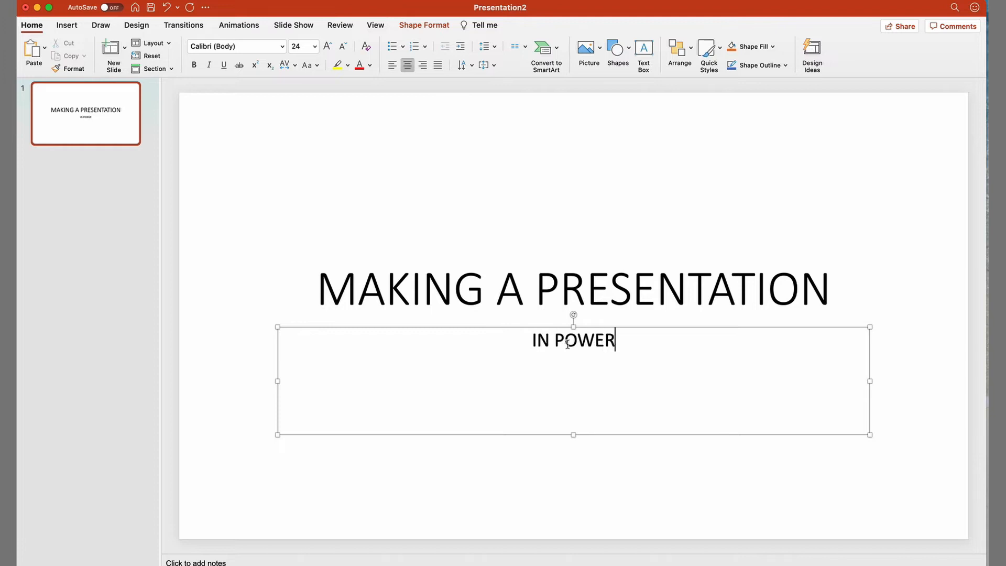
text(POINT)
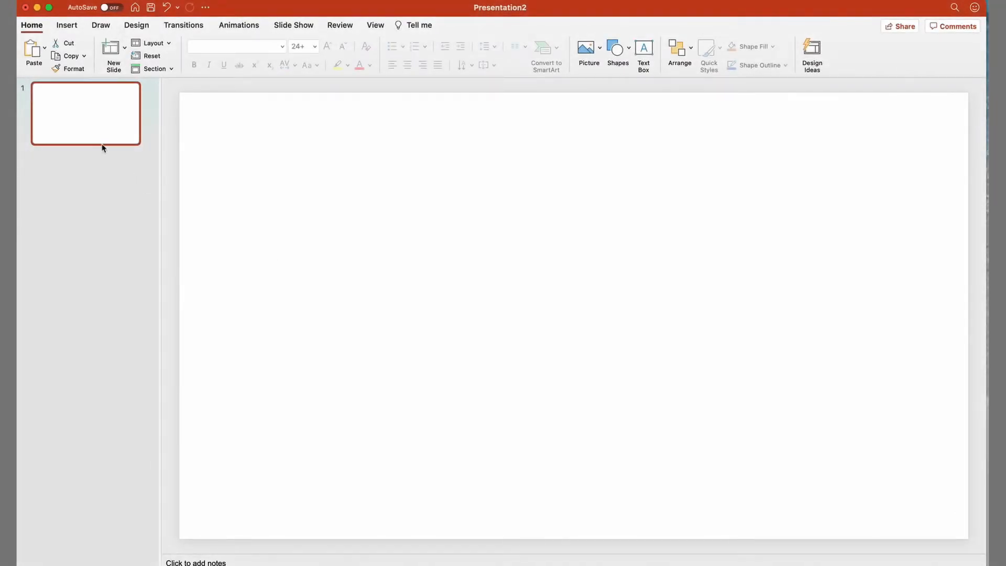
- Add Blank slides, then a fourth slide using the Title and Content layout
click(125, 46)
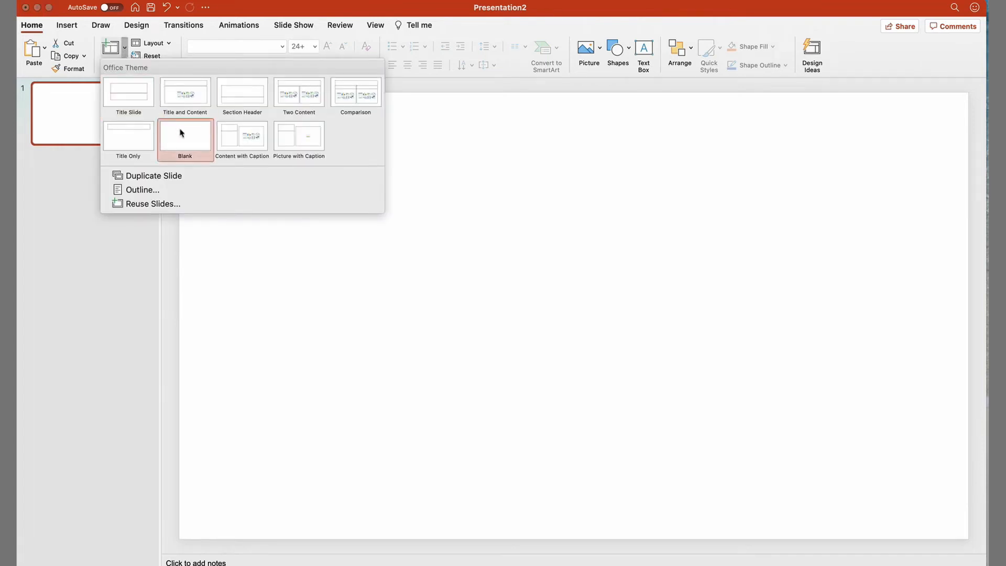
click(185, 136)
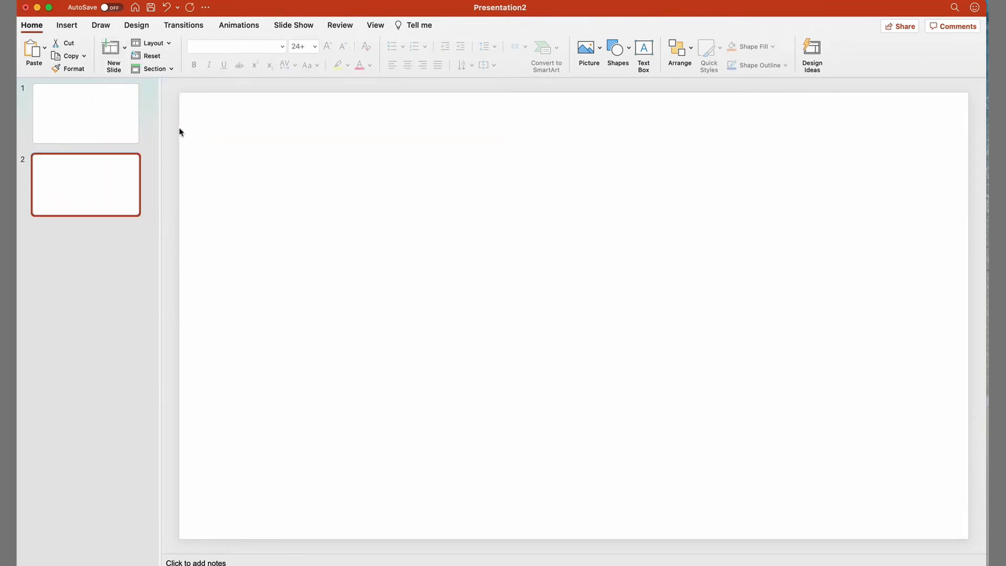
click(113, 53)
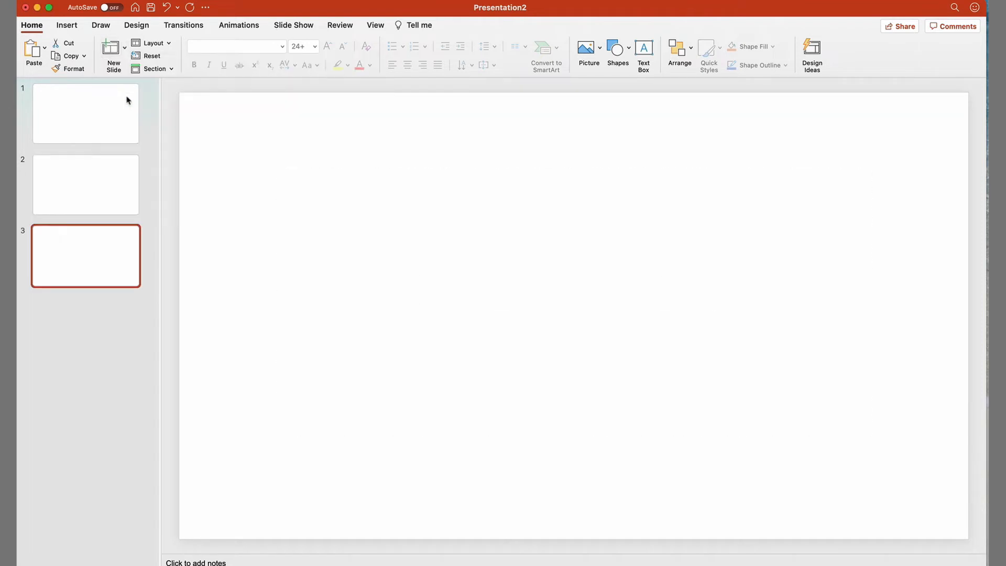
click(125, 46)
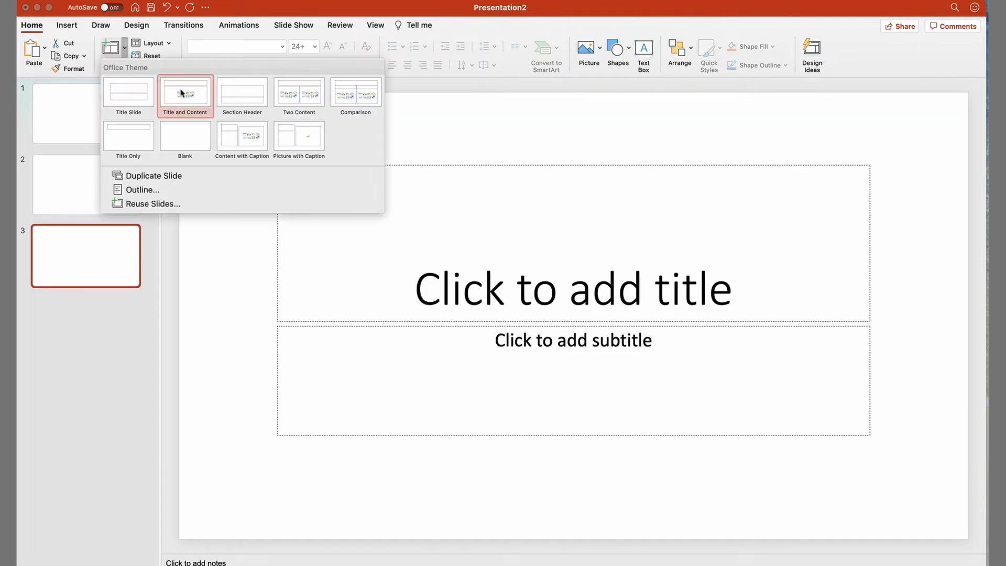
click(185, 92)
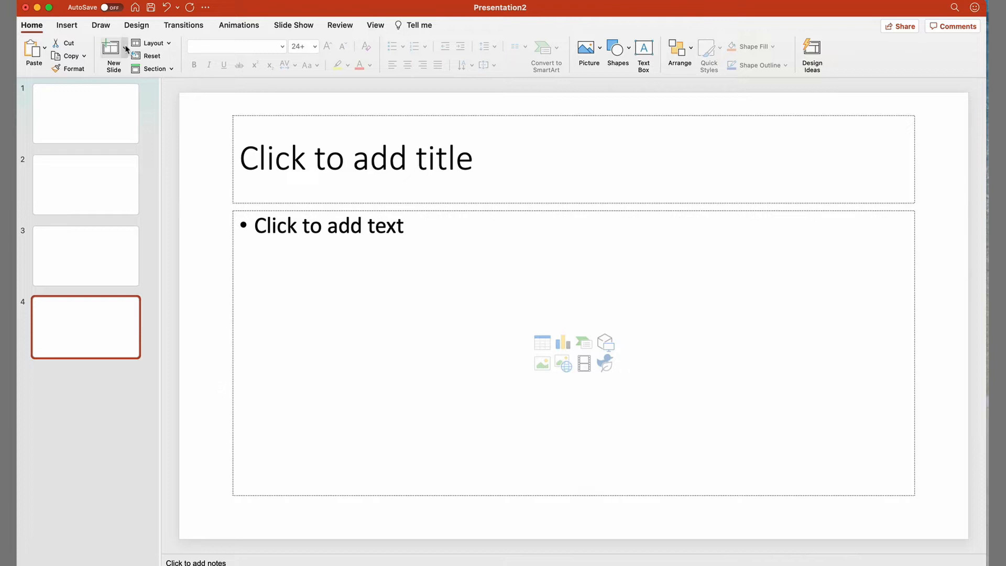
click(113, 52)
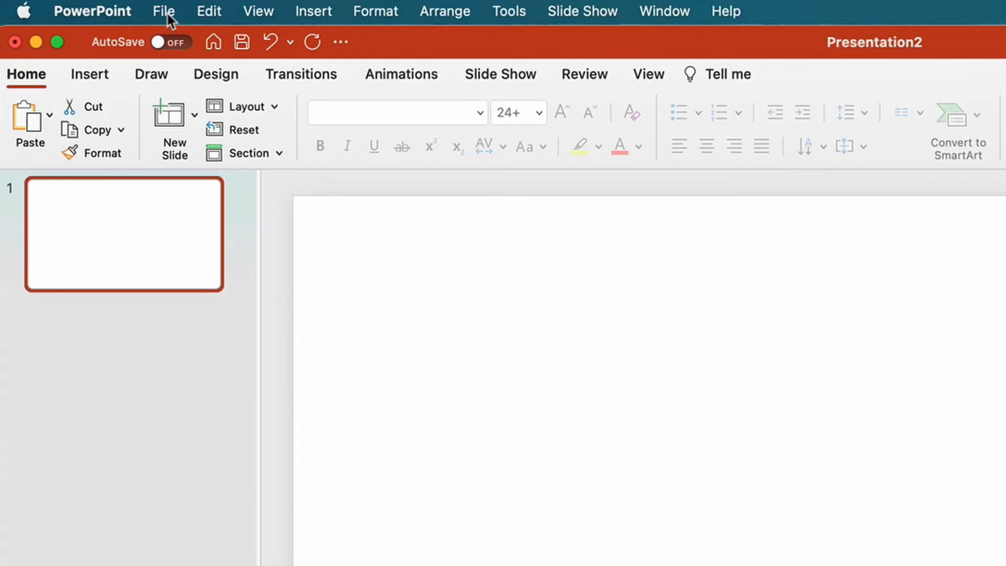
- Save the deck via File > Save As under the name 'MY PRESENTATION'
click(163, 11)
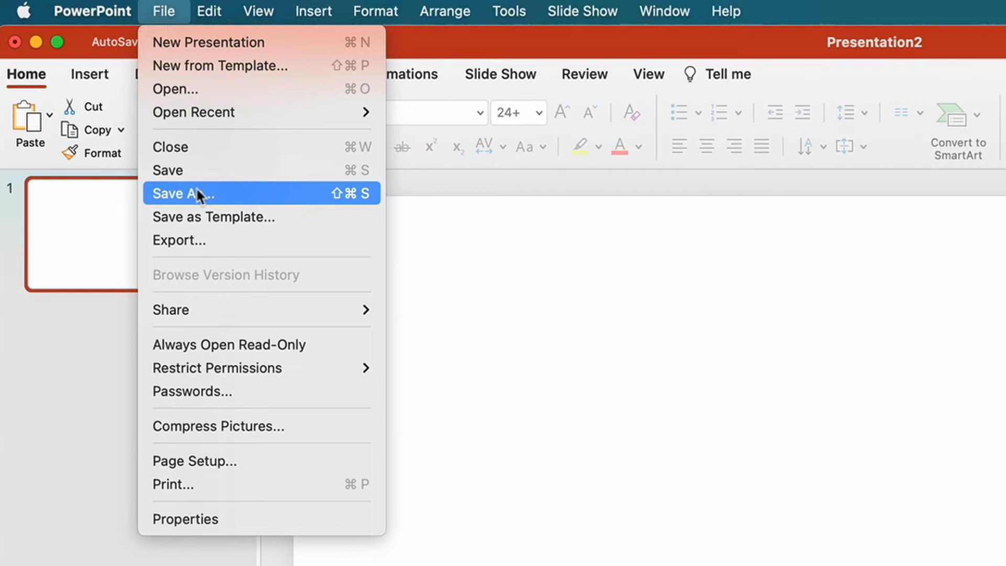
click(186, 194)
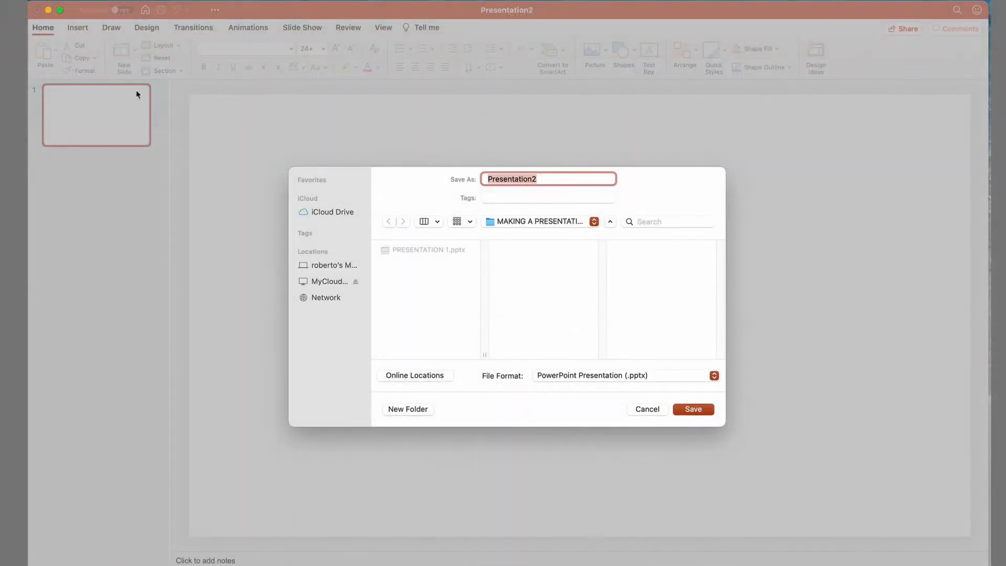
text(MY PRESENT)
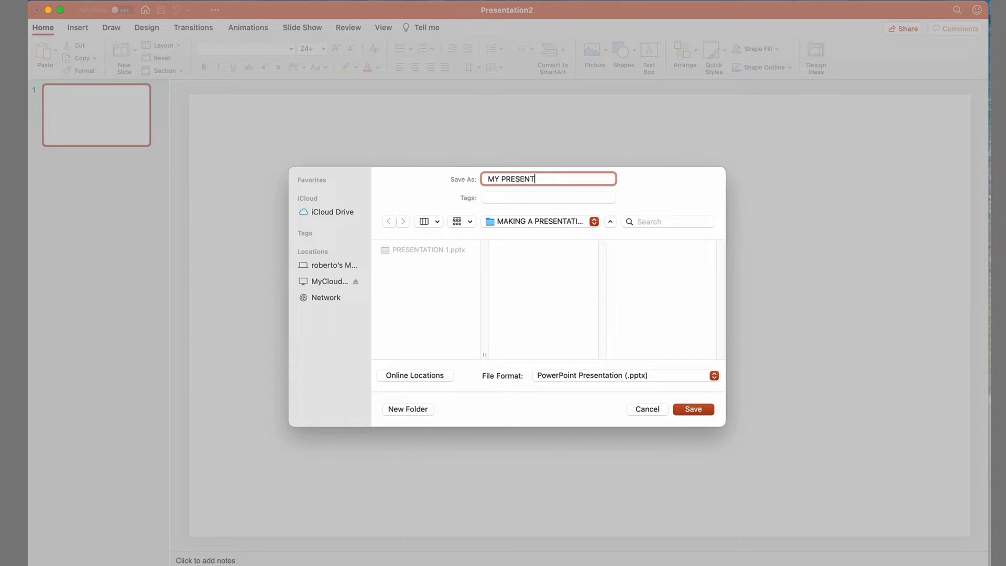
text(ATION)
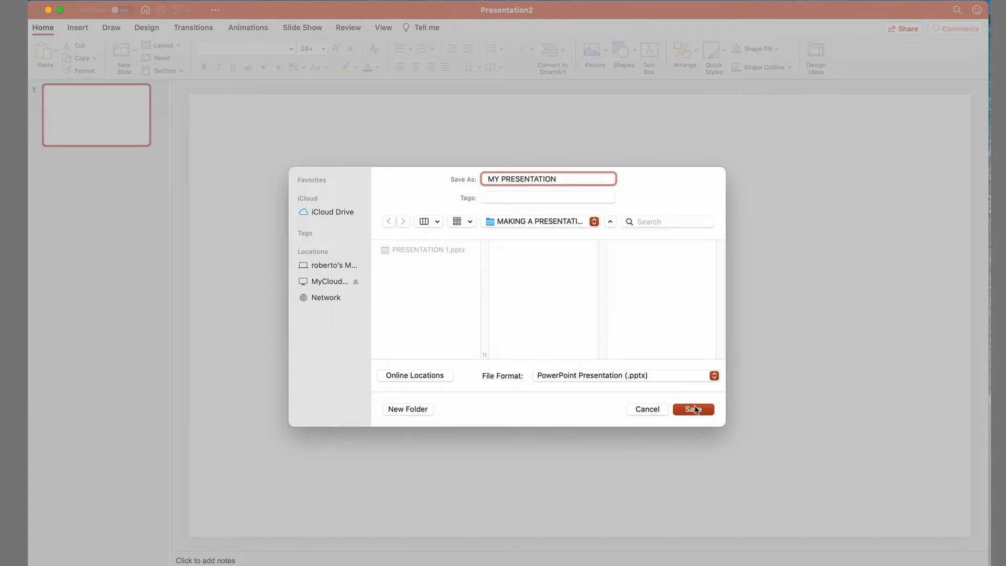
click(692, 410)
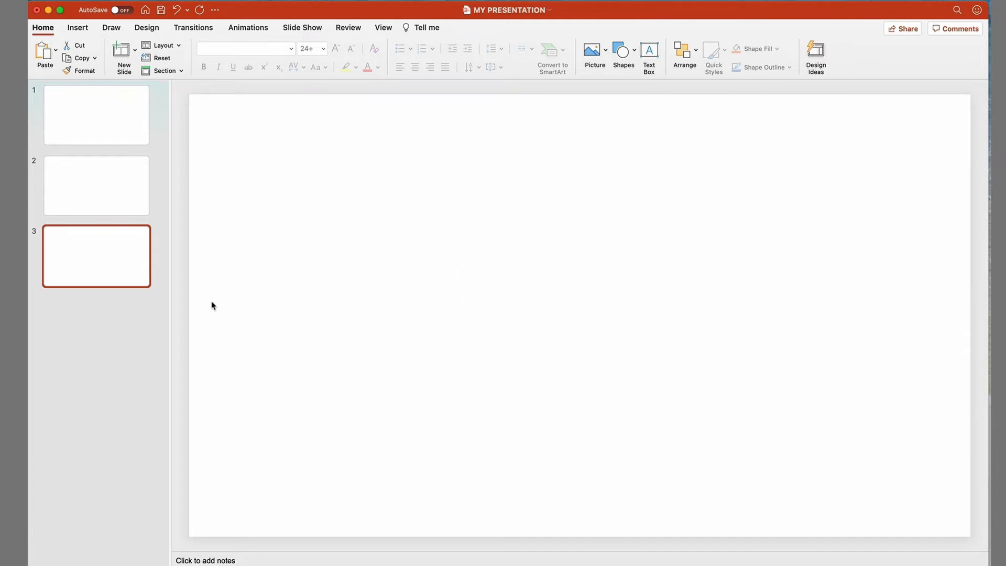
- Select slide 1, then slide 2 in the thumbnail pane
click(96, 125)
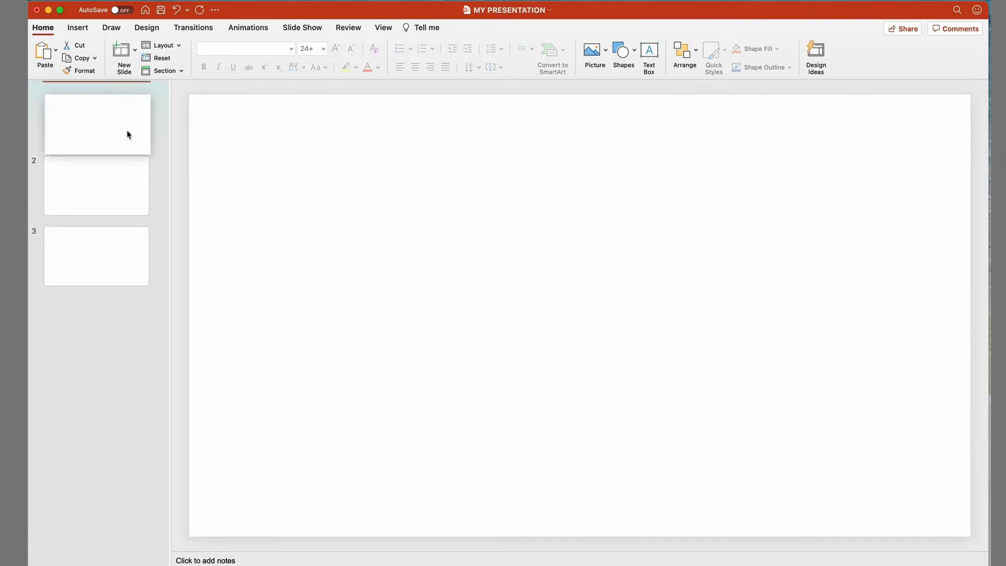
click(97, 186)
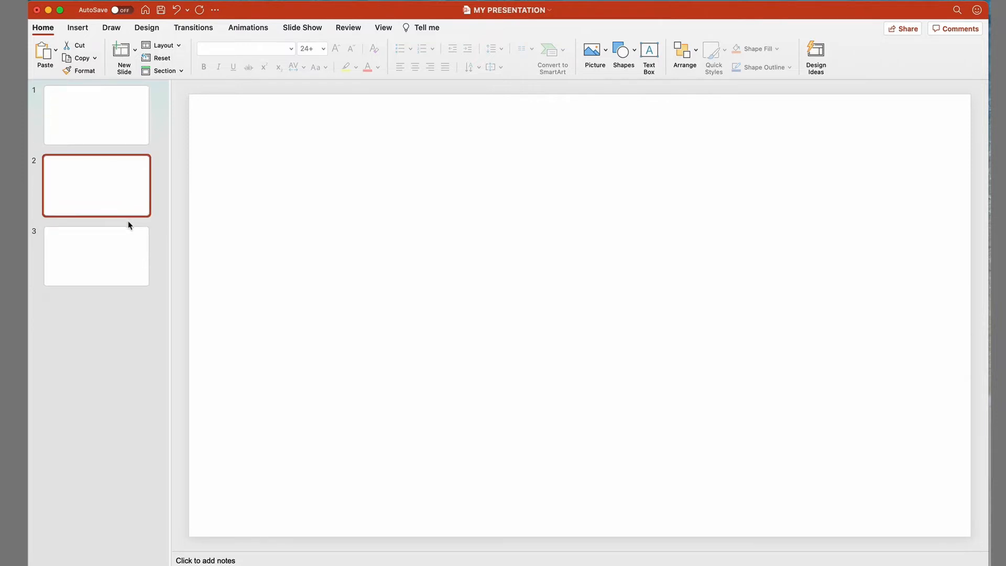
mouse_move(272, 202)
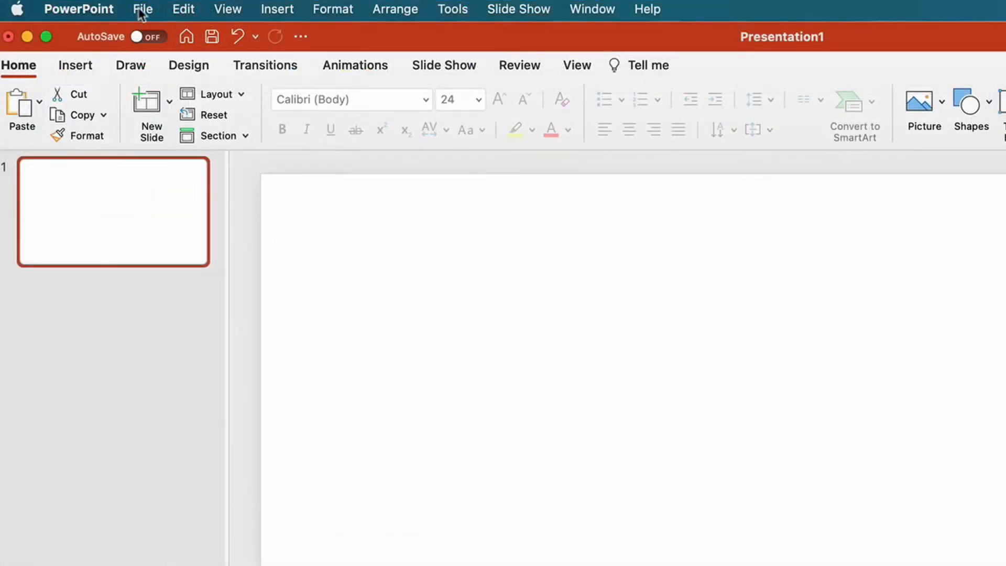
- Set a custom 10 × 10 cm slide size in Page Setup and scale the content
click(142, 9)
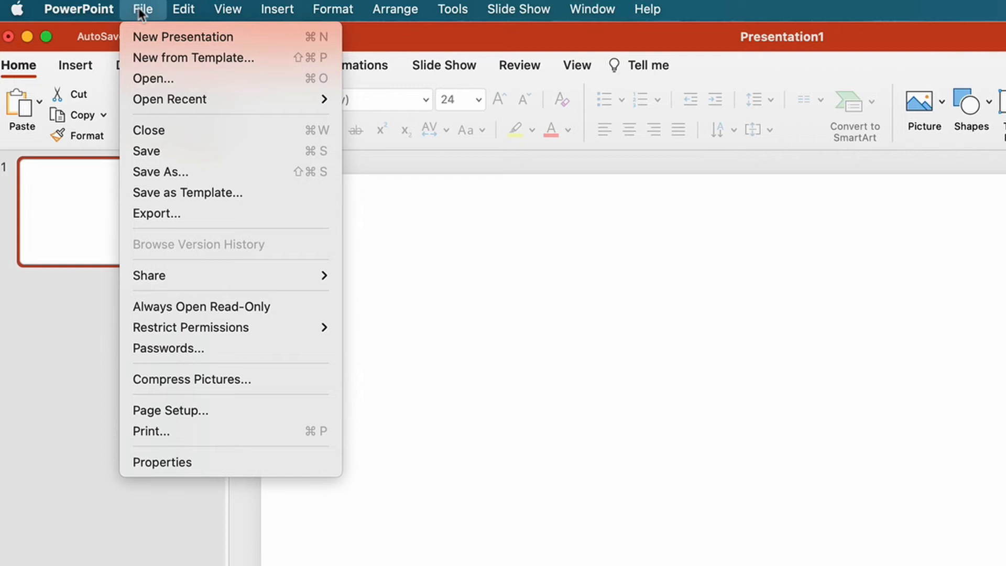
mouse_move(170, 410)
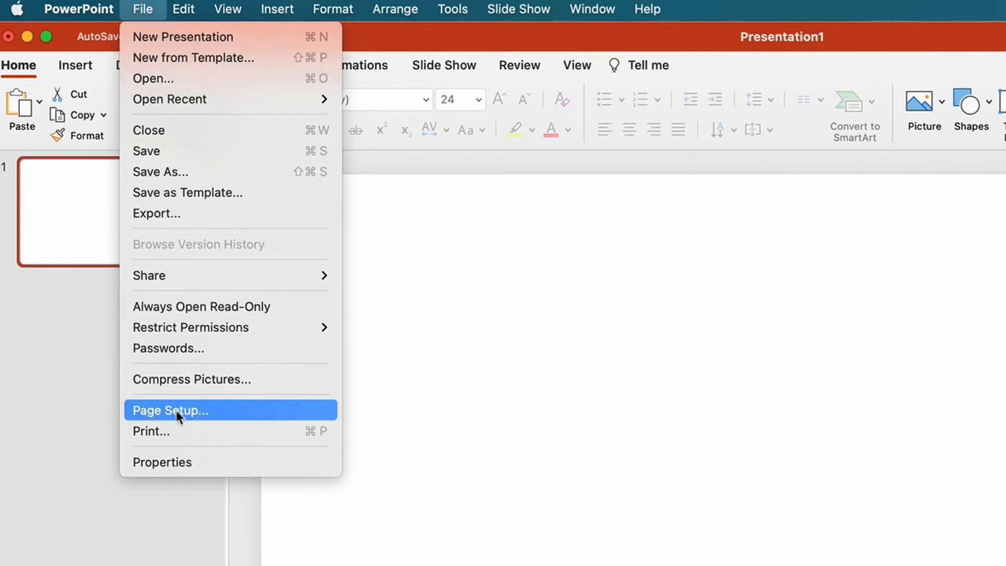
click(170, 410)
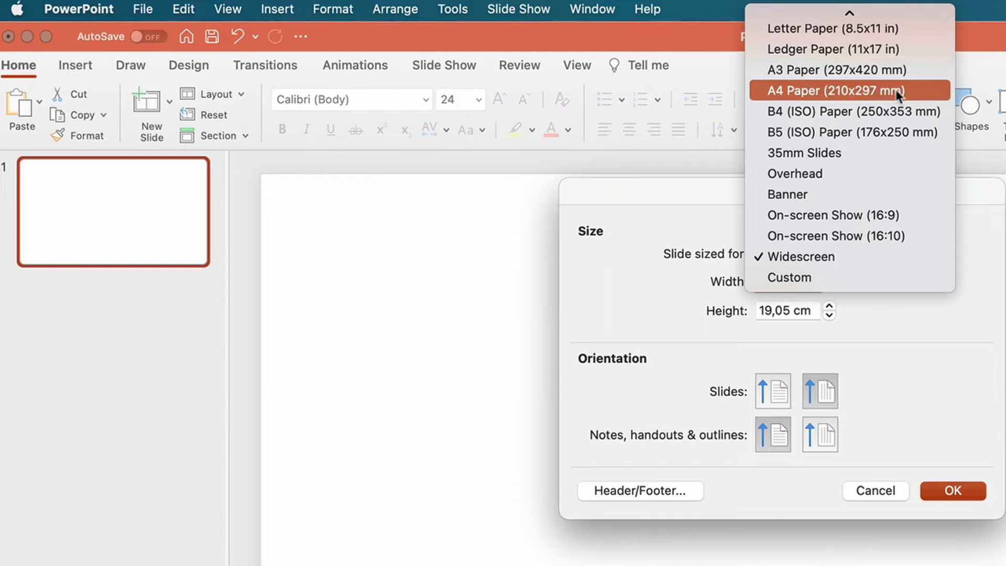
click(838, 90)
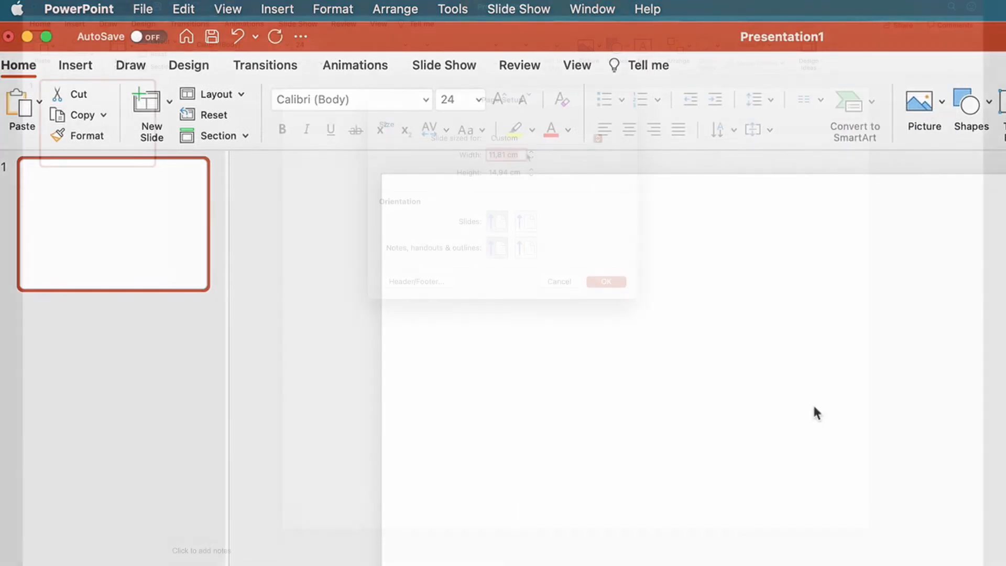
text(10)
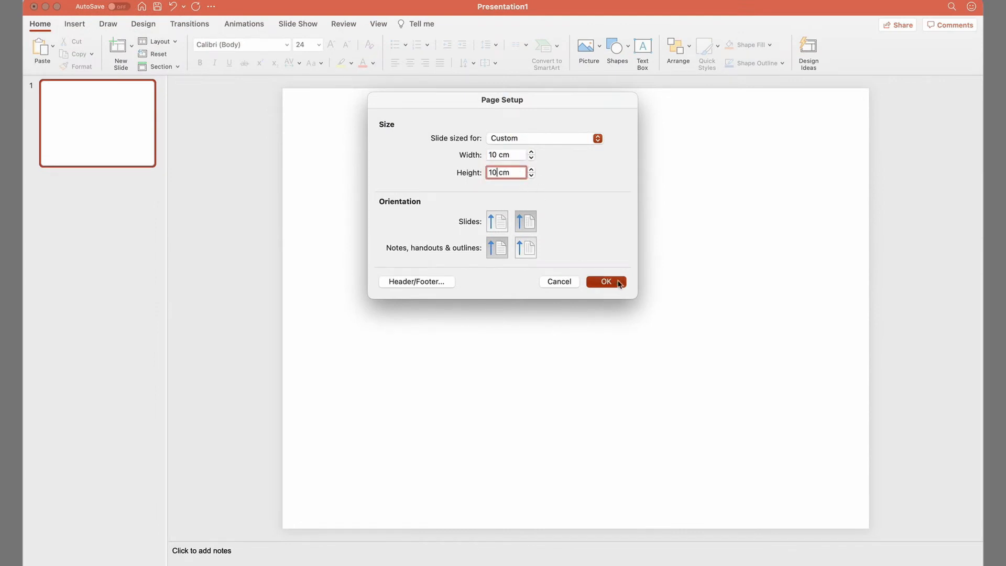
click(604, 281)
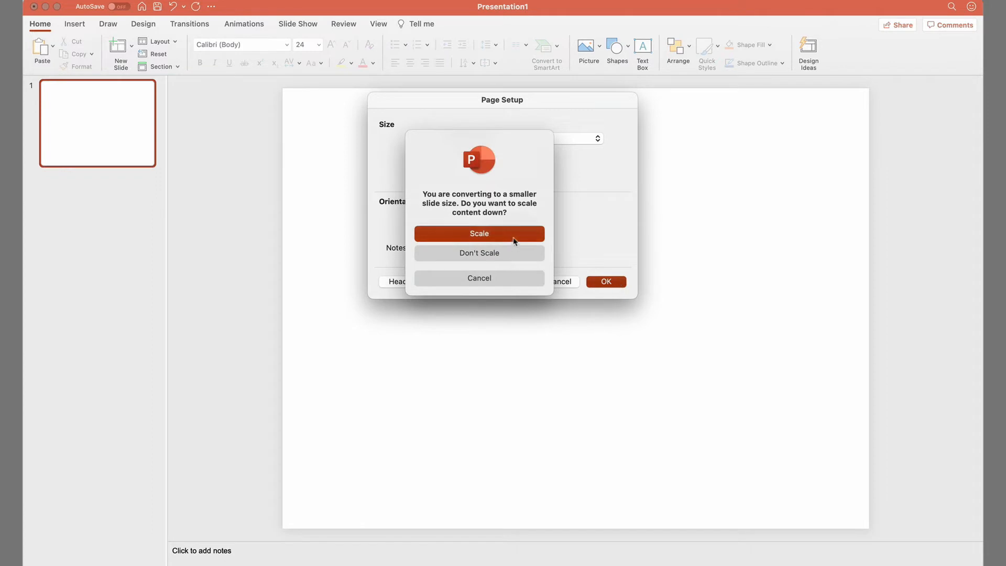
click(479, 232)
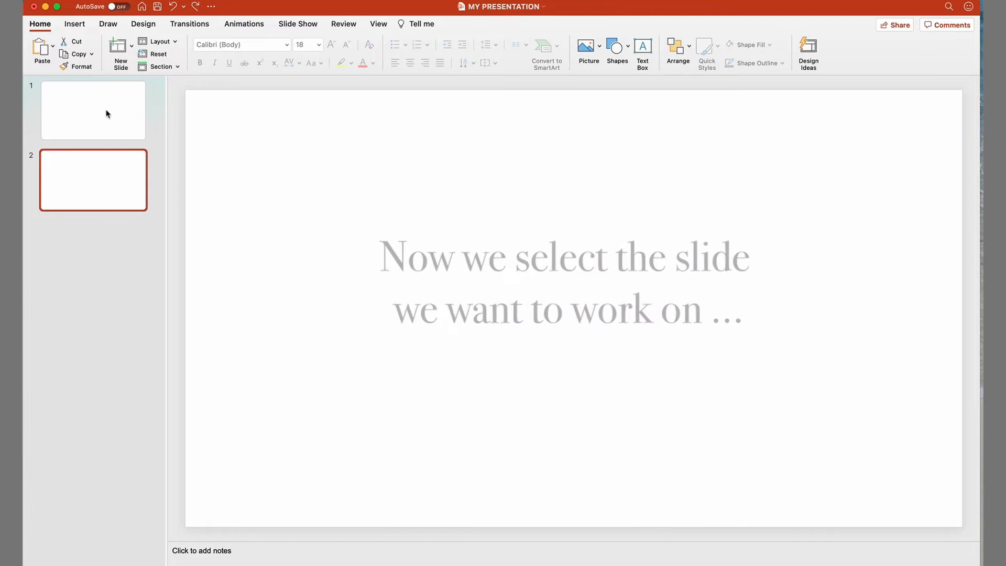
- Draw a Rectangle from the first slide's top-left corner to its bottom-right corner
click(94, 110)
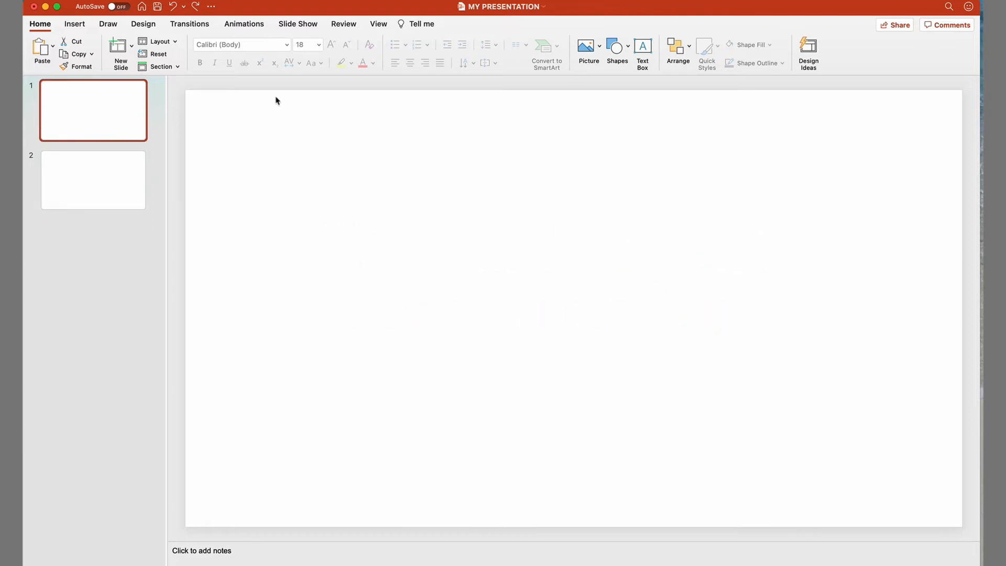
click(616, 47)
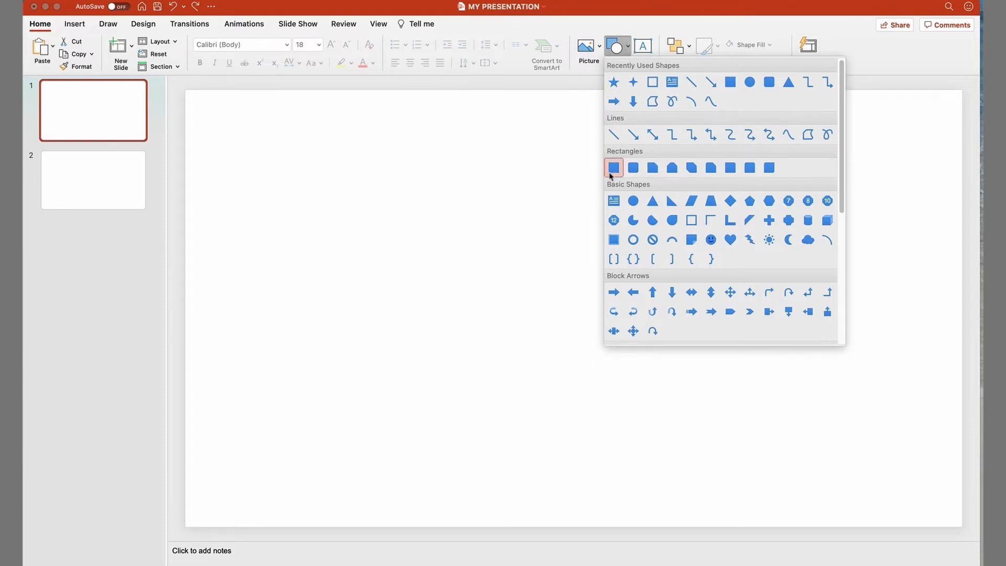
click(613, 167)
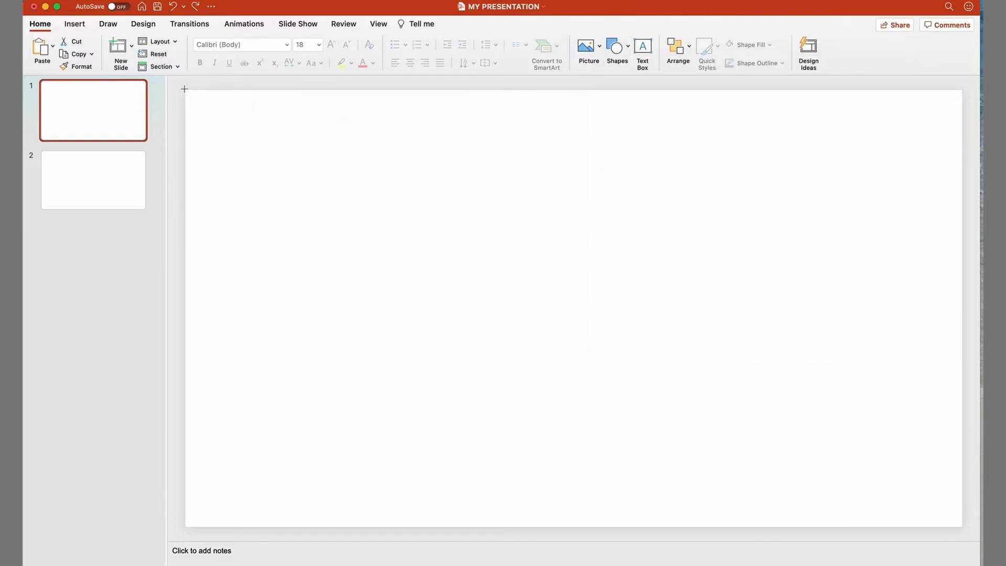
drag(186, 89, 944, 524)
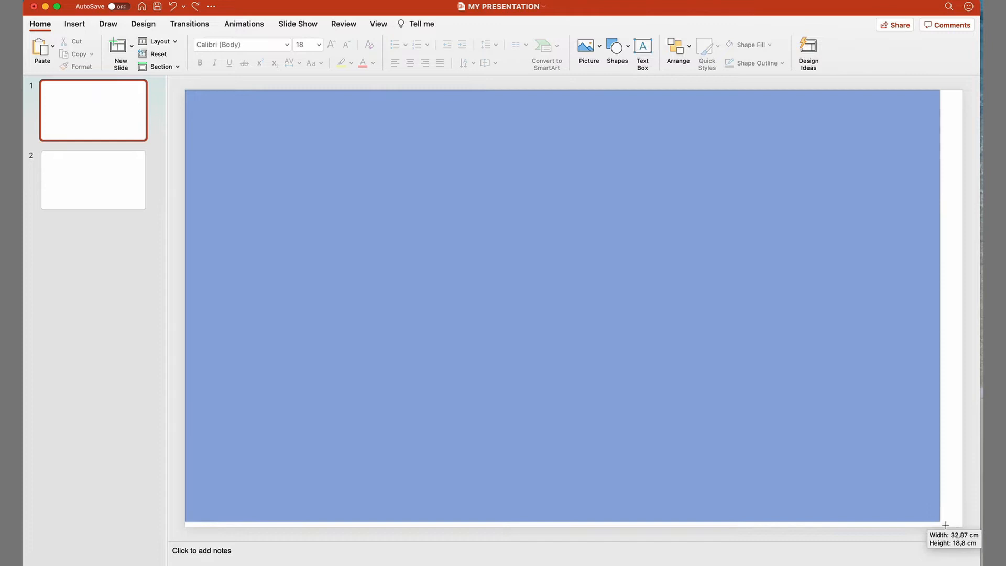
drag(946, 524, 956, 518)
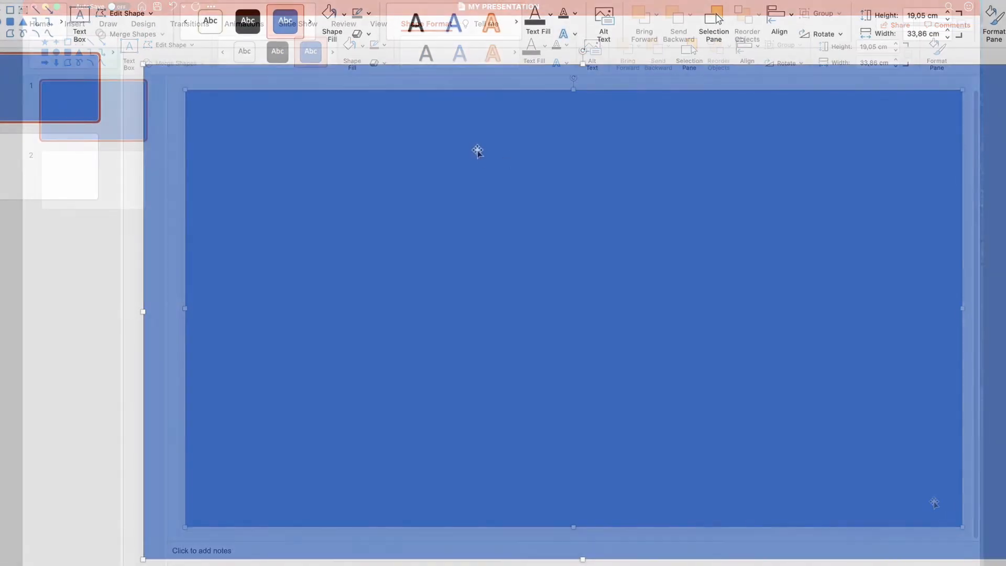
- Try black, then white, as the rectangle's Shape Fill
click(328, 13)
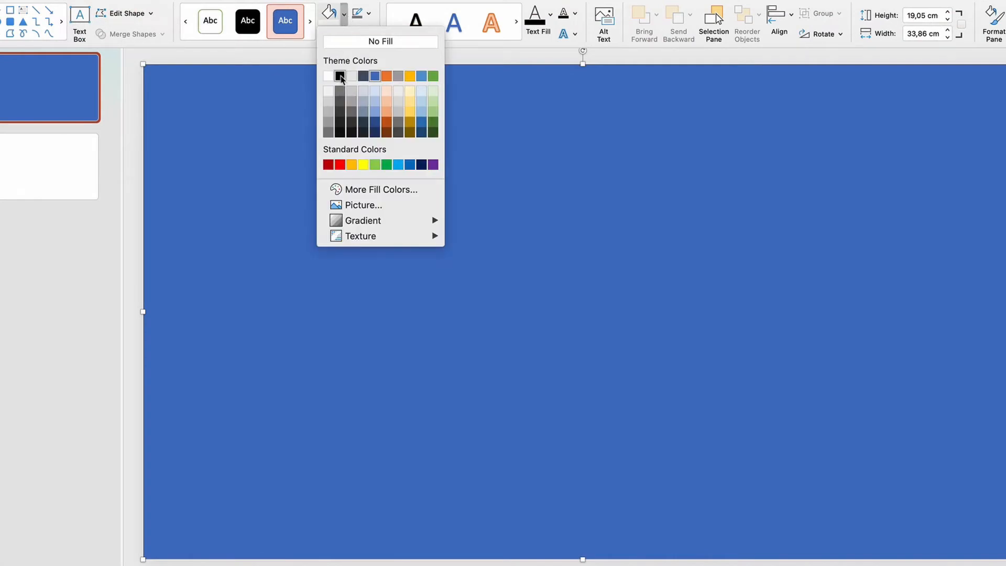
click(340, 76)
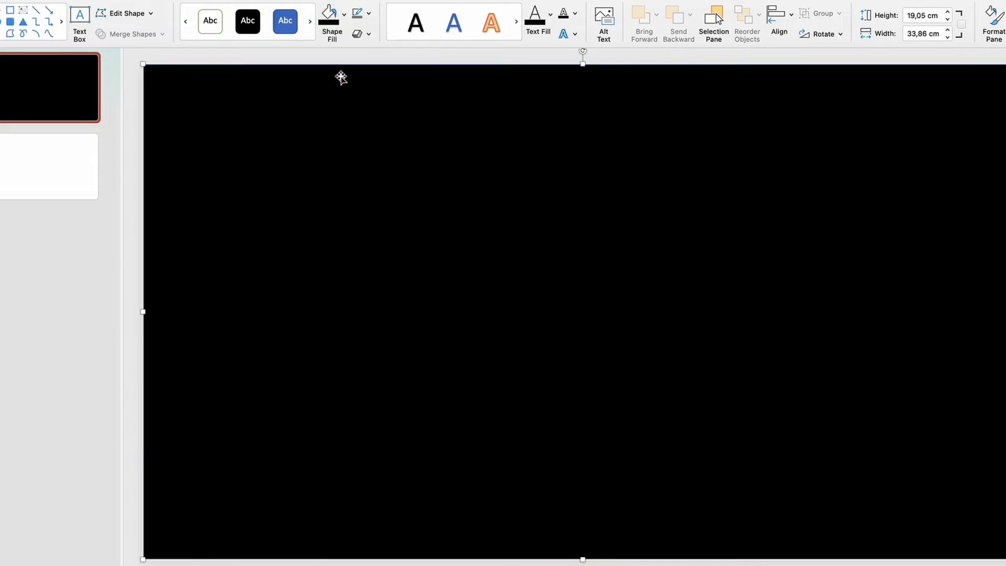
click(343, 16)
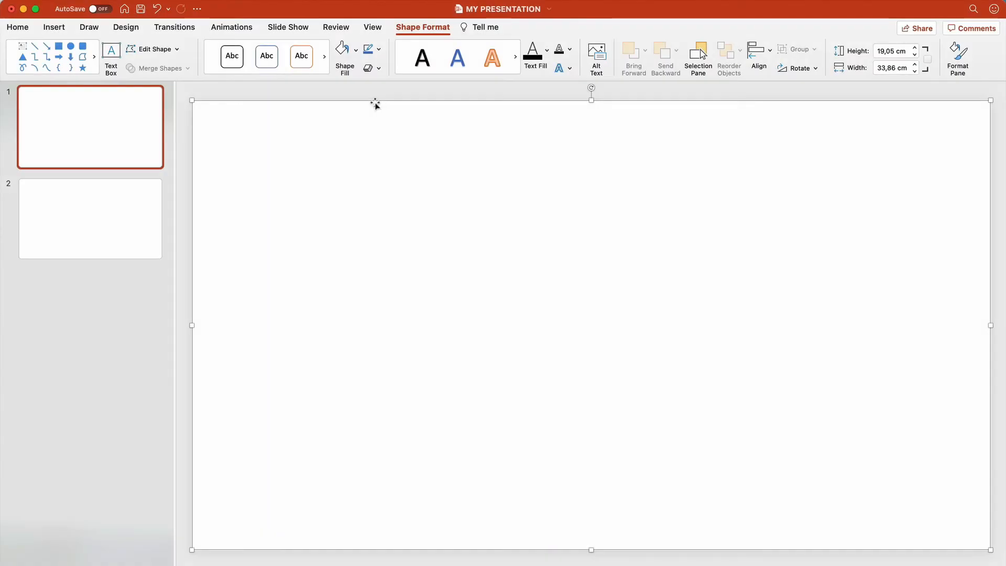
- Experiment with a black, heavier outline and Sketched outline styles on the rectangle
click(378, 50)
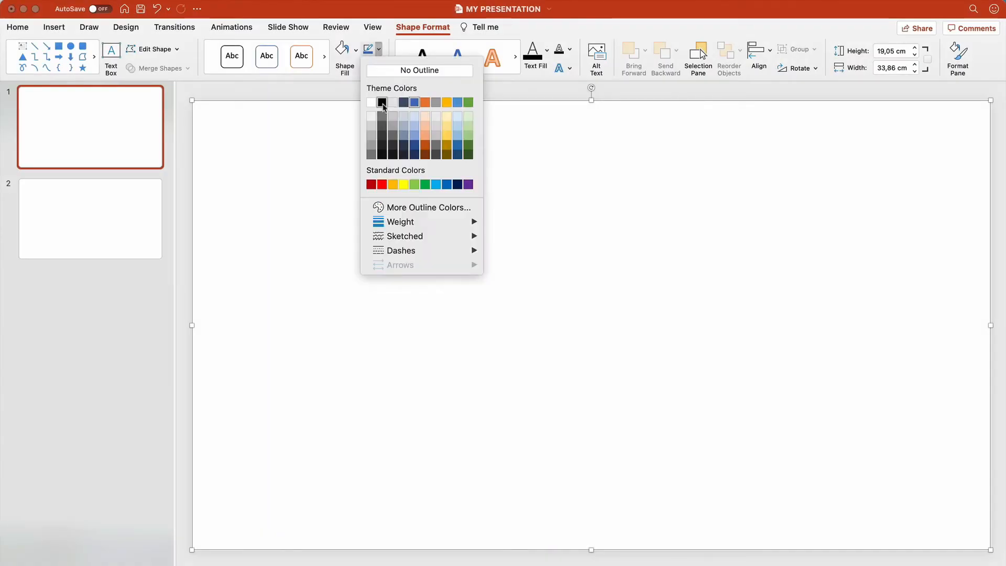
click(383, 103)
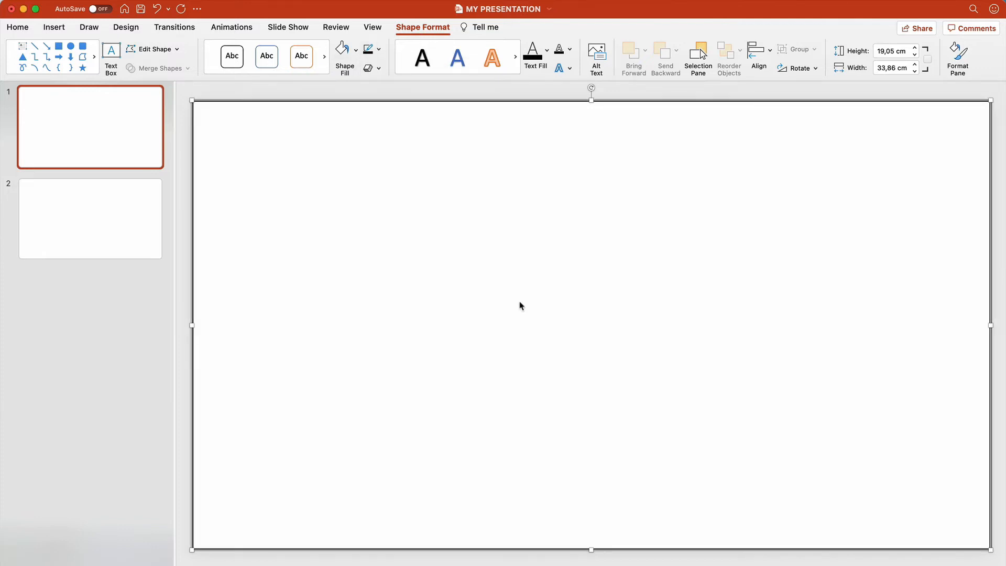
click(368, 48)
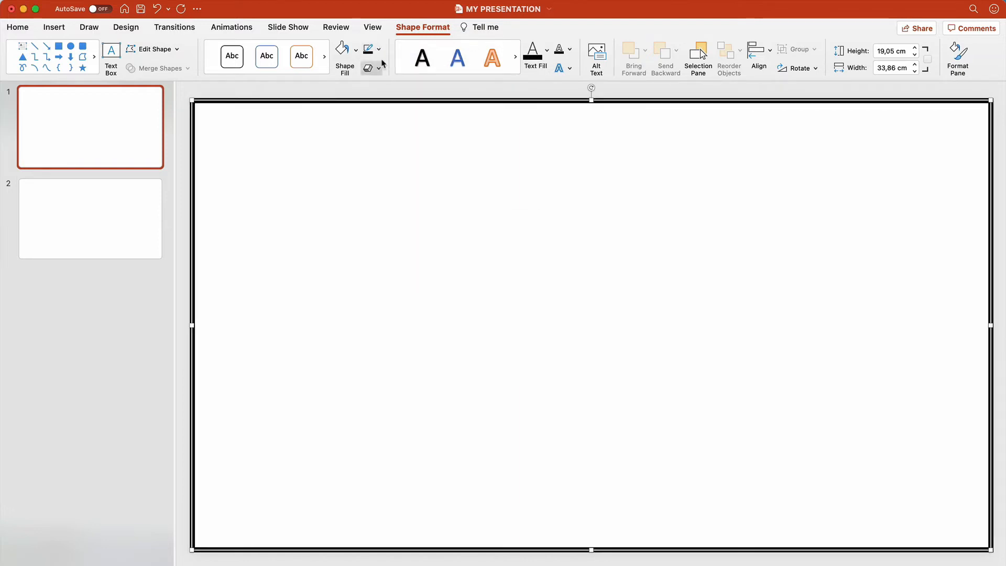
click(378, 49)
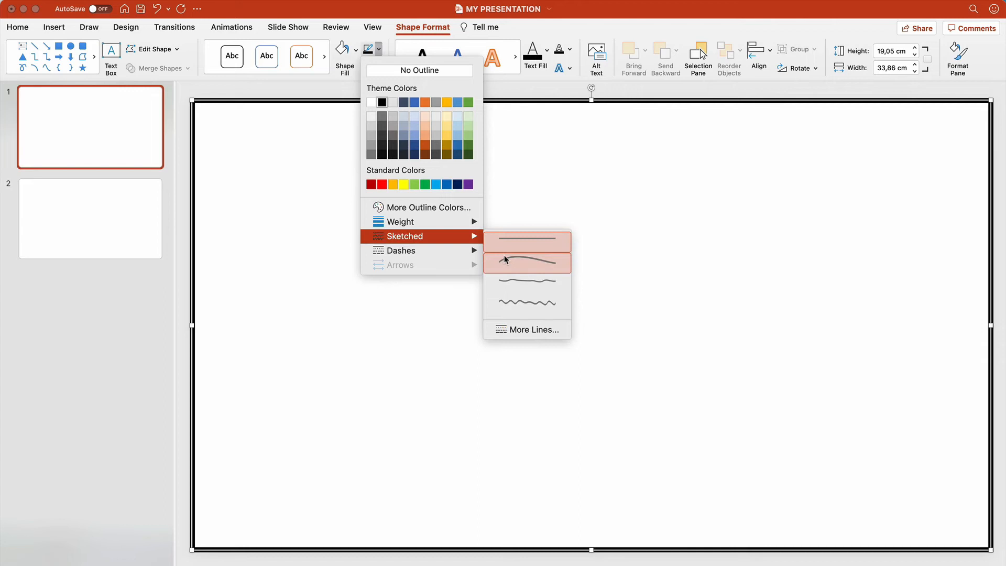
click(526, 261)
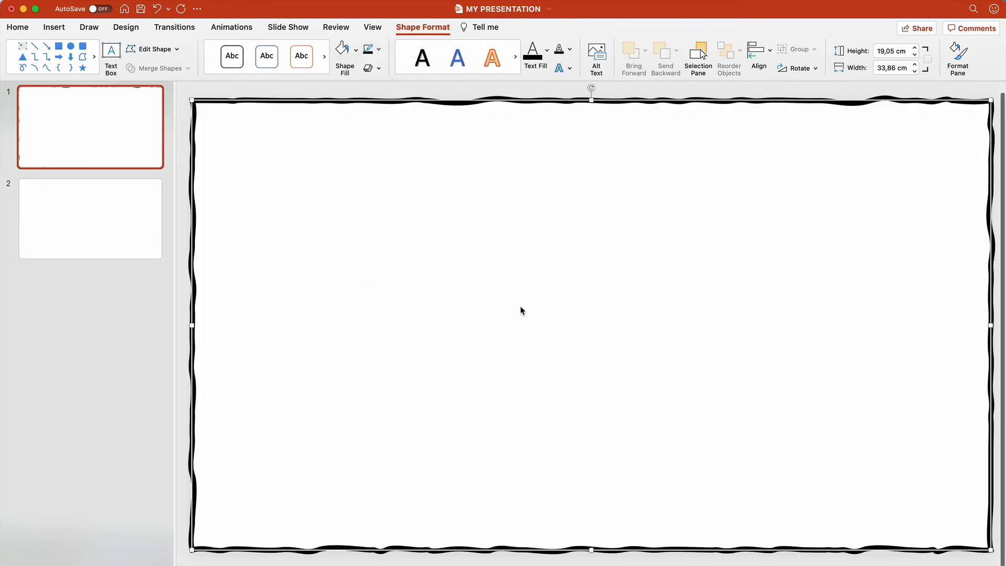
click(378, 49)
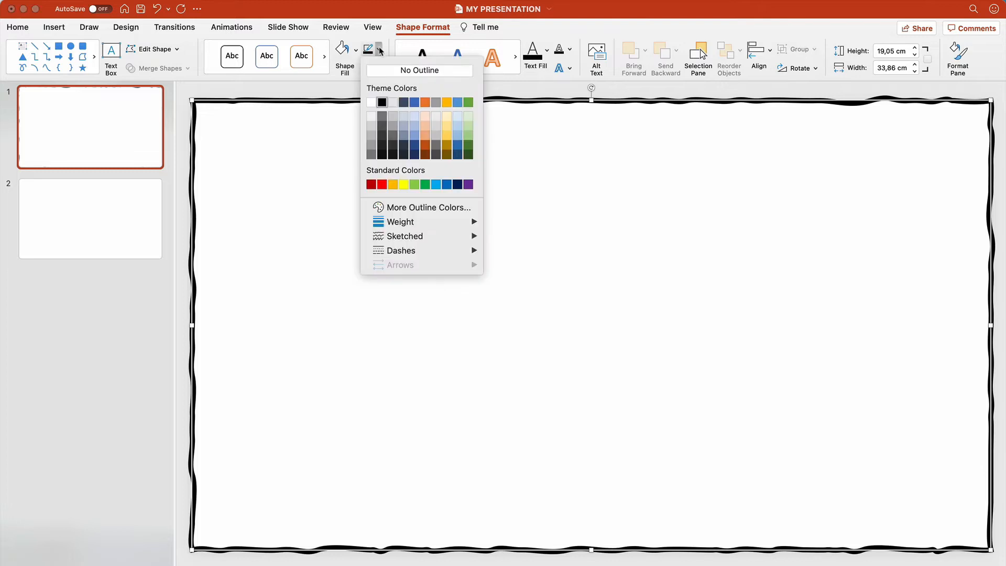
click(420, 69)
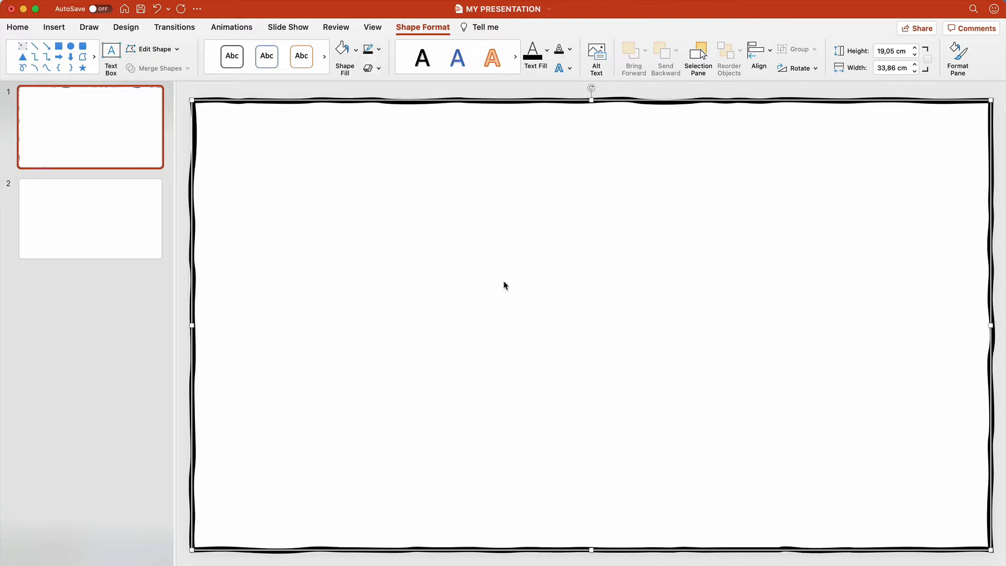
click(378, 51)
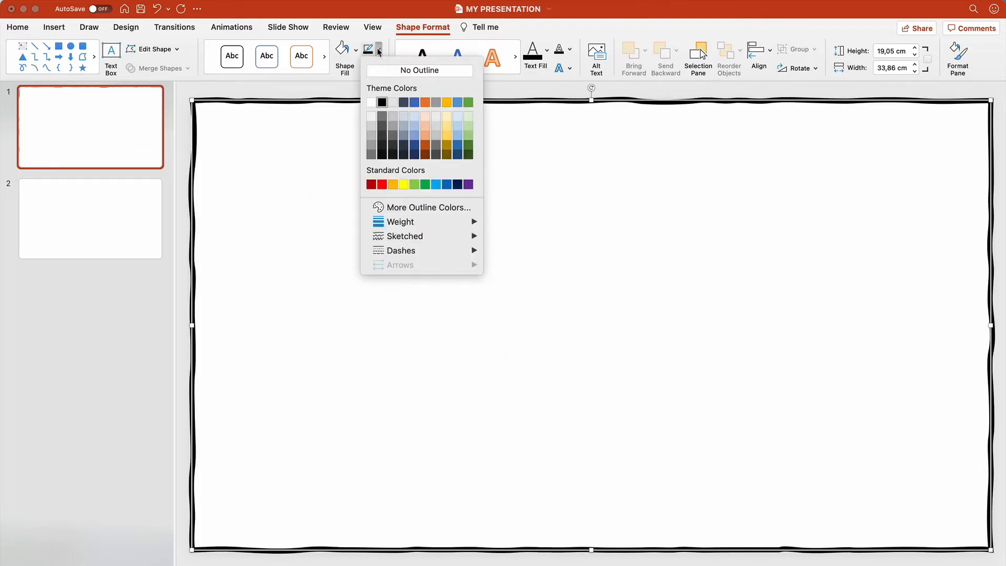
click(420, 69)
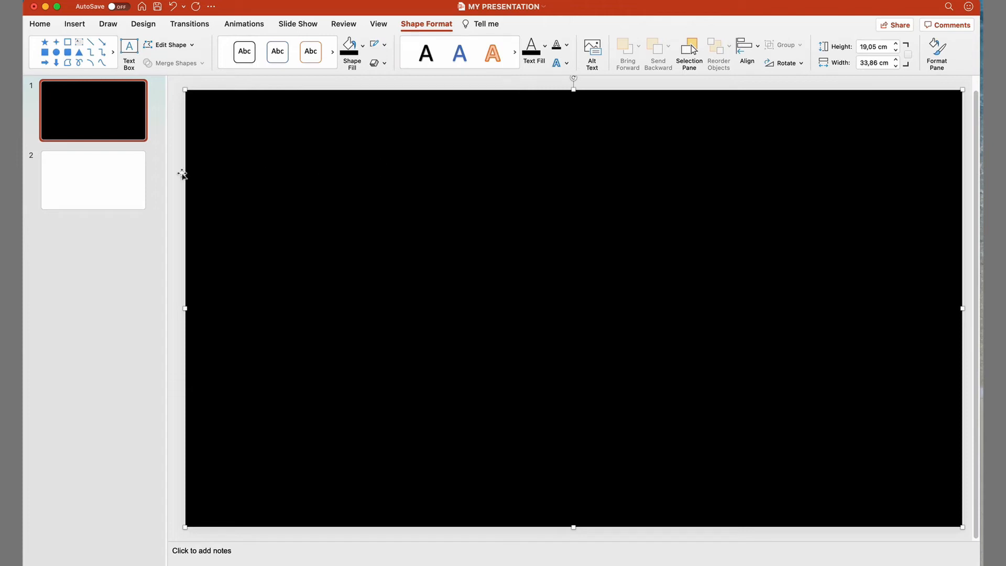
- On slide 2, draw a tall oval and a circle to its upper right
click(92, 179)
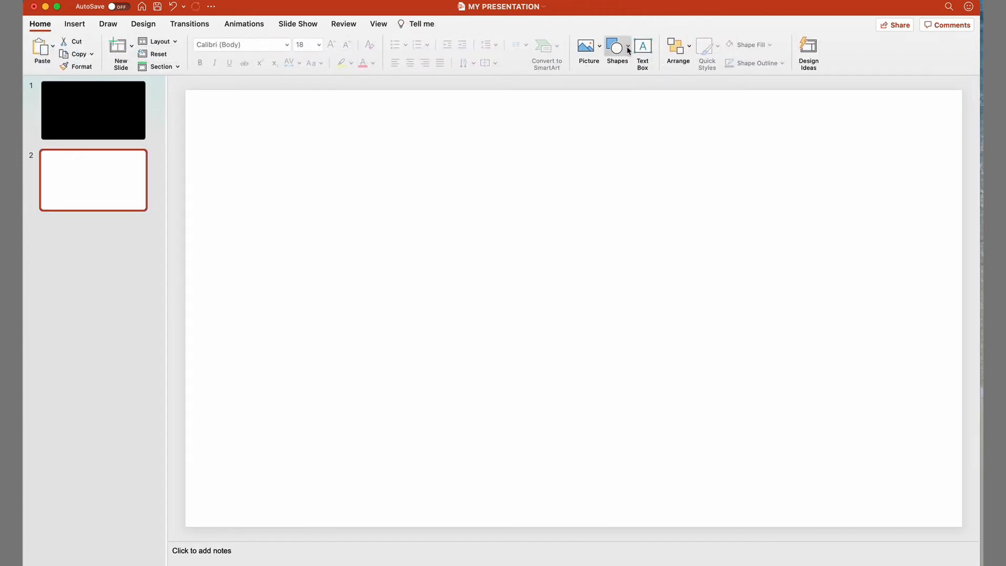
click(616, 46)
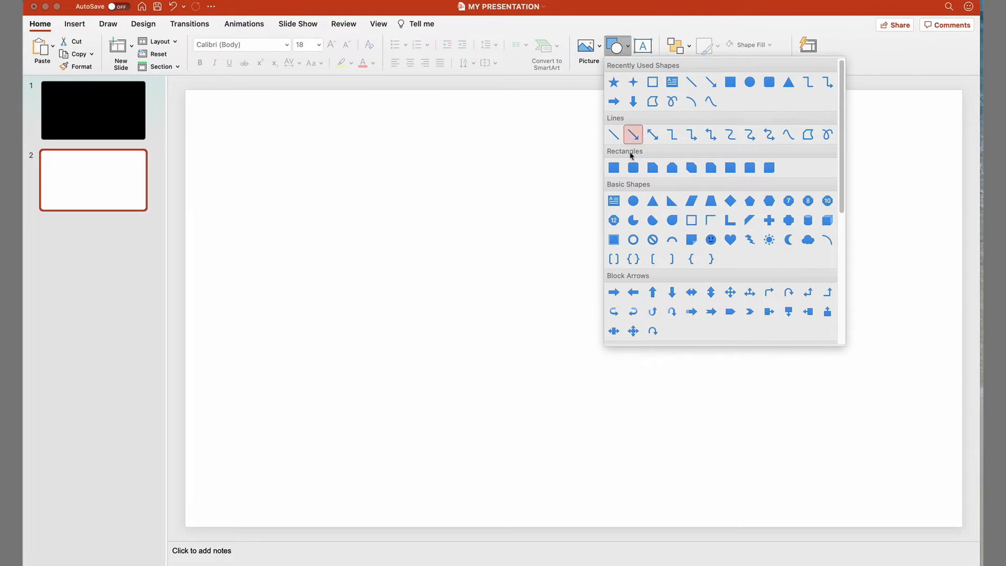
click(632, 134)
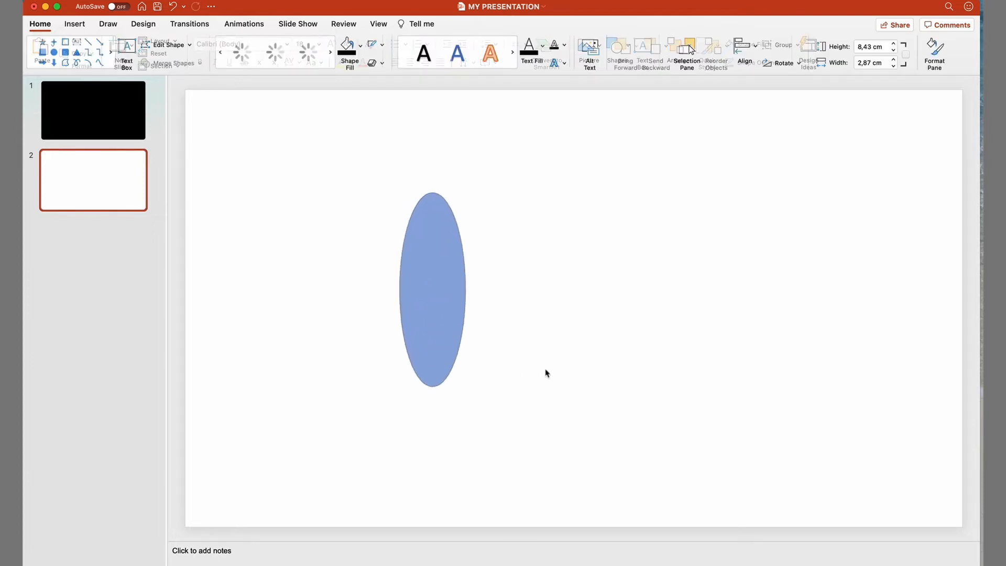
click(432, 287)
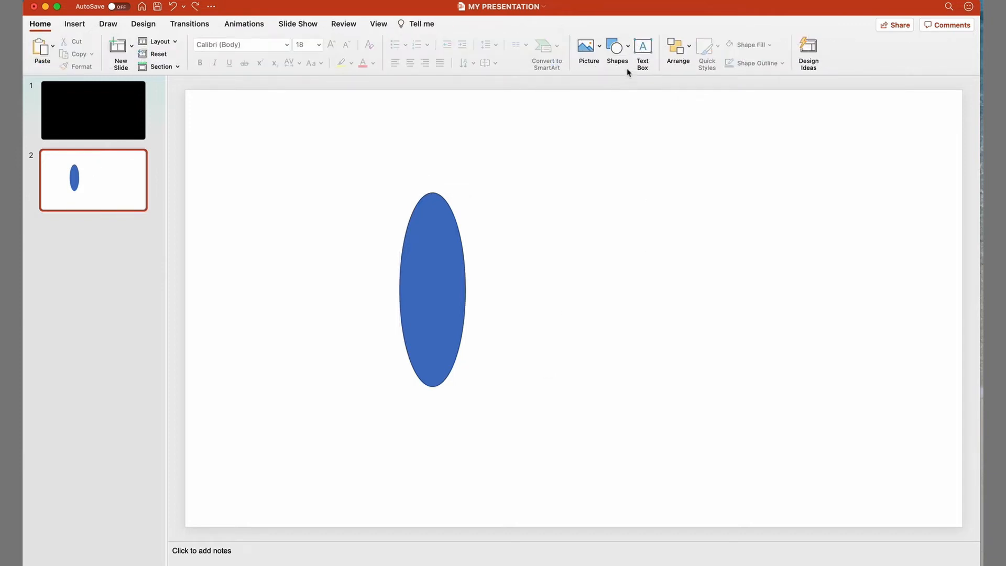
click(616, 49)
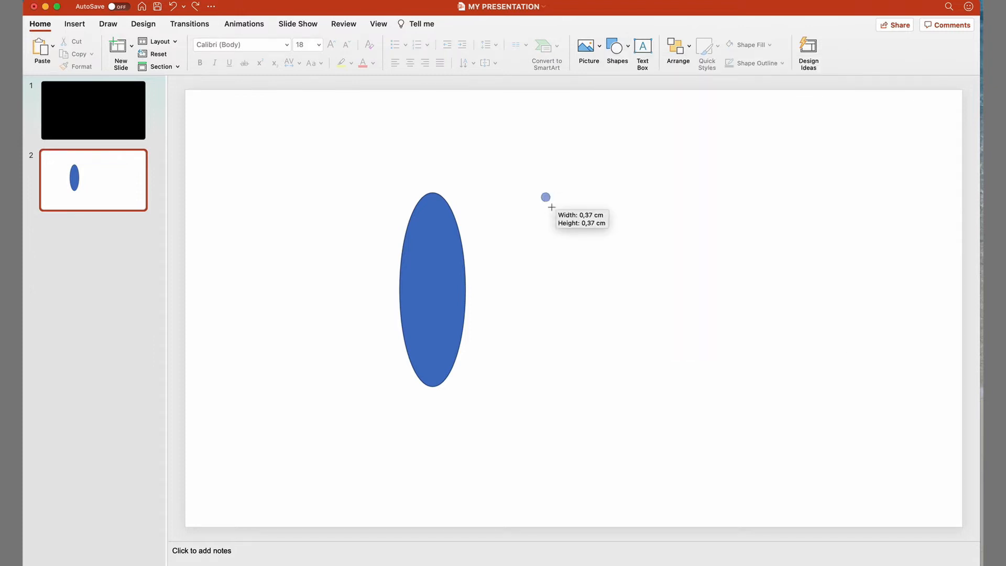
drag(546, 196, 589, 263)
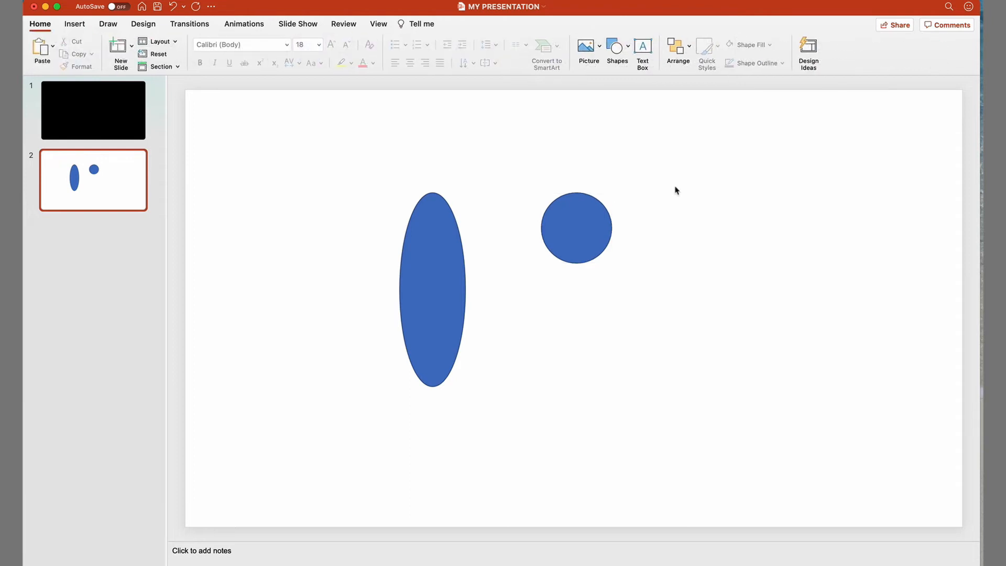
click(615, 48)
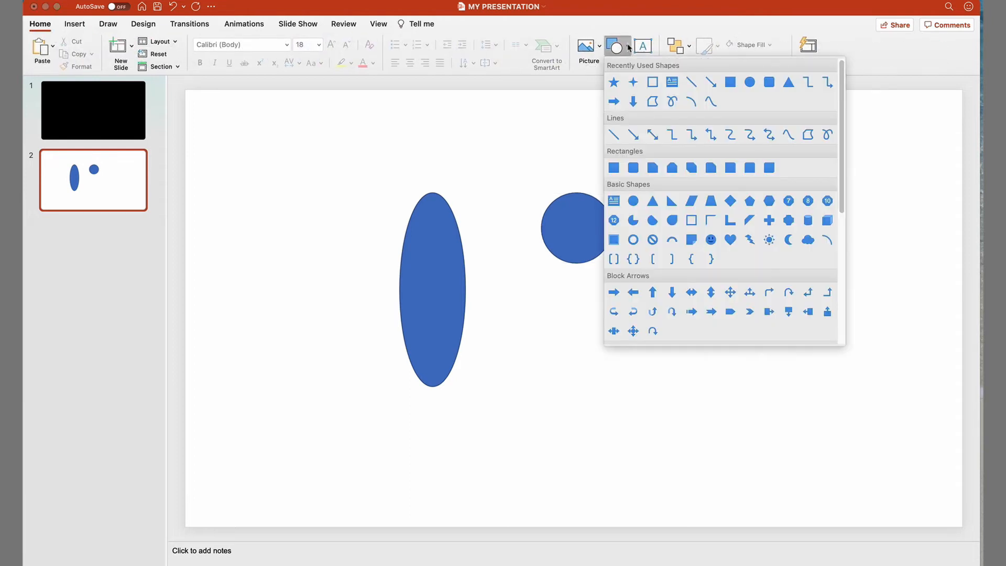
- Draw a square Frame shape to the right of the circle
click(617, 46)
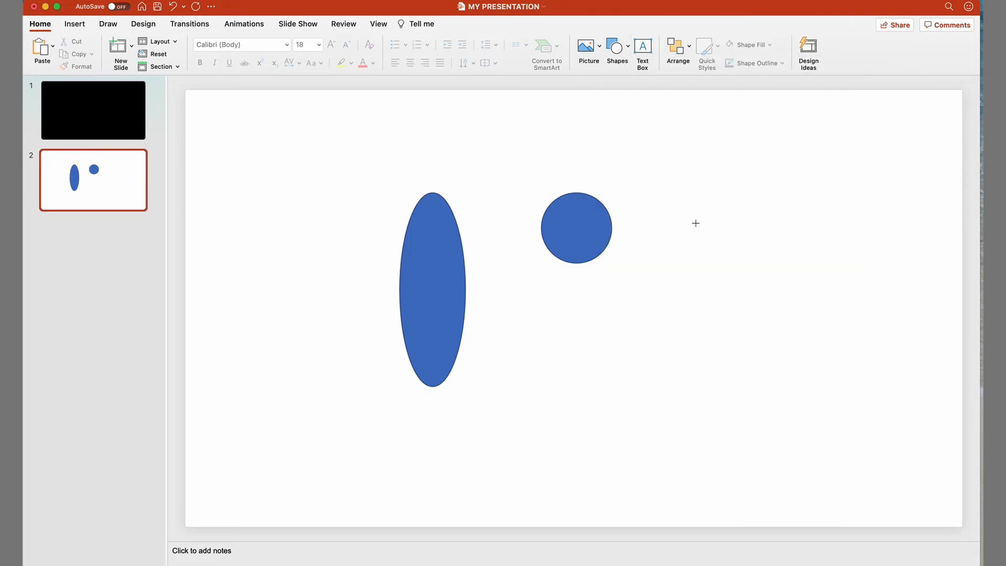
drag(695, 224, 728, 315)
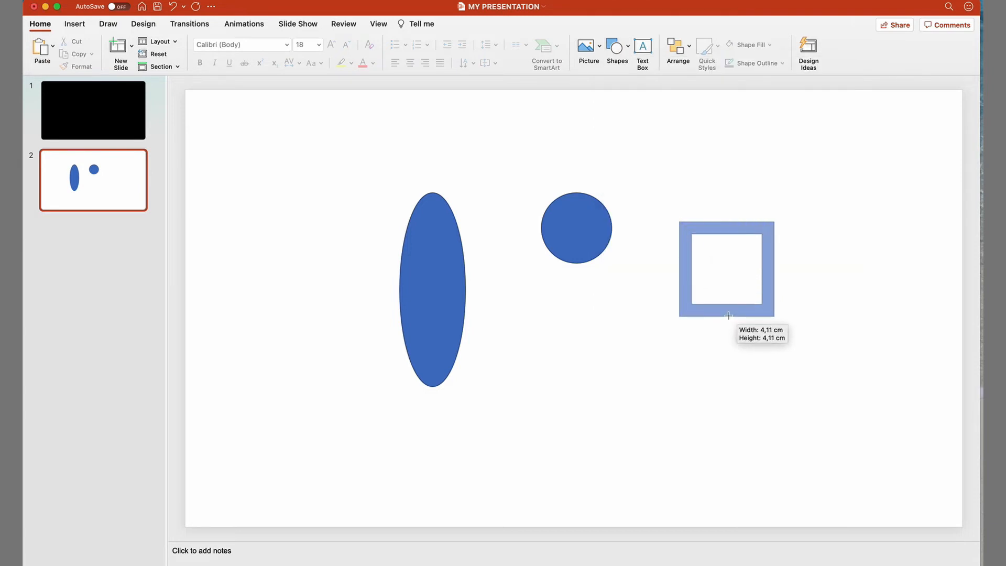
click(726, 269)
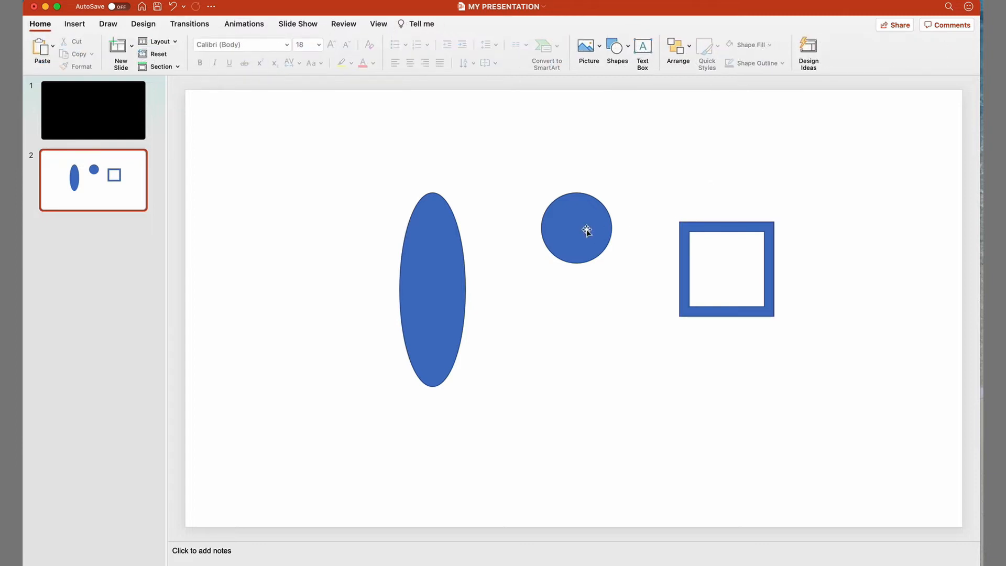
- Drag the circle's top point upward with Edit Points to make a pointed teardrop
click(575, 228)
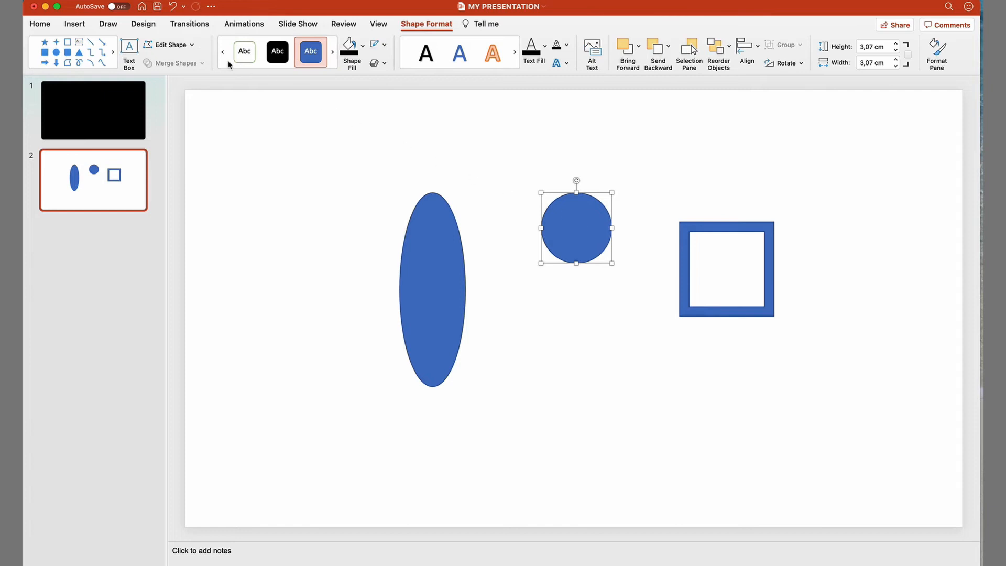
click(168, 44)
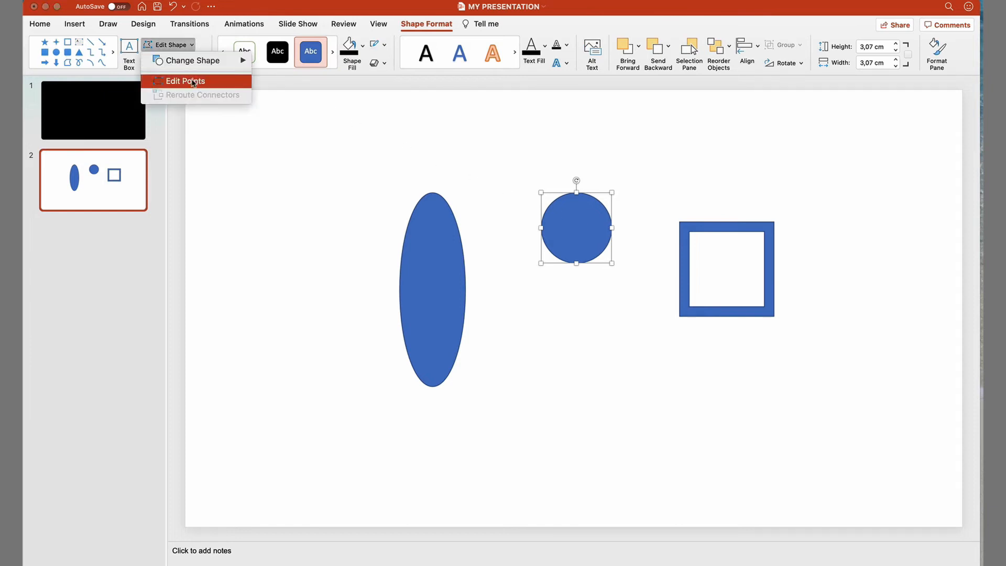
click(186, 80)
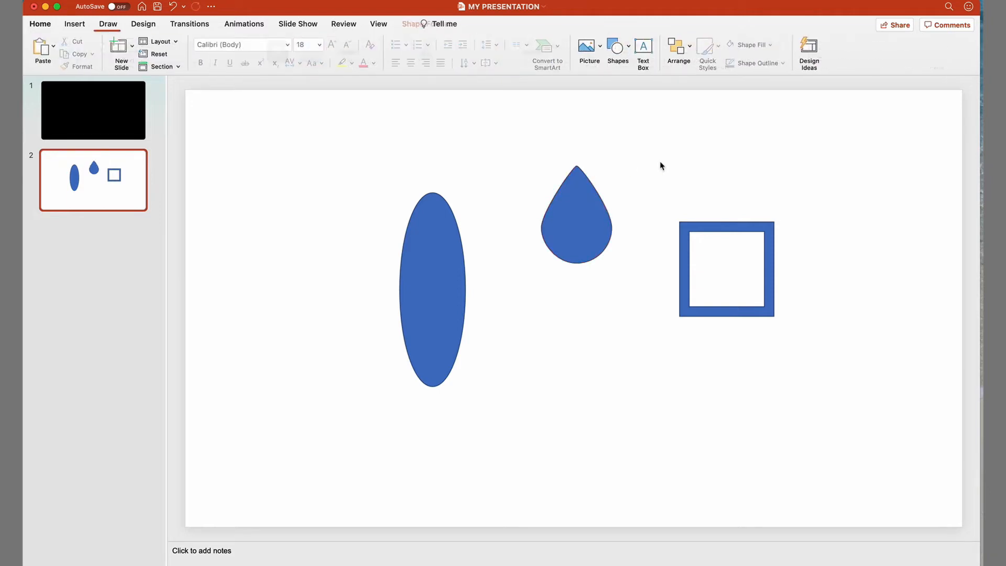
click(40, 24)
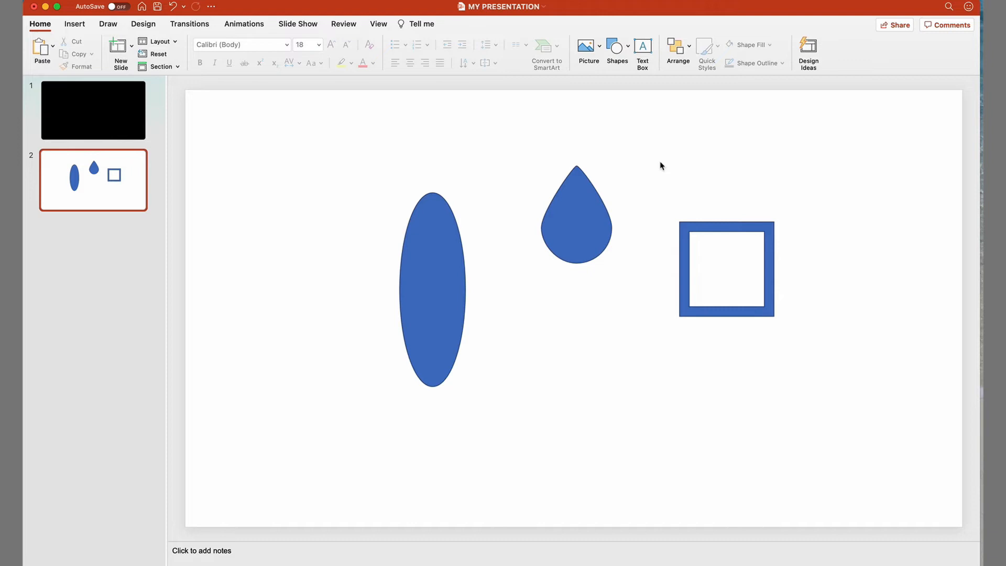
- Fill the blue ellipse with light grey
click(575, 215)
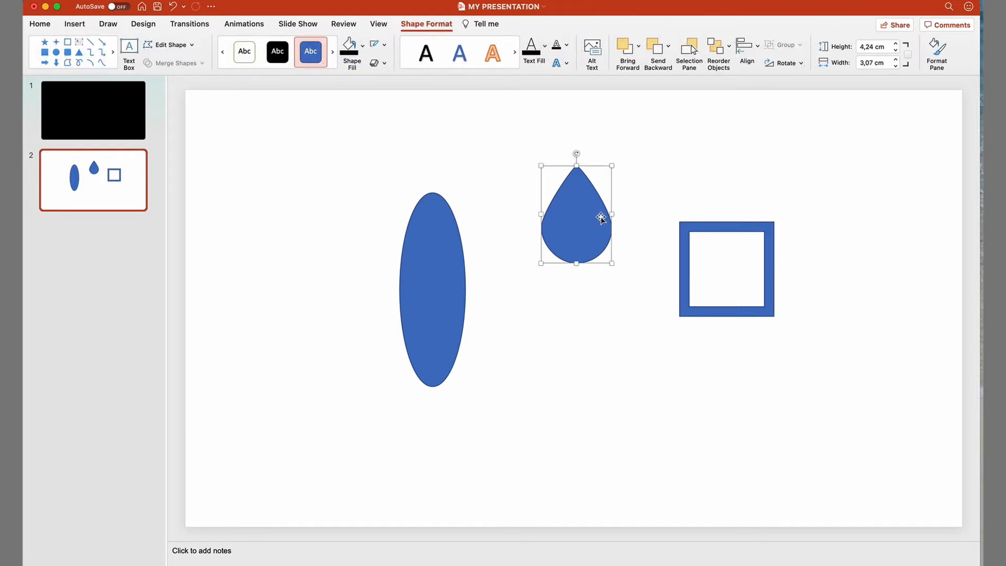
click(362, 50)
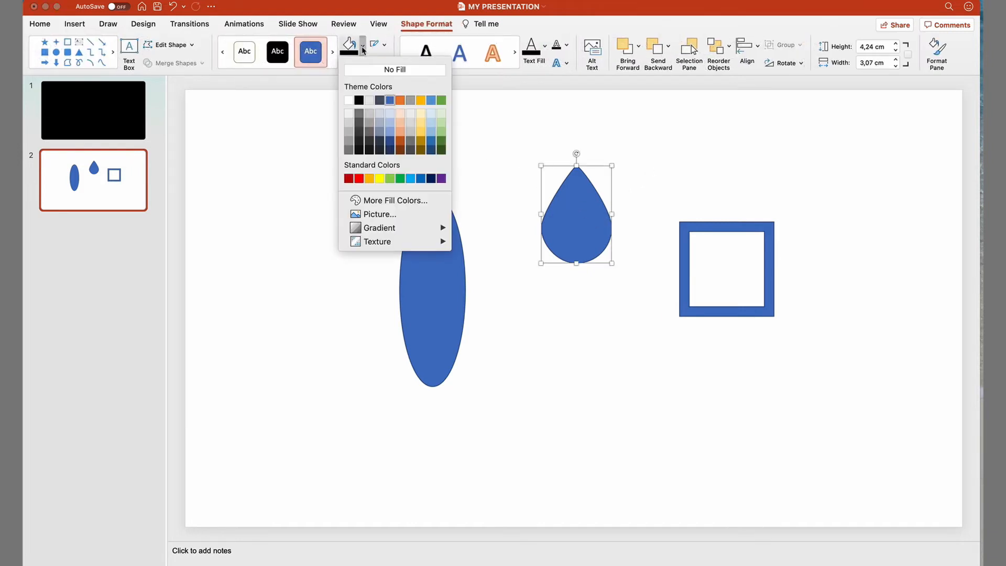
click(358, 100)
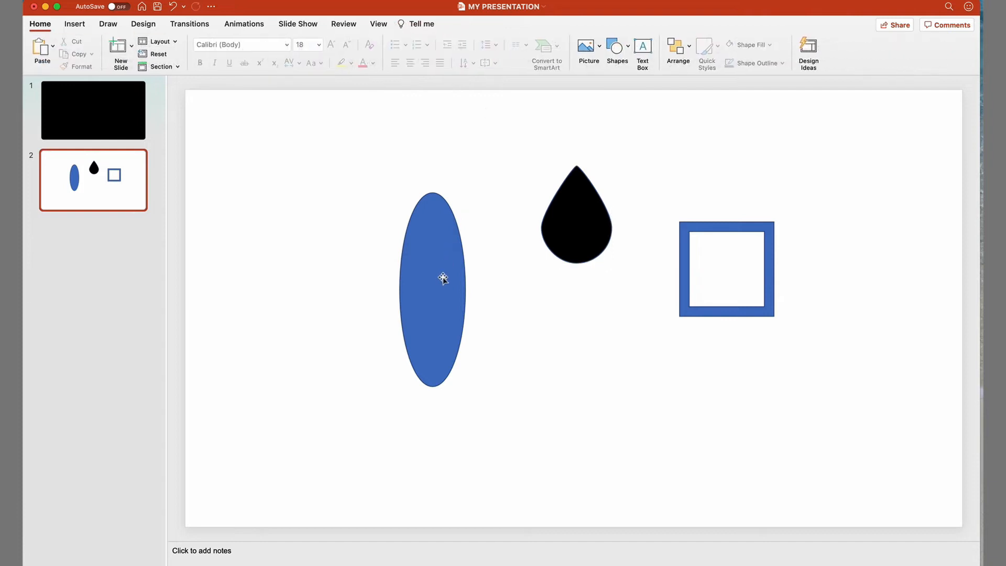
click(375, 45)
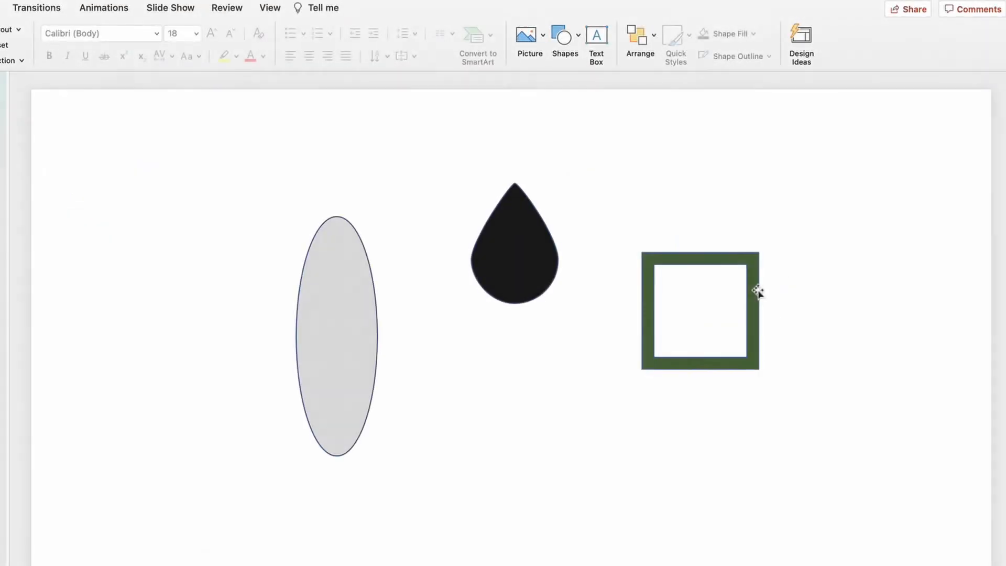
- Give the square frame a gold outline
click(700, 312)
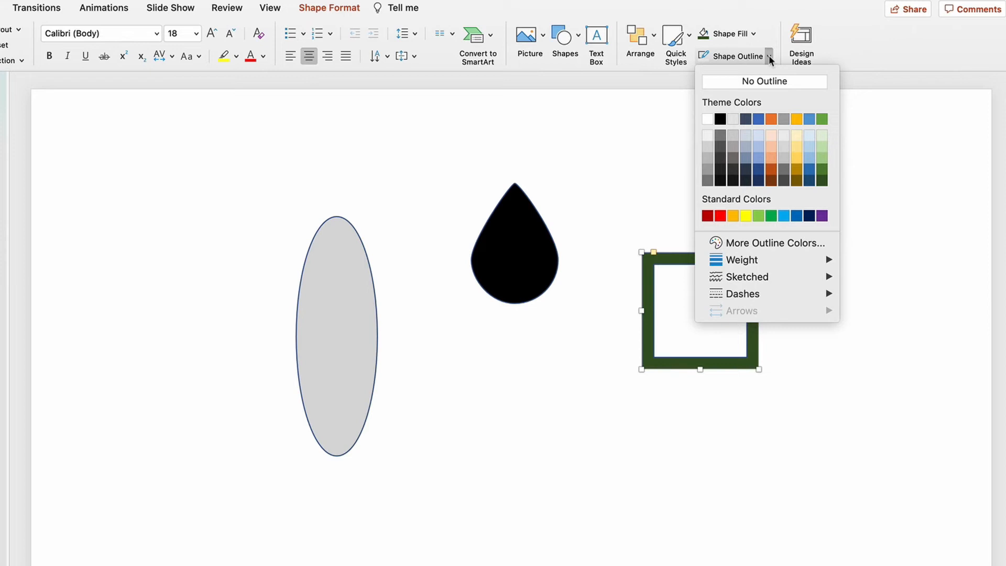
click(799, 119)
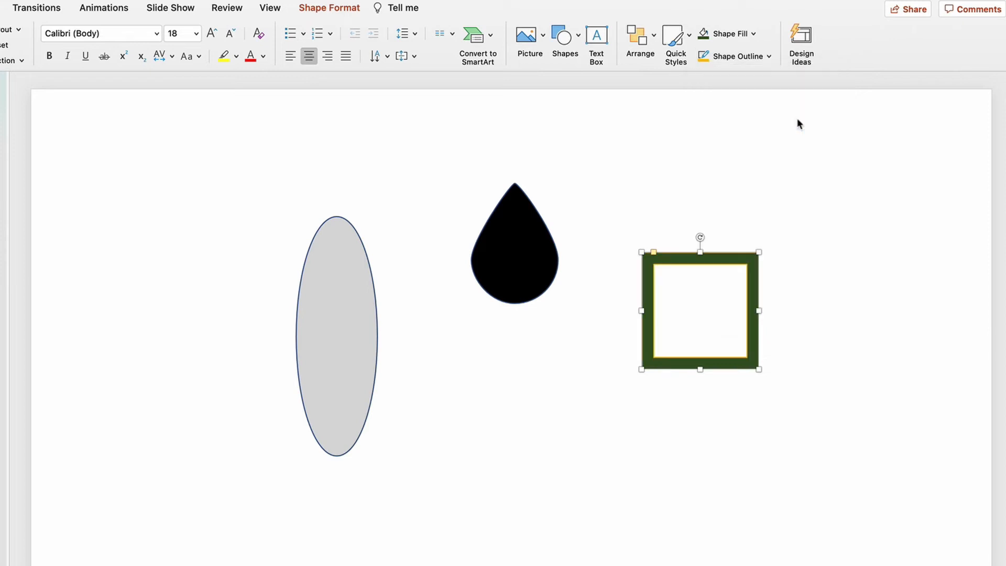
click(736, 57)
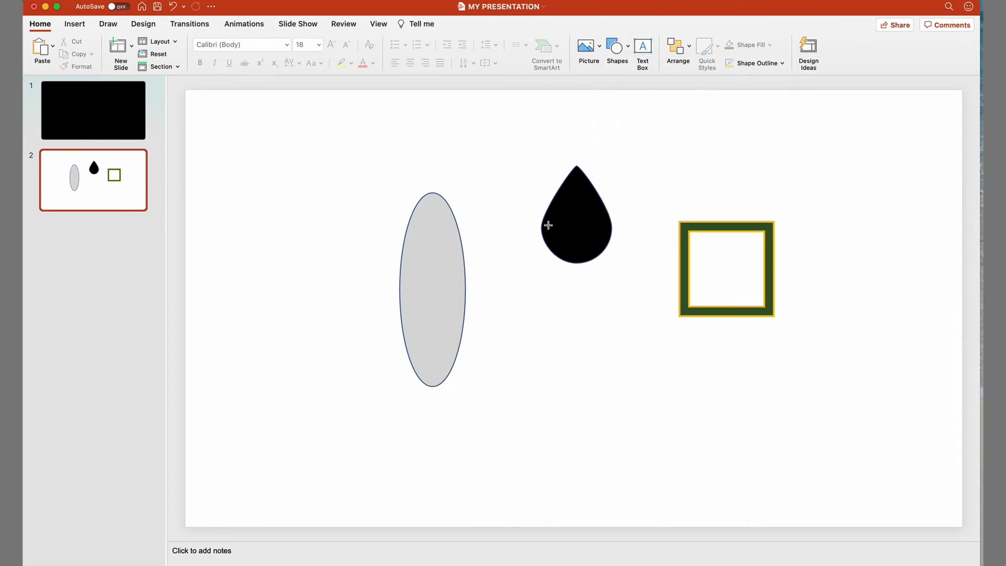
- Draw a star left of the grey ellipse and fill it pale yellow
drag(315, 186, 385, 259)
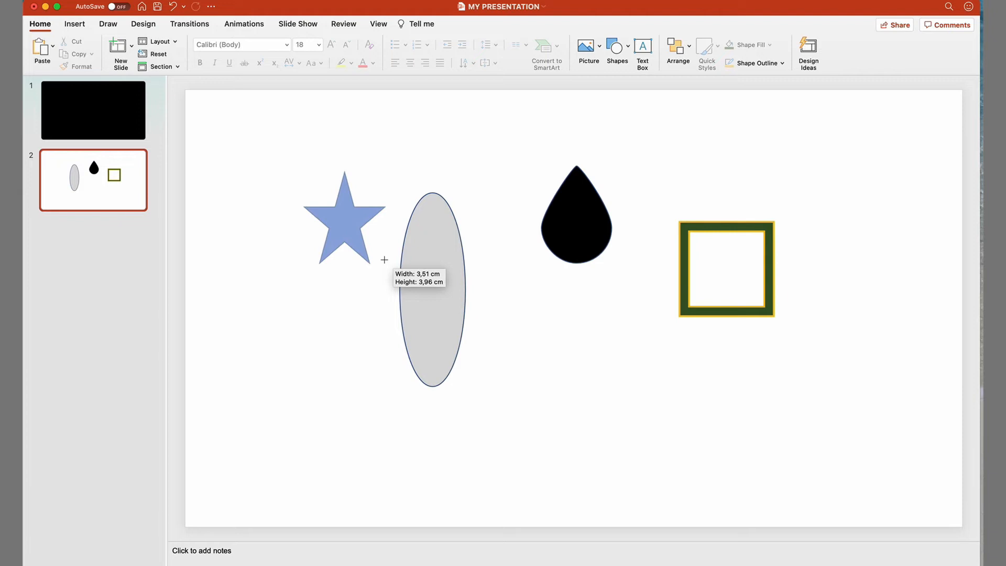
drag(384, 260, 384, 357)
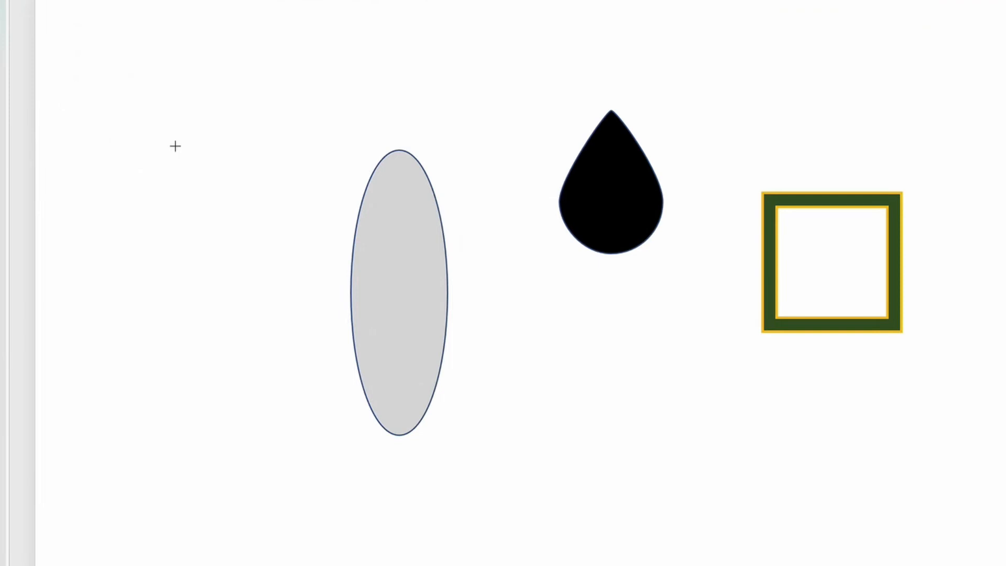
drag(175, 146, 285, 299)
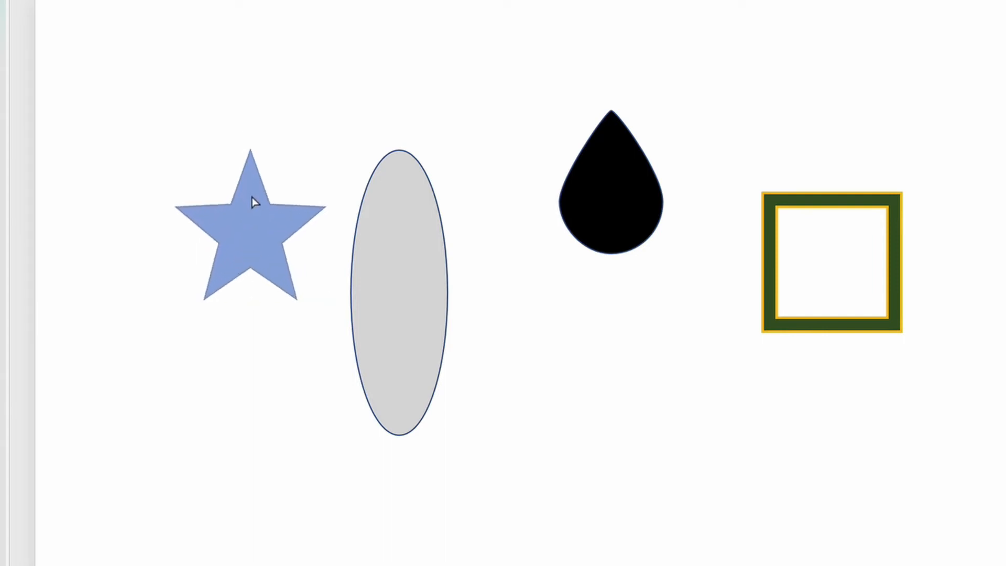
click(250, 224)
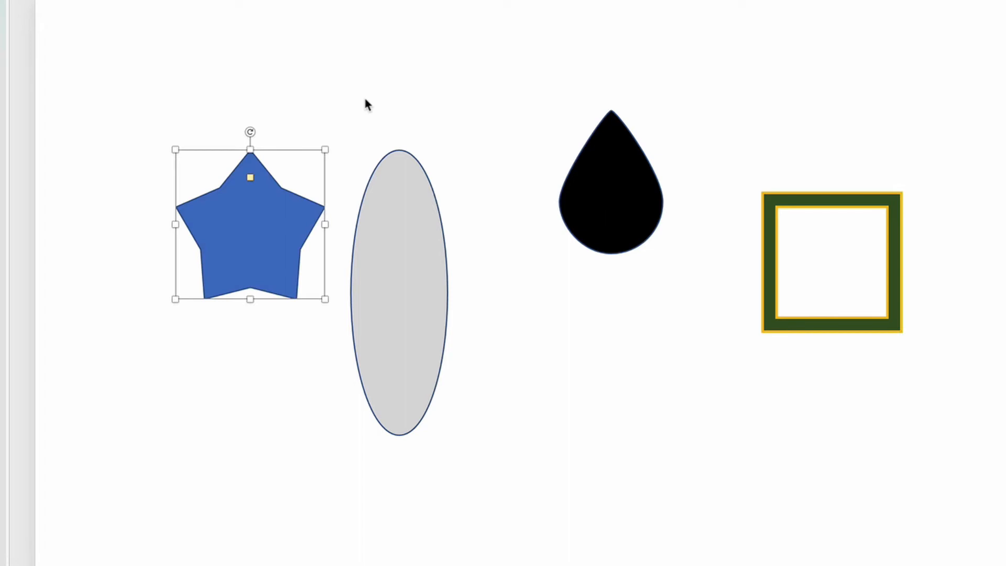
click(350, 43)
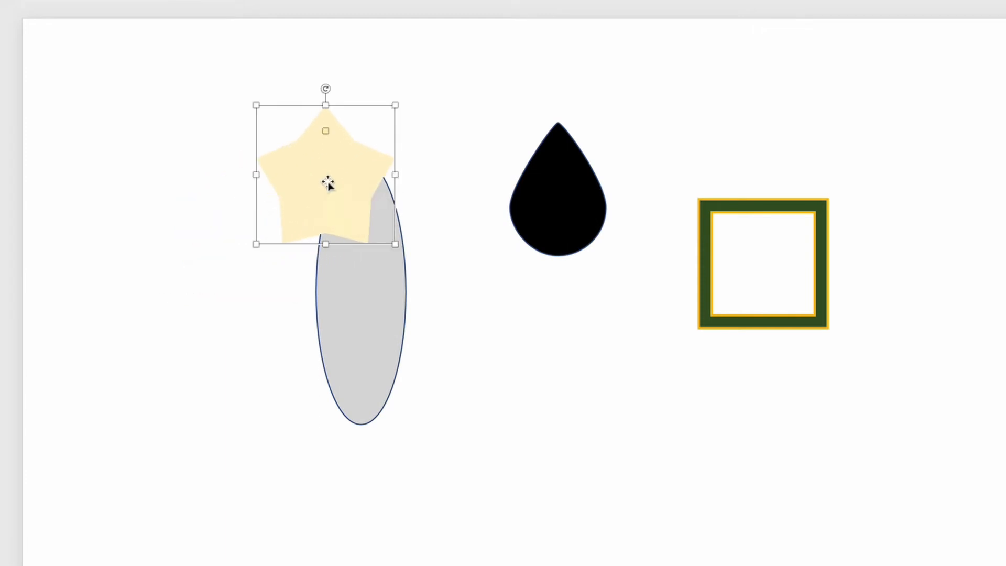
mouse_move(435, 108)
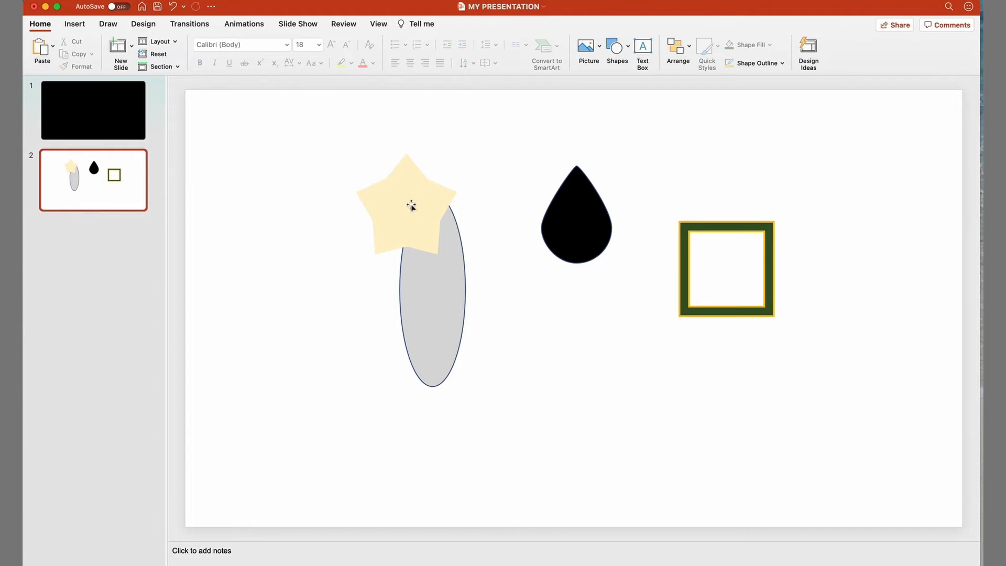
- Open the star's Format Shape fill settings and adjust its transparency slightly
right_click(407, 205)
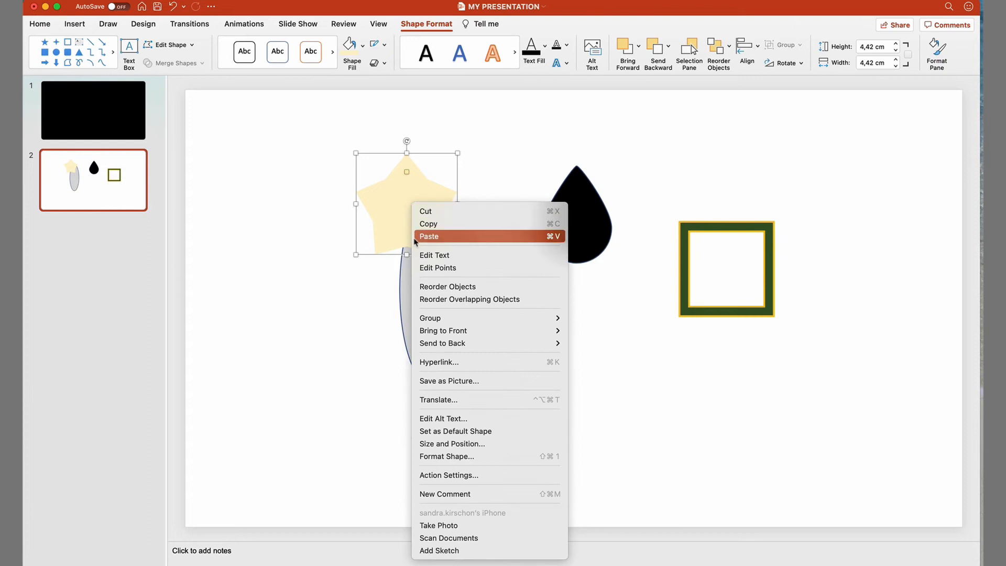
click(452, 443)
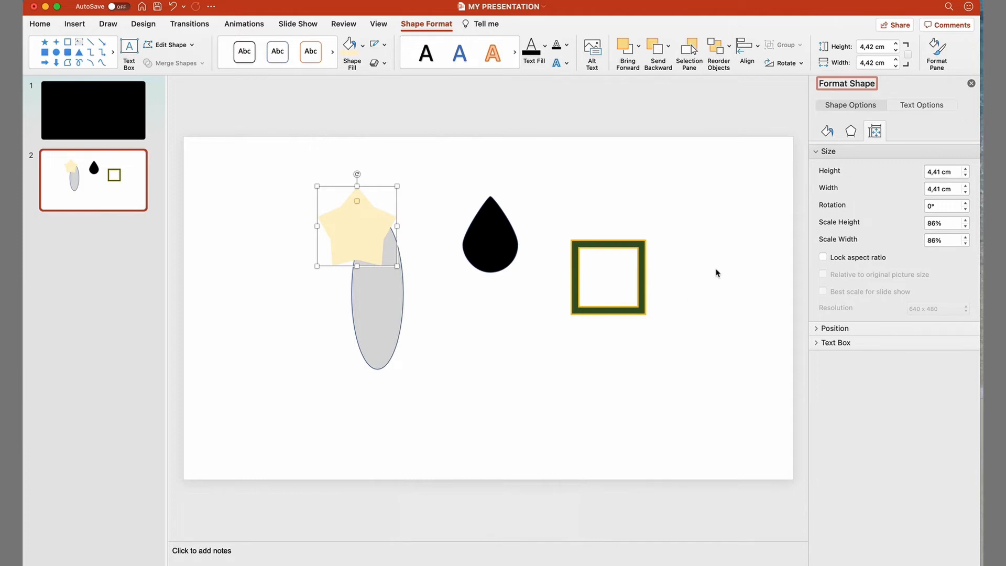
click(826, 131)
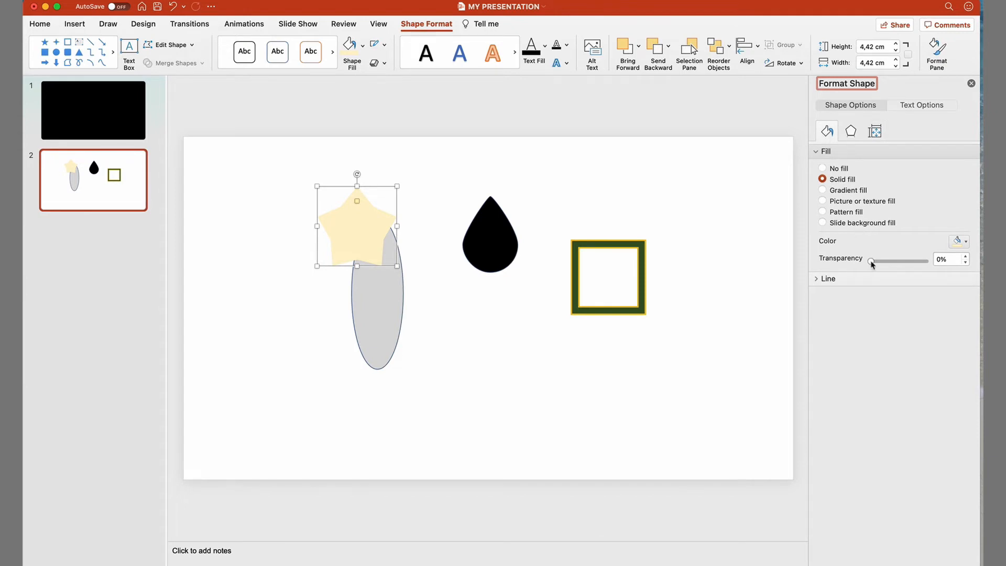
drag(871, 261, 877, 261)
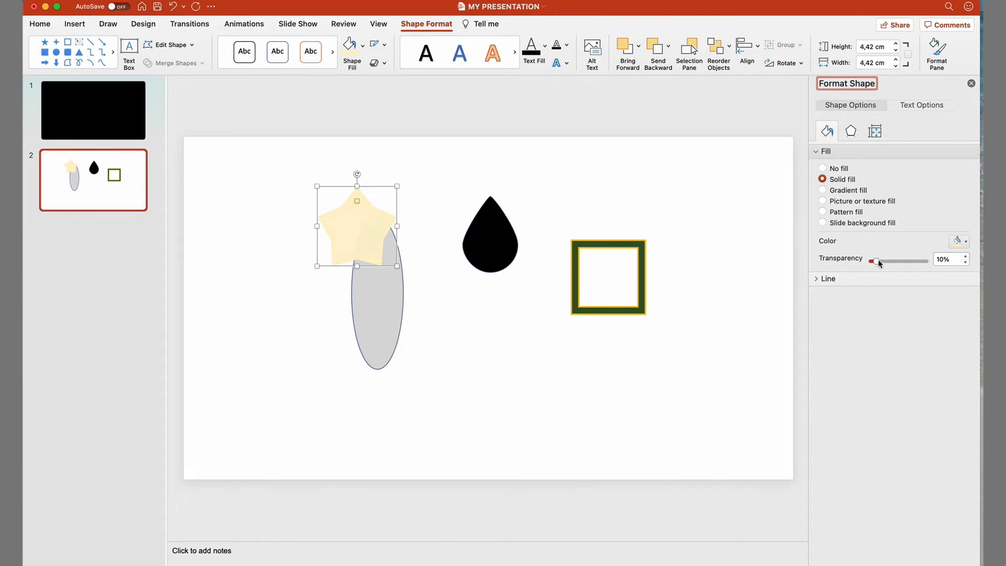
drag(874, 261, 891, 261)
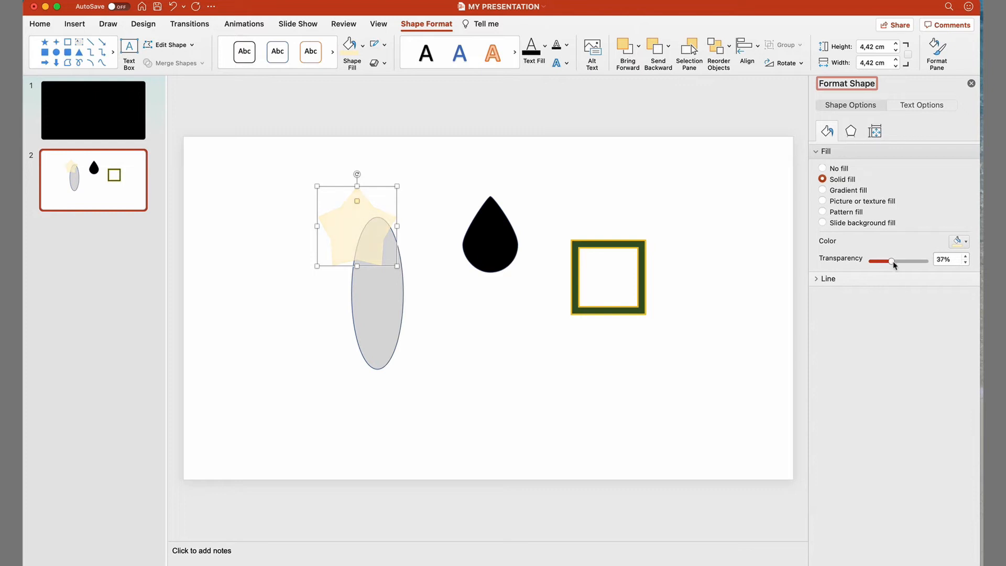
drag(892, 261, 886, 261)
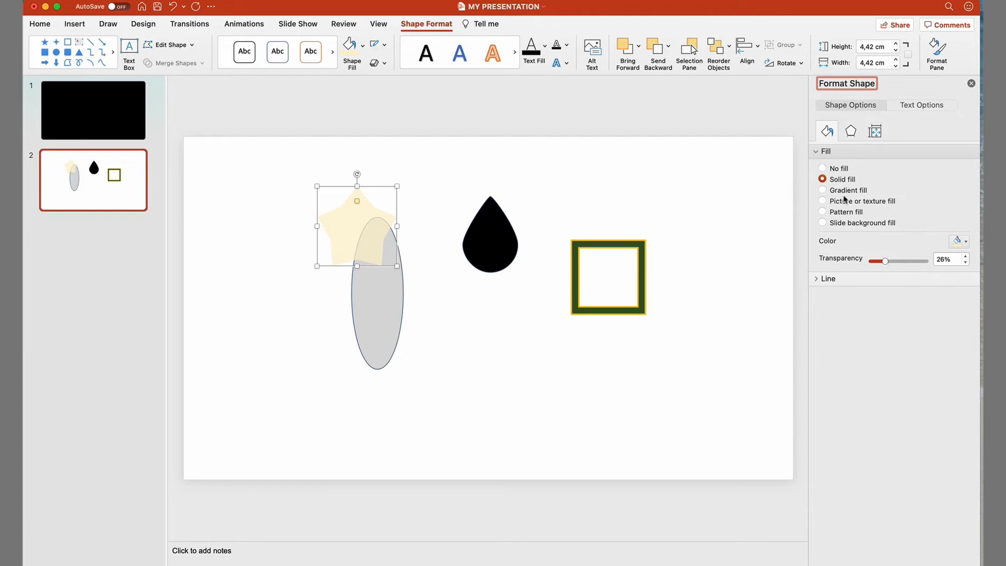
- Switch the star to a gold gradient fill and adjust the gradient stop
click(823, 189)
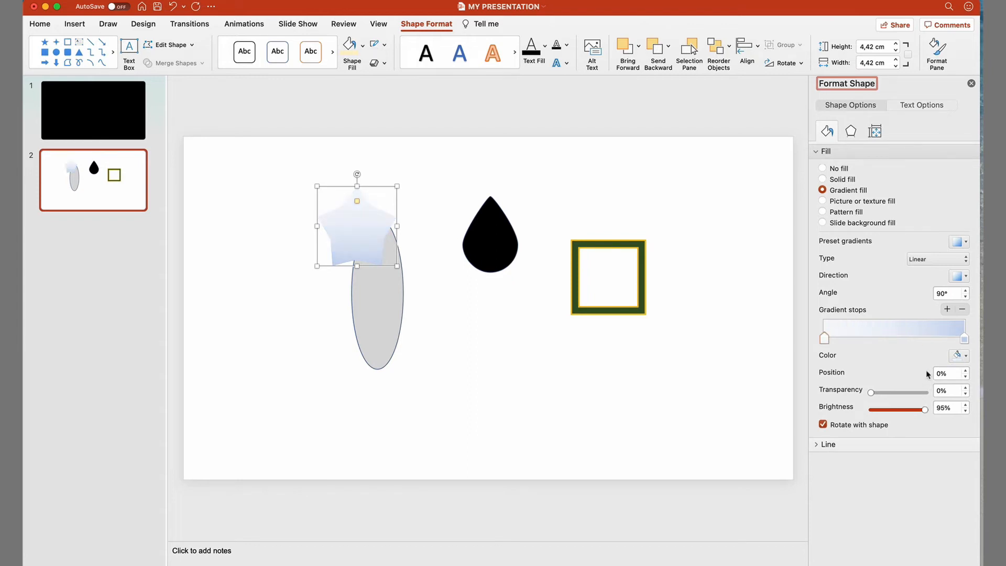
click(957, 355)
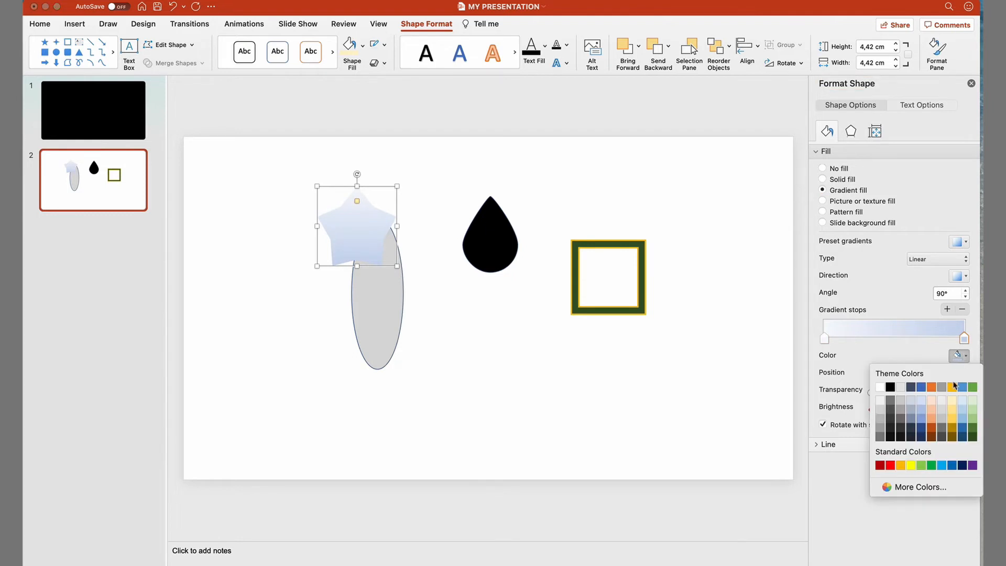
click(952, 386)
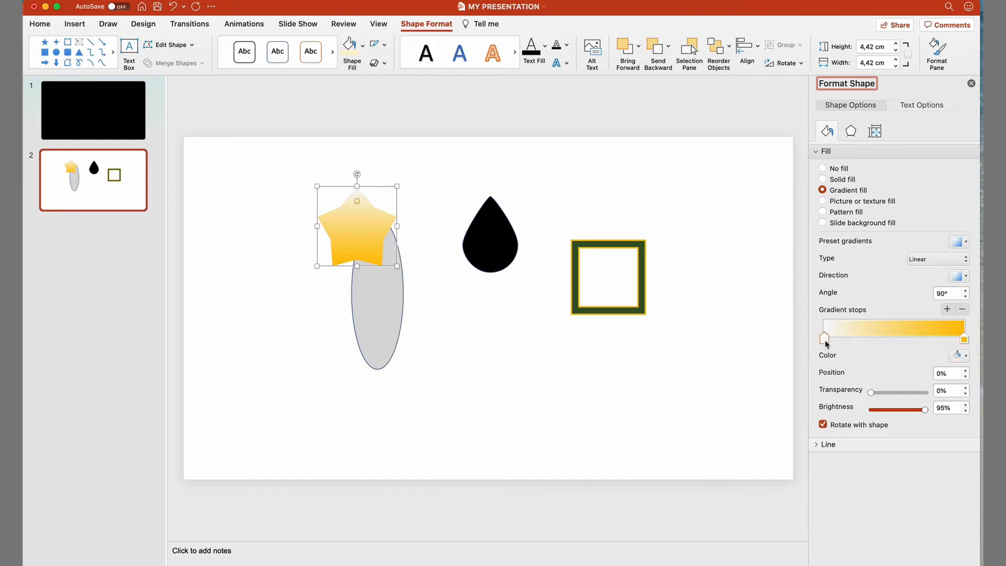
drag(872, 392, 926, 392)
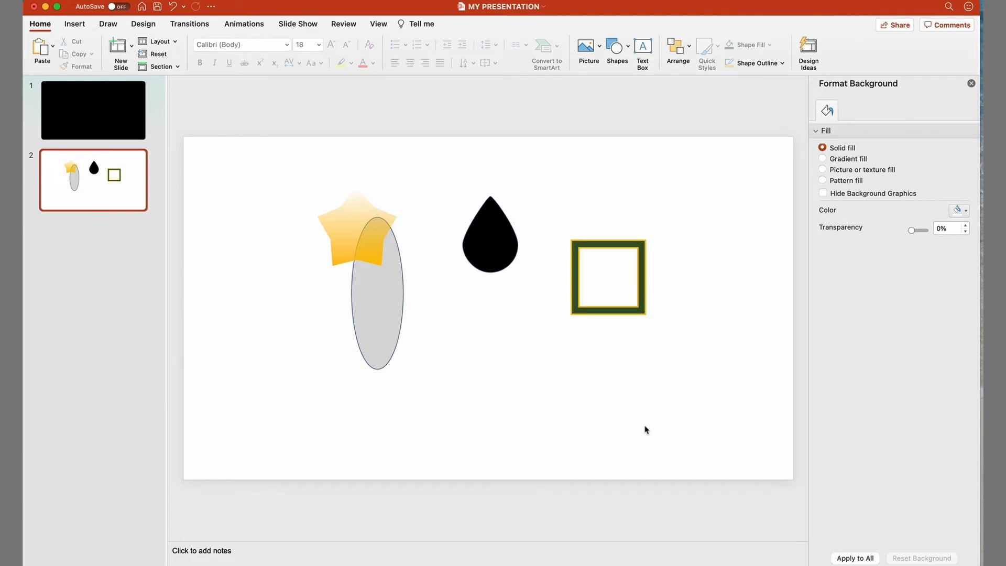
mouse_move(621, 111)
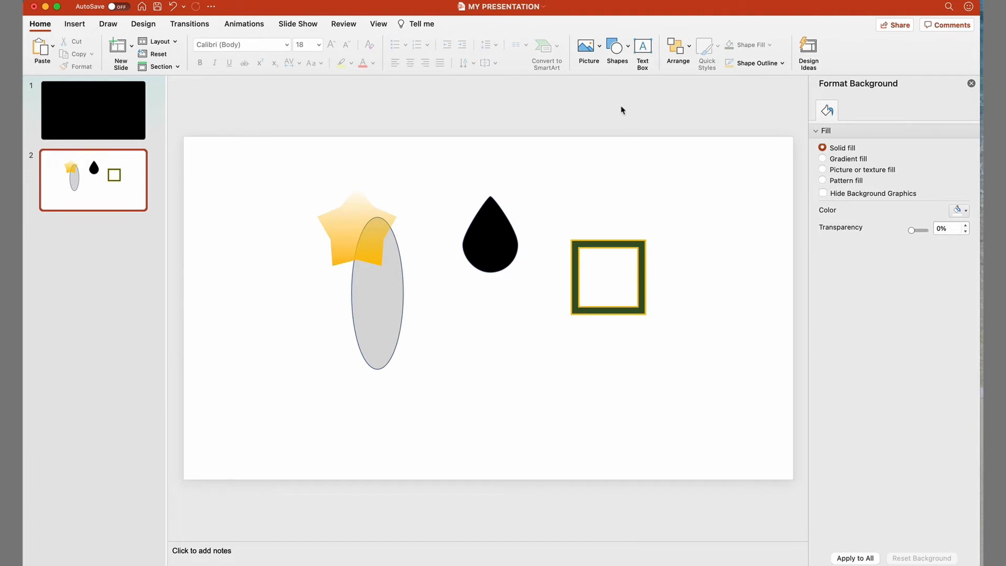
- Insert and enlarge a blue down arrow above the frame, then widen the square frame
click(614, 49)
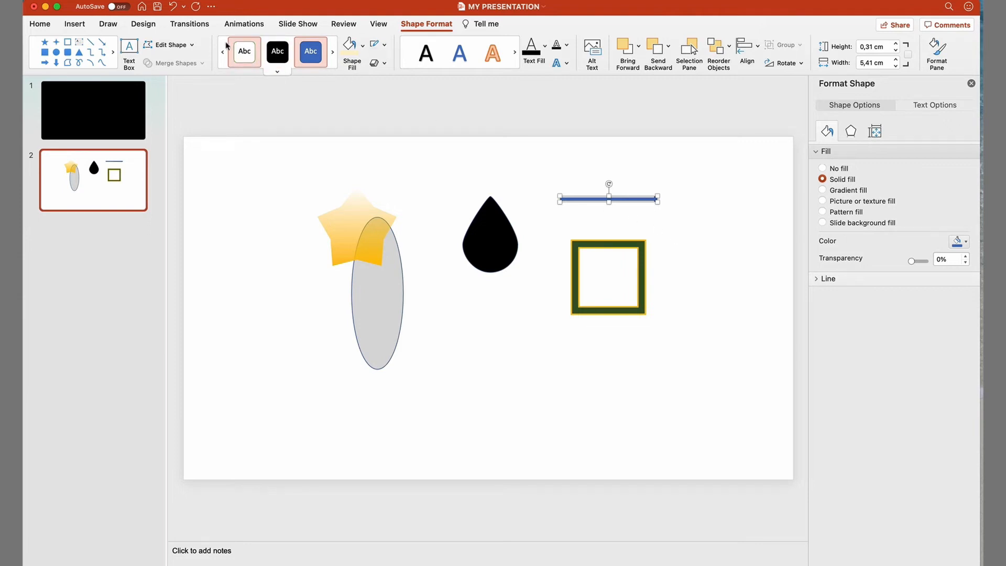
click(169, 45)
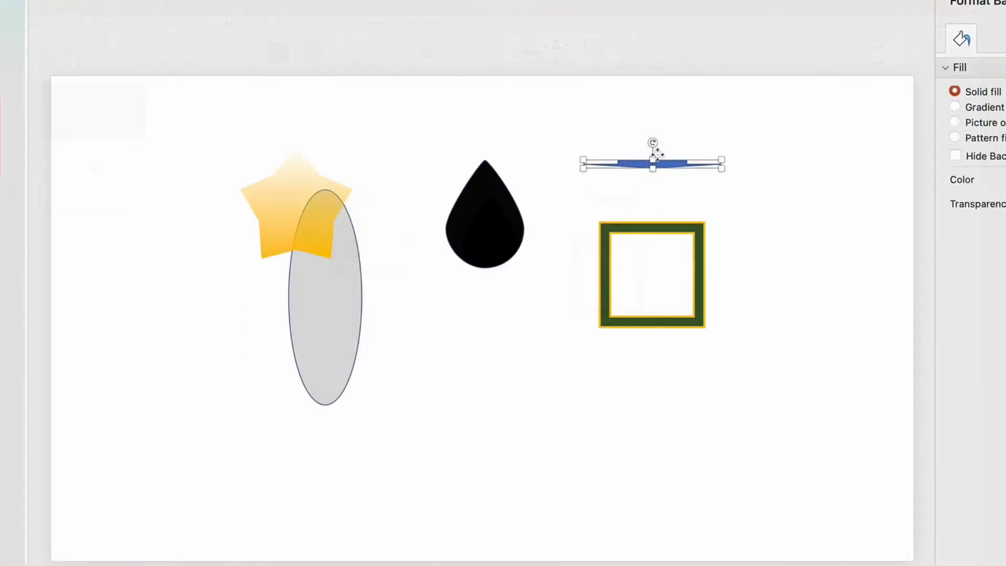
drag(653, 169, 648, 97)
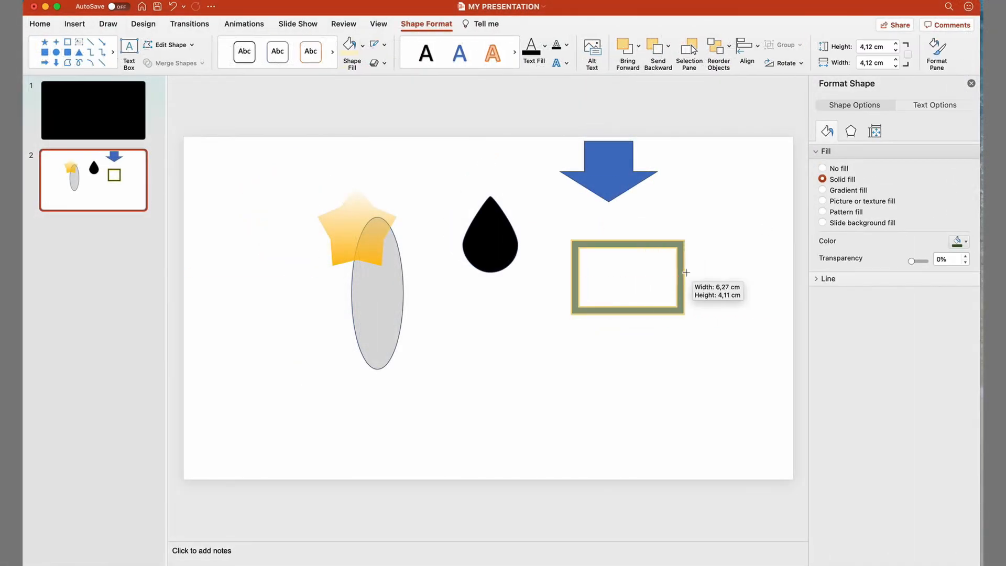
drag(687, 276, 765, 276)
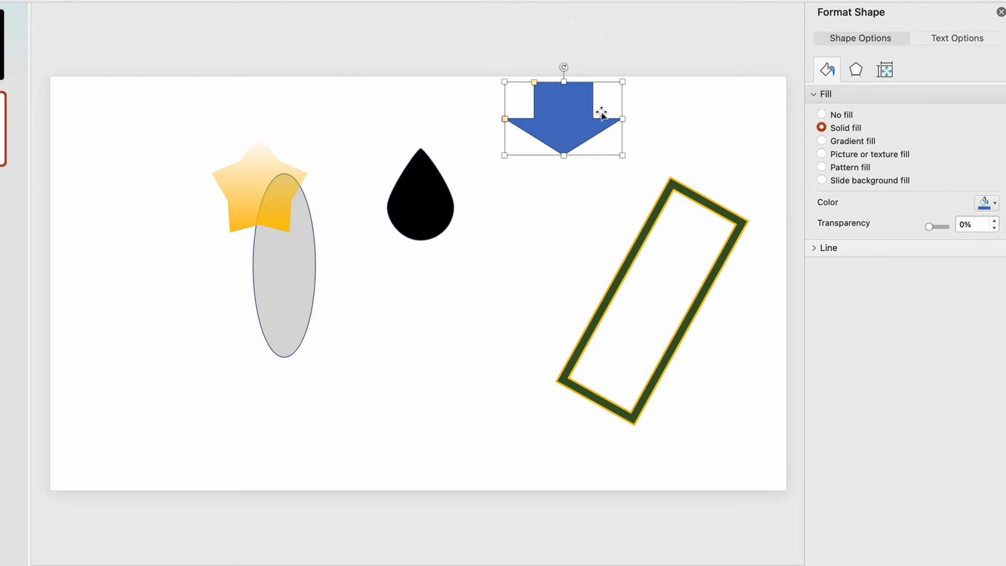
- Give the down arrow an outer drop shadow with 6 pt blur and more transparency
click(855, 69)
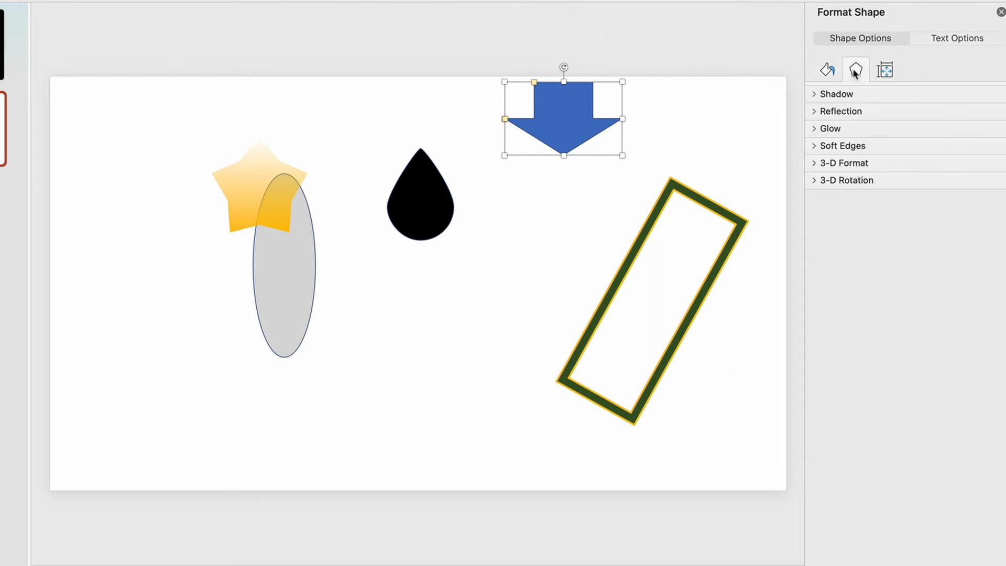
click(837, 94)
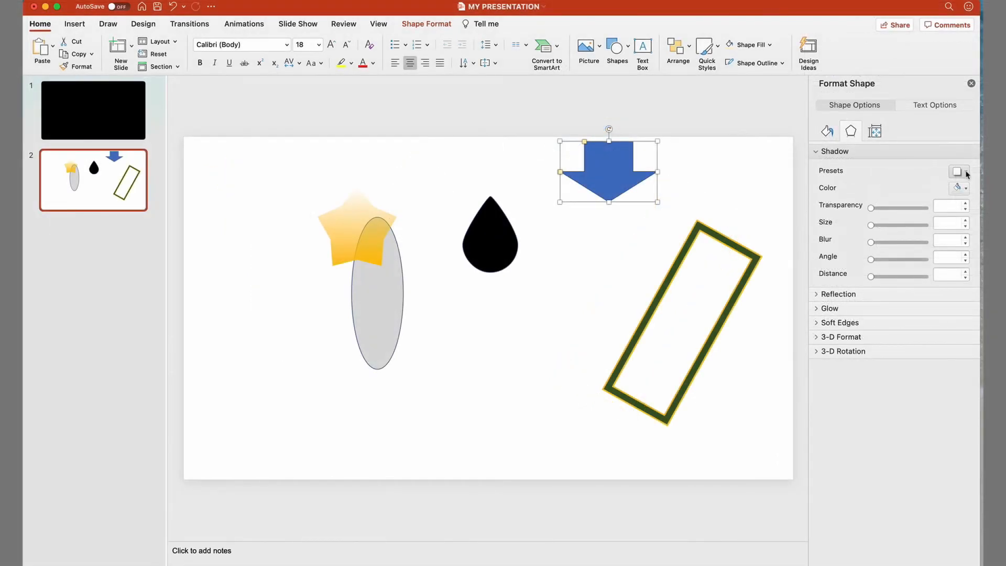
mouse_move(957, 171)
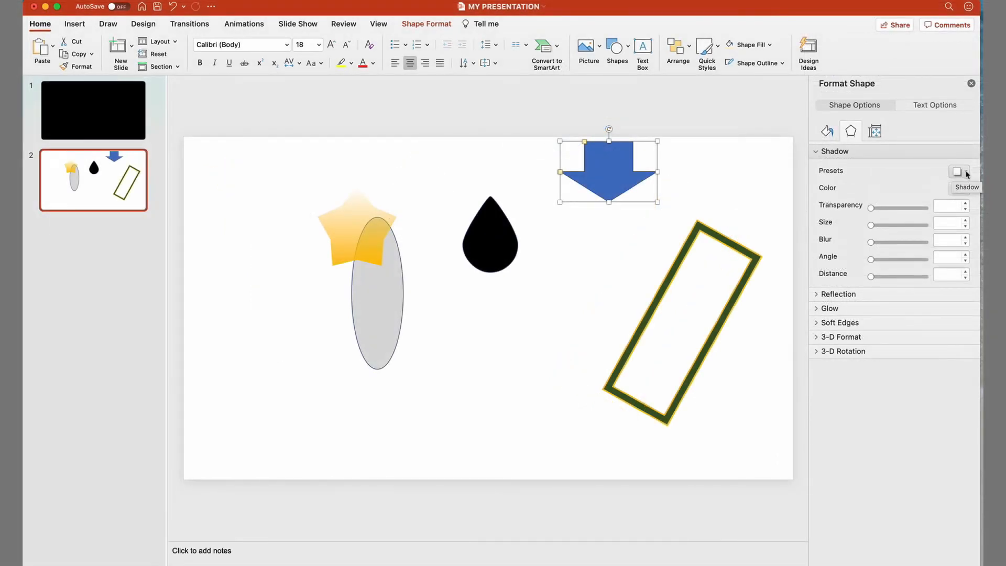
click(957, 171)
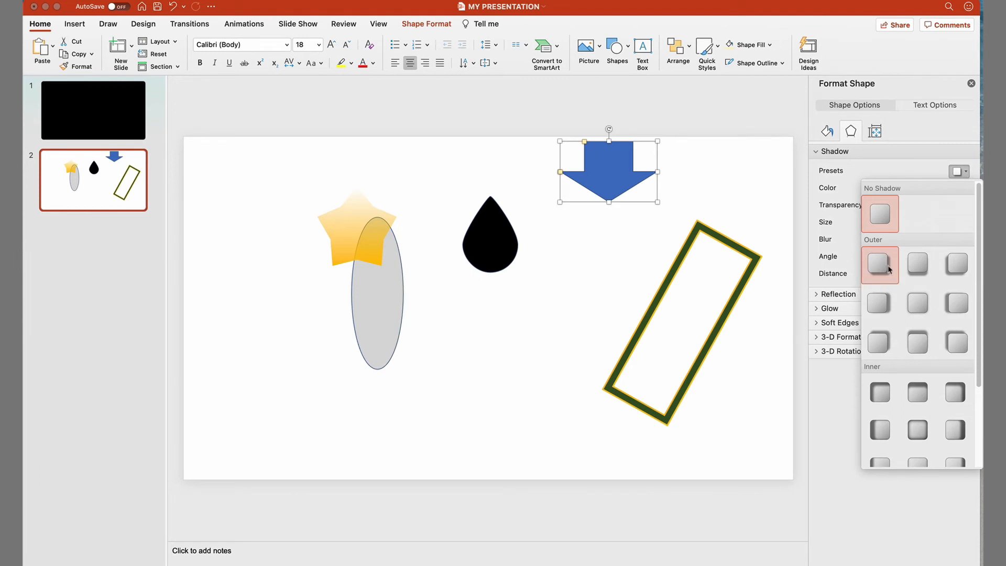
click(879, 266)
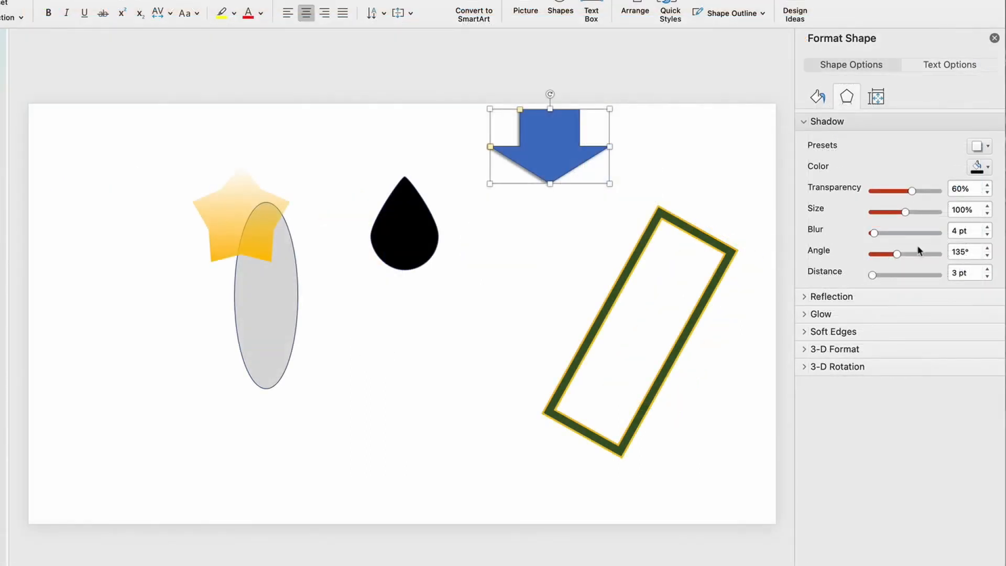
drag(922, 212, 907, 211)
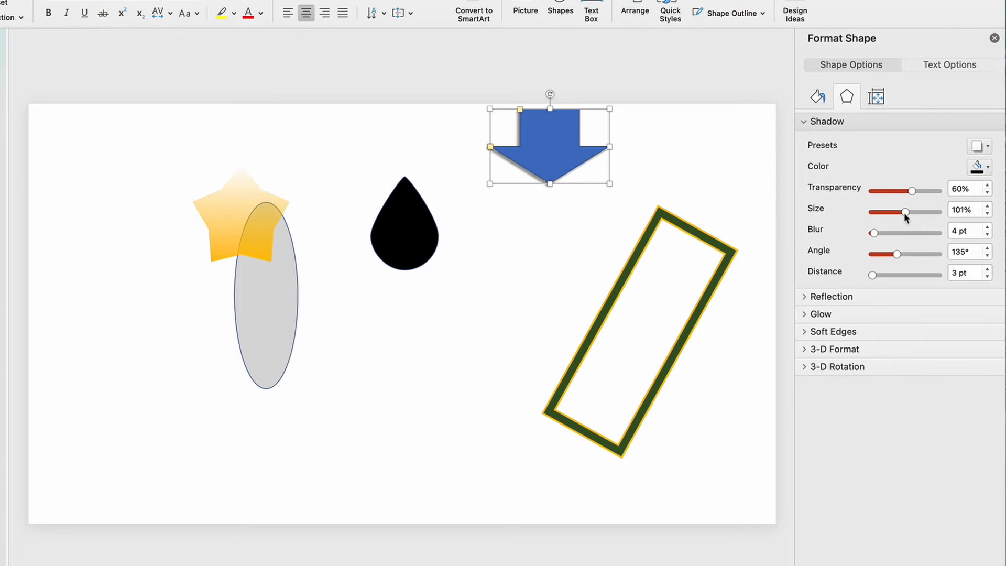
drag(875, 232, 886, 233)
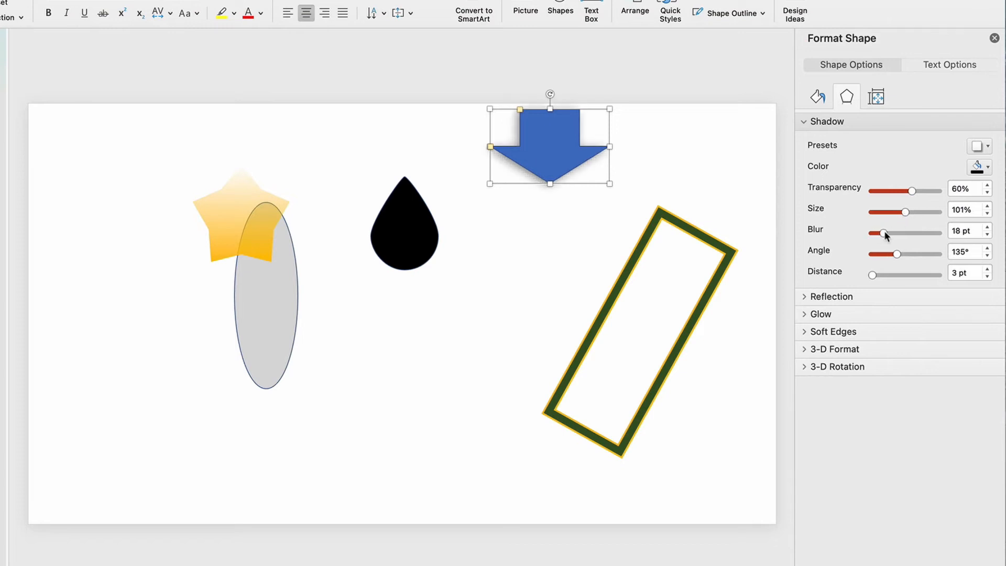
drag(887, 234, 875, 234)
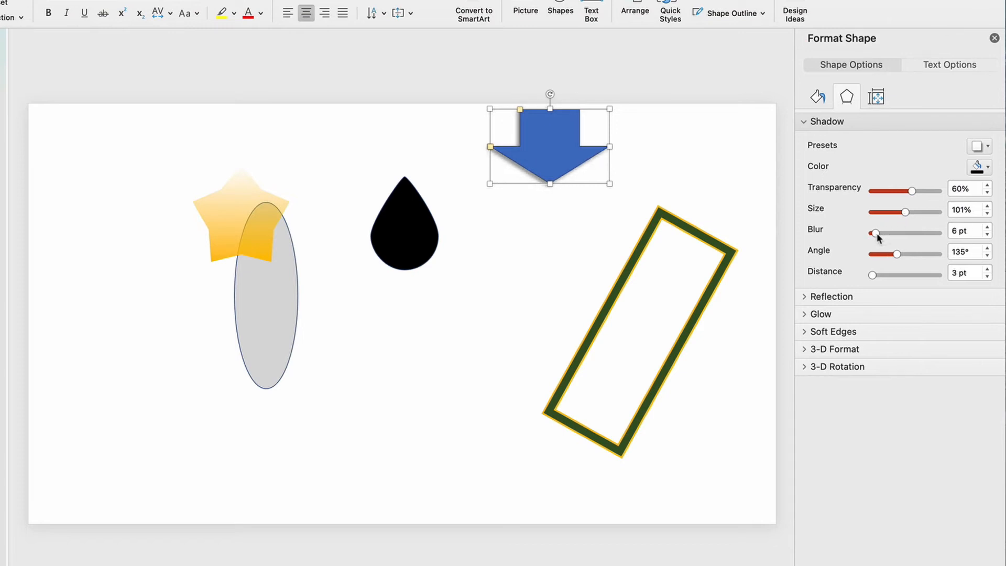
drag(914, 192, 923, 191)
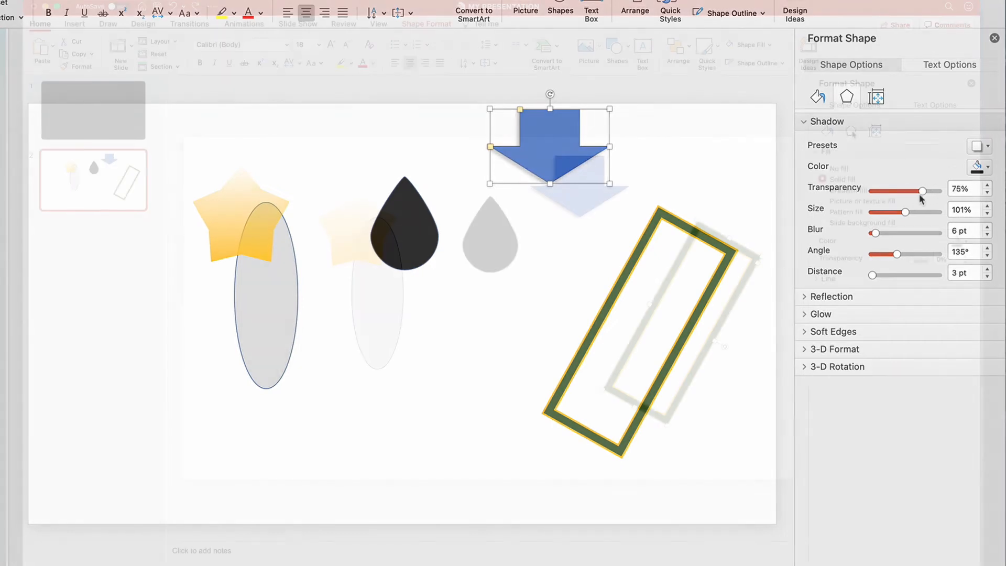
- Set the rectangle's outer shadow to 58% size, 81 pt distance, 195° angle, less blur
click(976, 170)
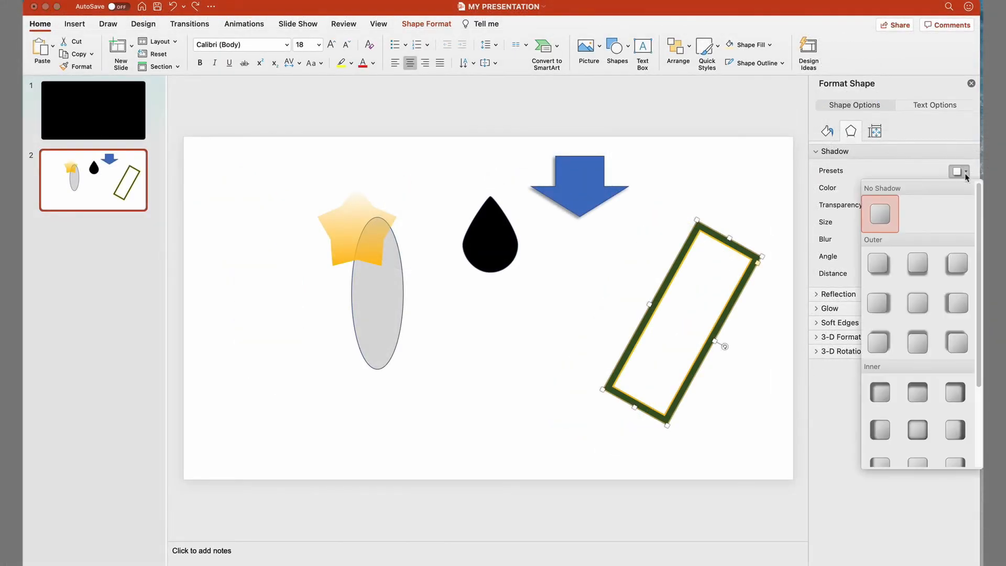
scroll(down, 3)
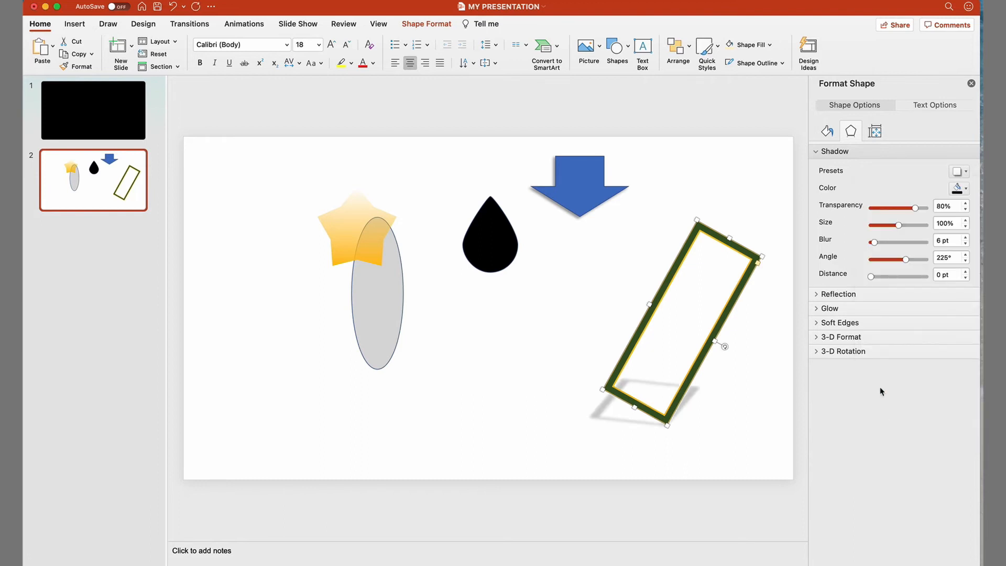
drag(870, 276, 897, 277)
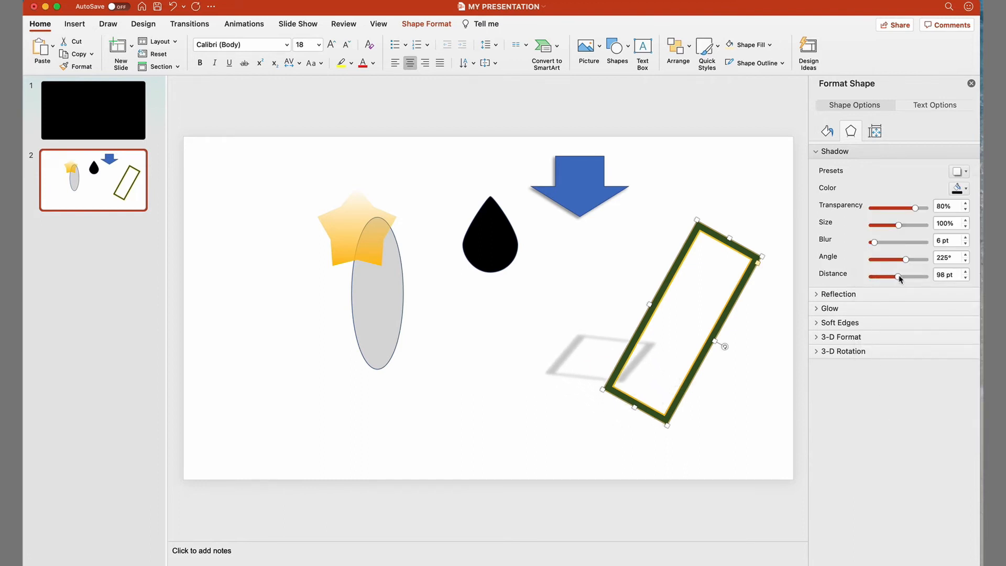
drag(897, 276, 872, 277)
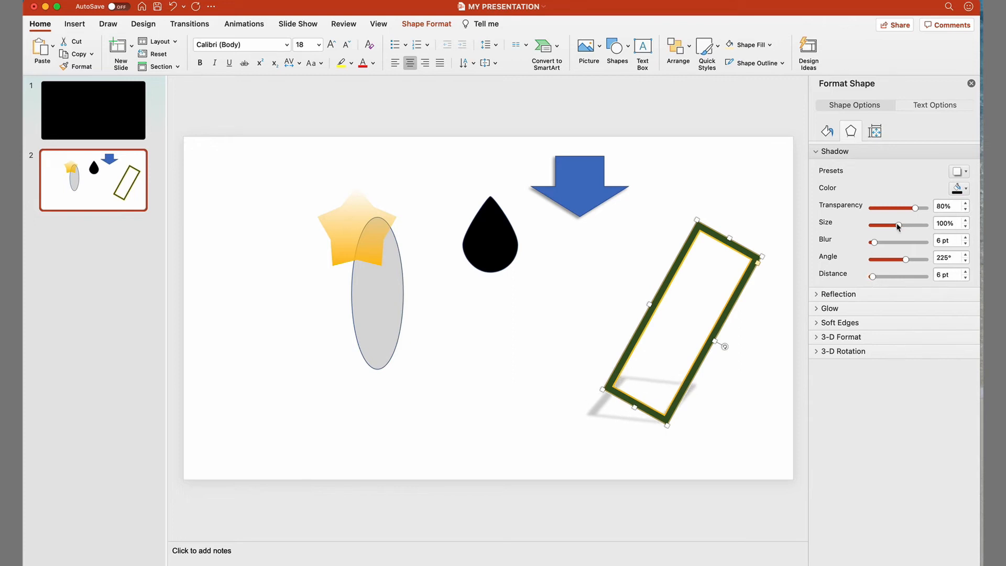
drag(899, 225, 889, 225)
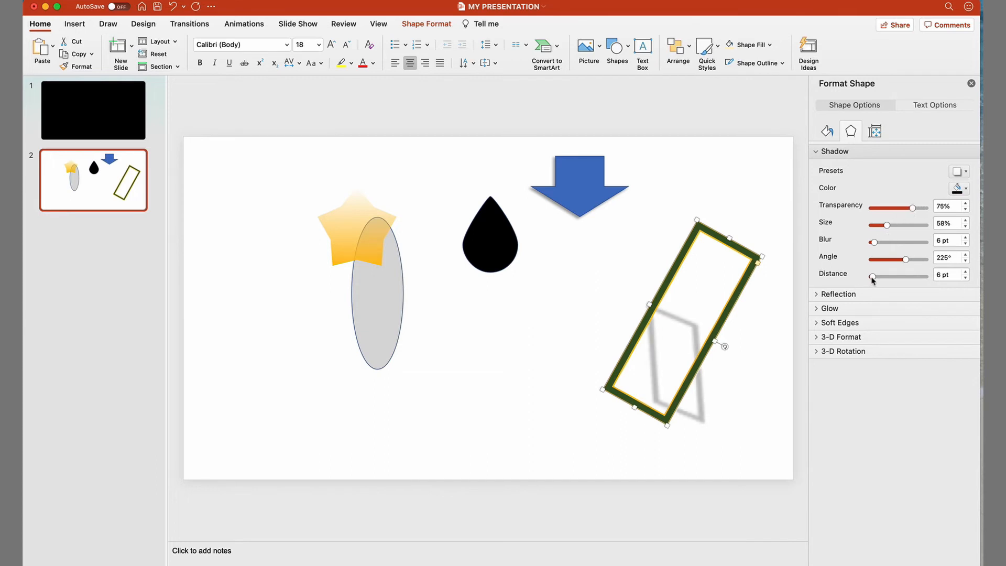
drag(872, 277, 893, 276)
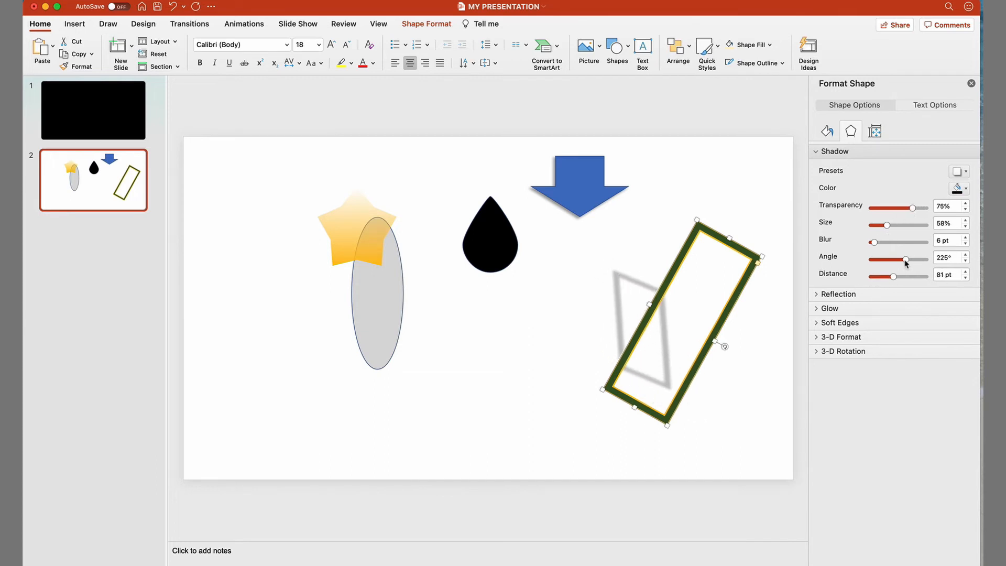
drag(905, 260, 892, 260)
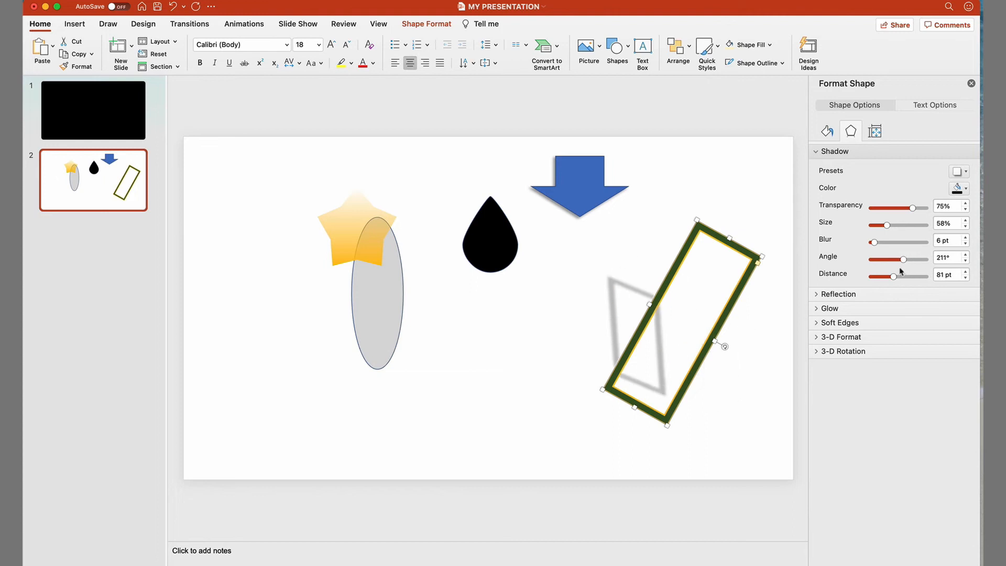
drag(889, 243, 872, 242)
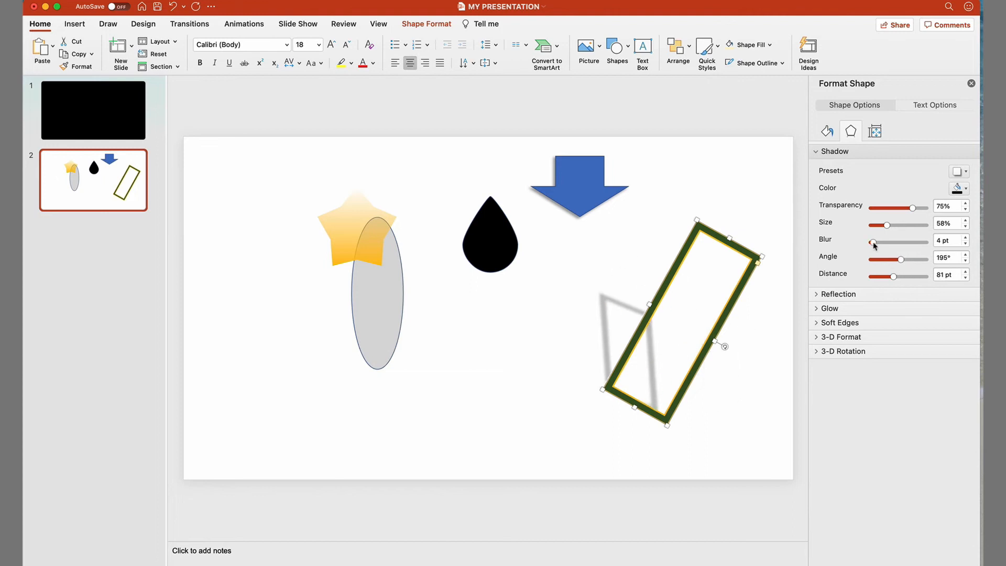
drag(873, 242, 871, 242)
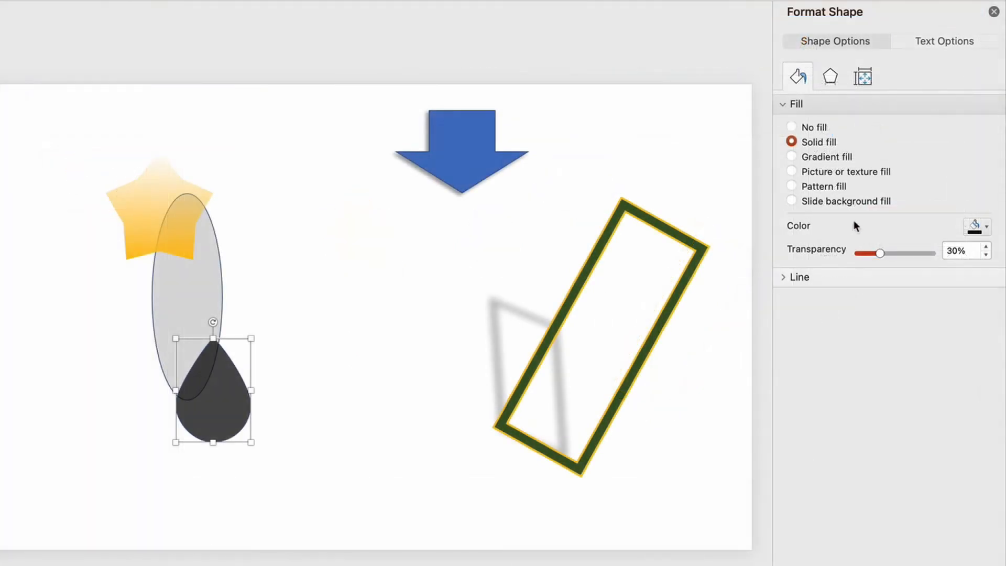
- Replace the teardrop's solid fill with a grid pattern fill
click(792, 186)
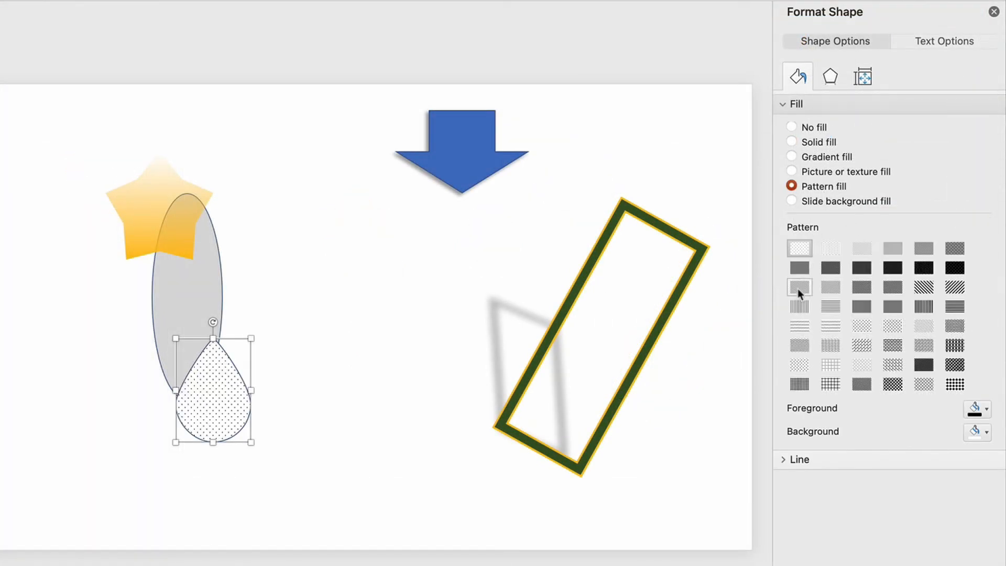
mouse_move(799, 287)
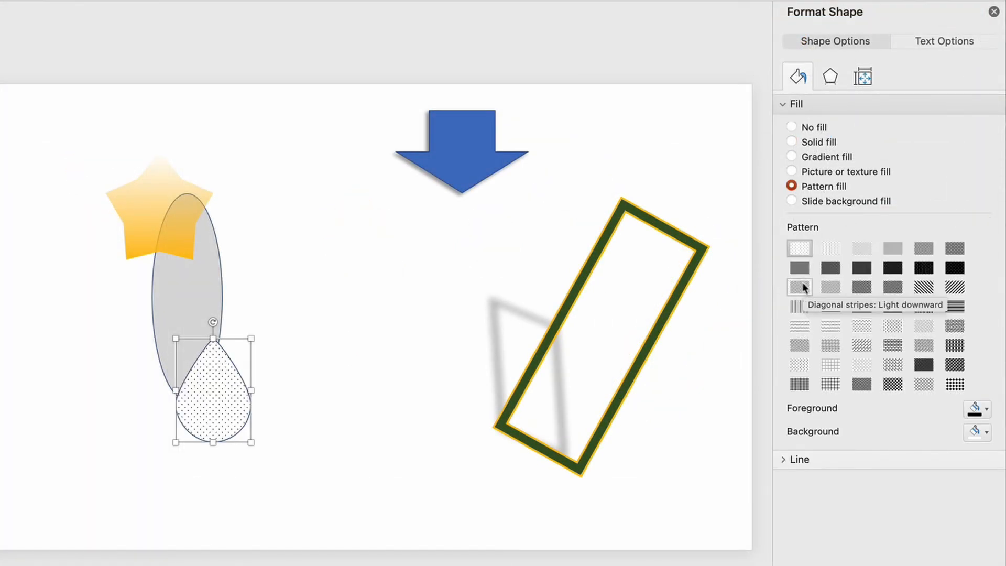
click(861, 306)
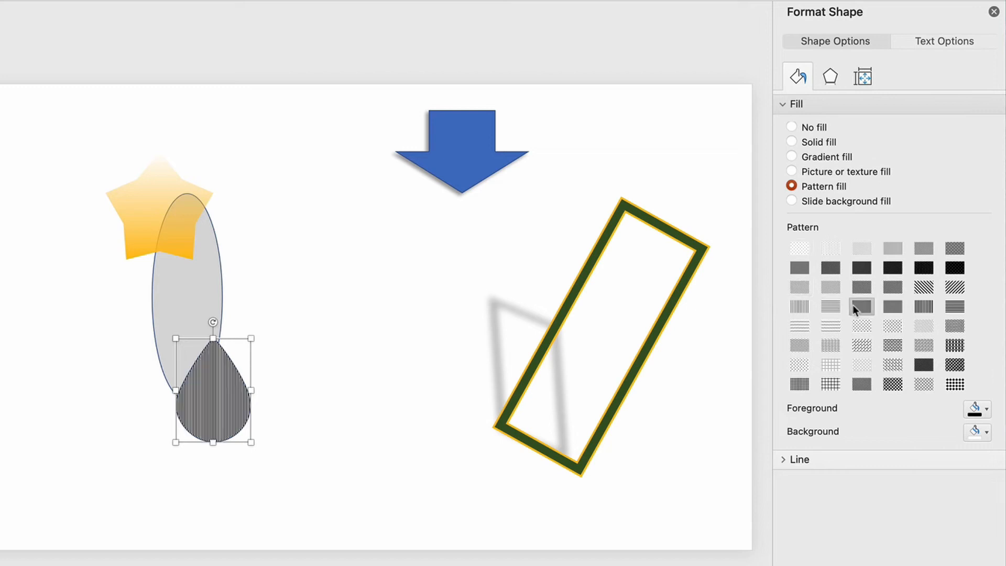
click(830, 384)
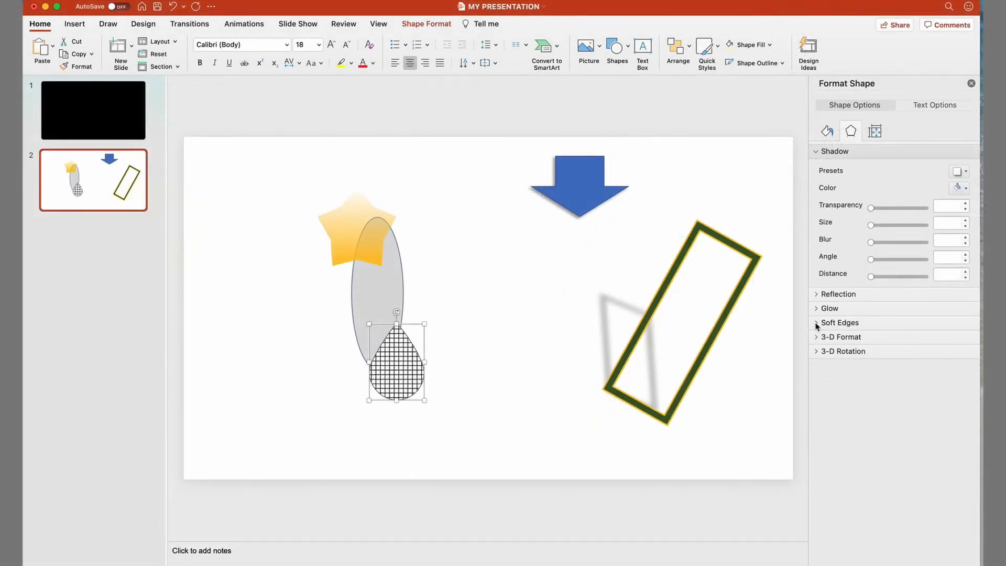
- Apply 10 pt soft edges to the teardrop
click(840, 323)
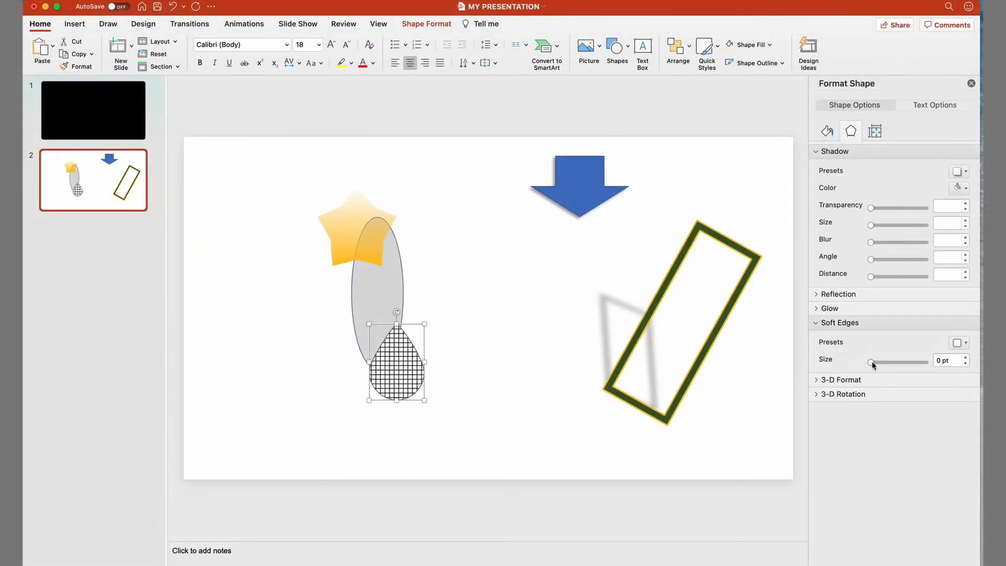
drag(871, 362, 879, 362)
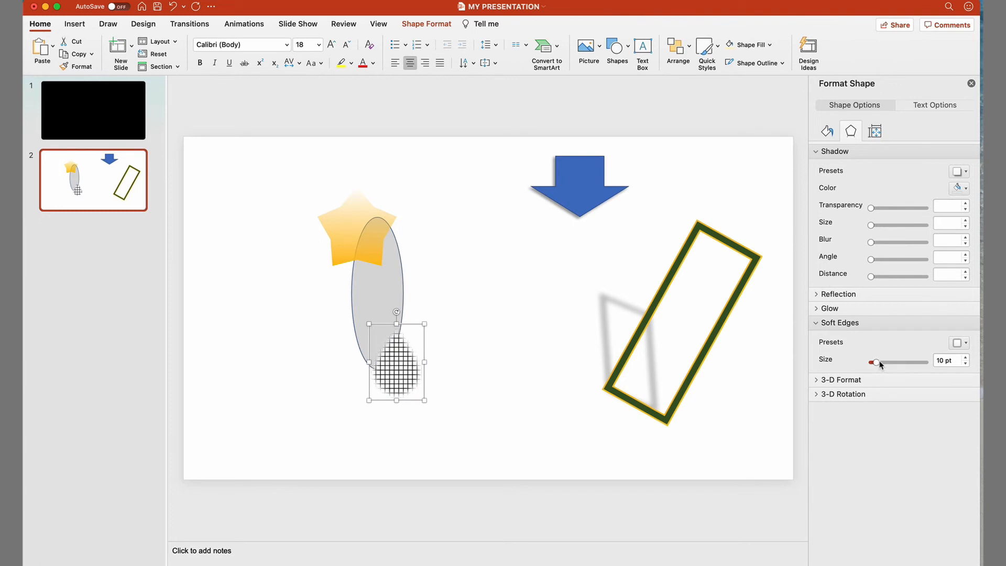
drag(874, 363, 872, 363)
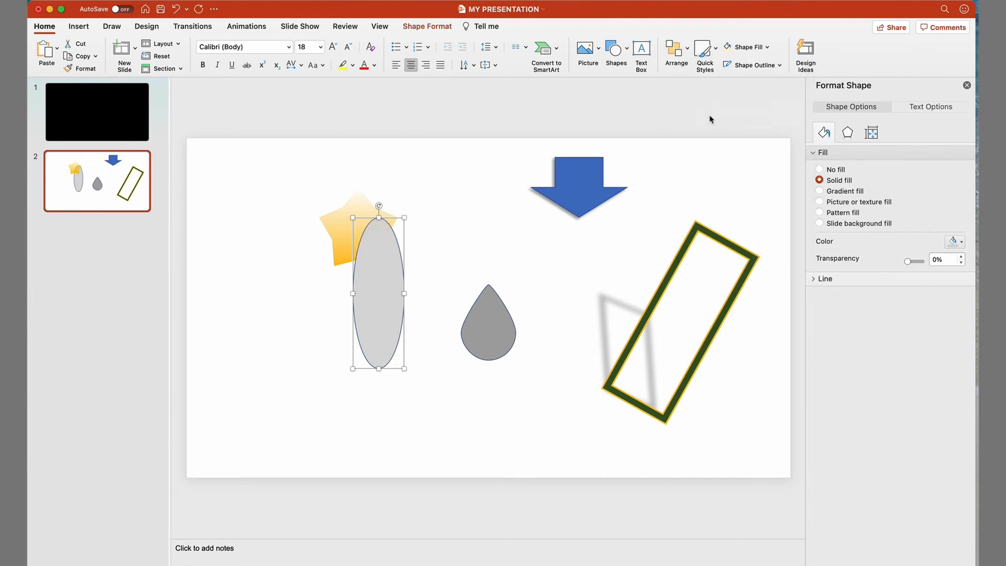
- Send the grey oval to the back, behind the star
click(421, 288)
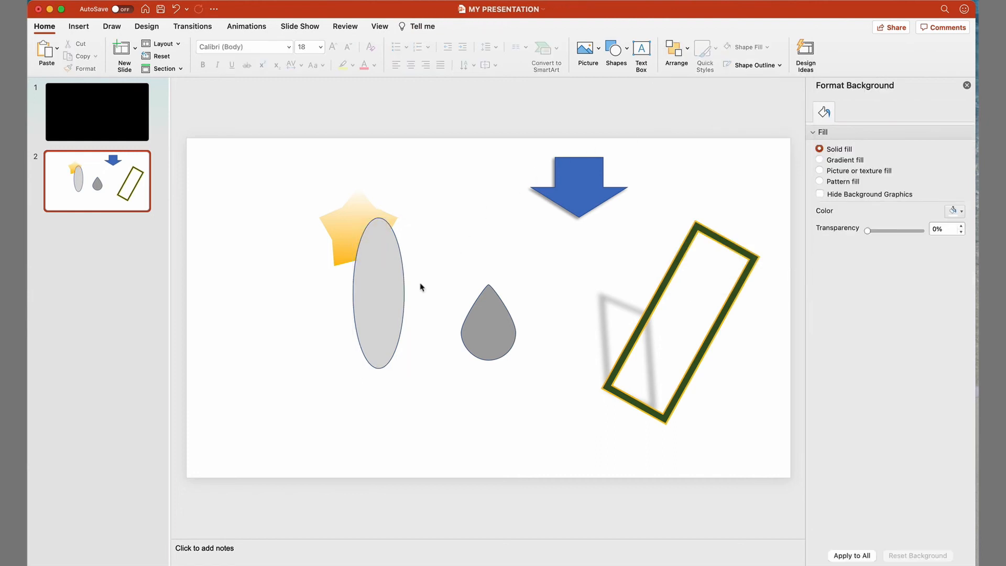
click(377, 295)
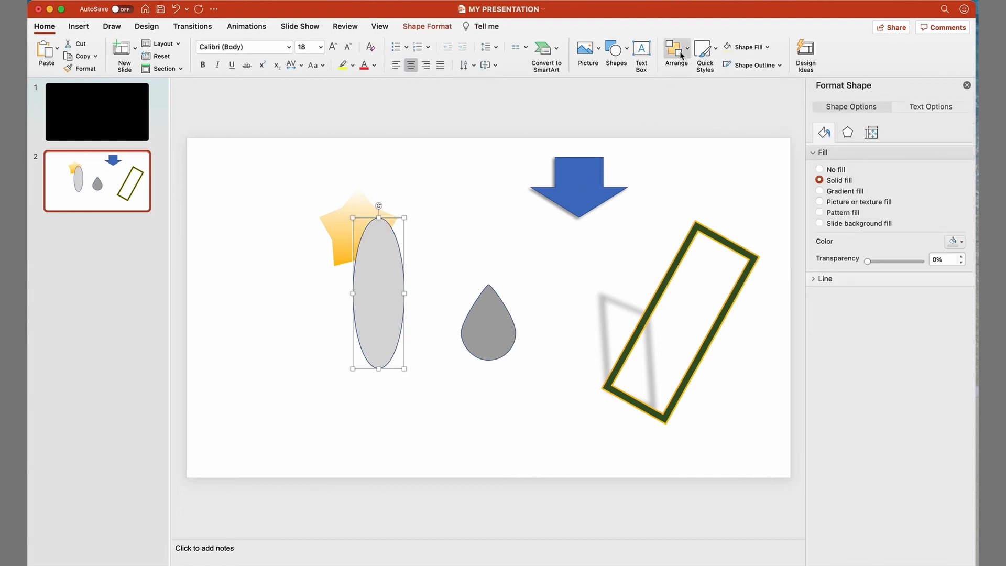
click(676, 53)
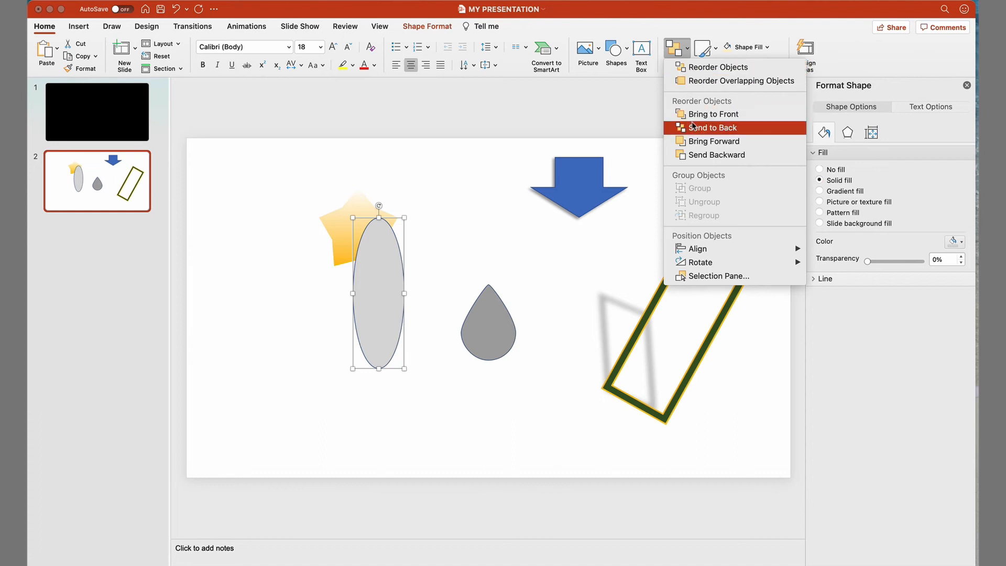
click(712, 127)
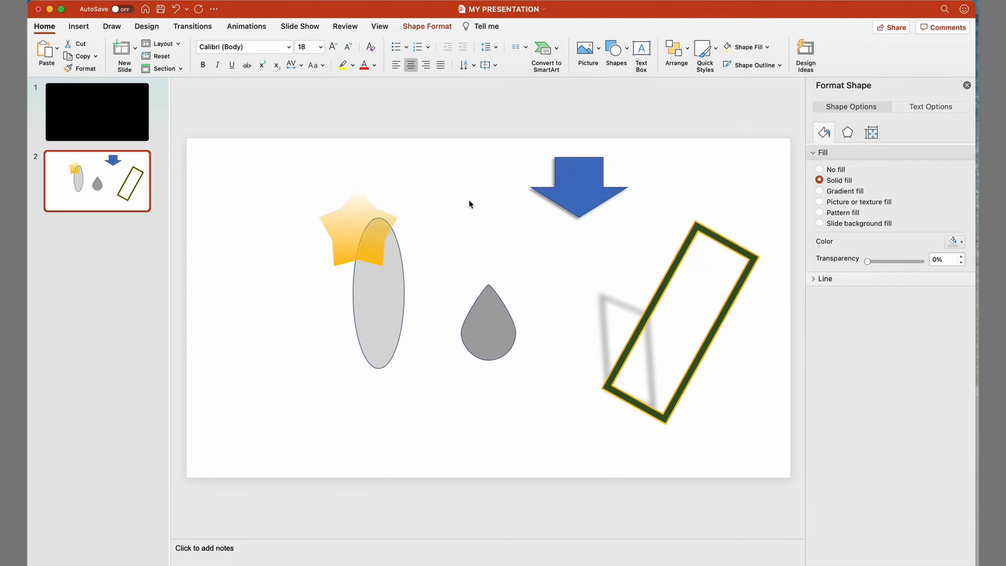
- Align the grey teardrop to the slide's middle and center
click(488, 321)
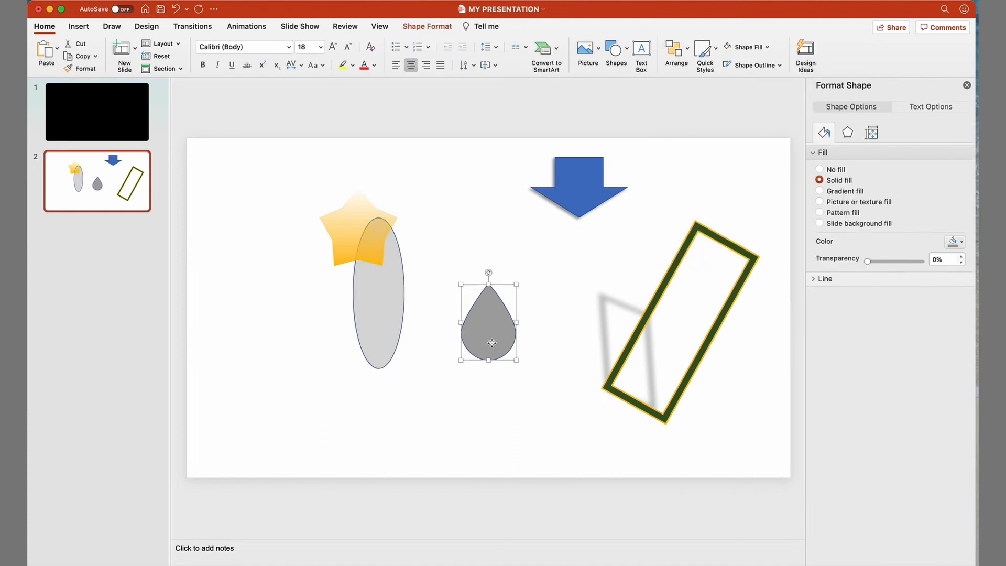
click(674, 52)
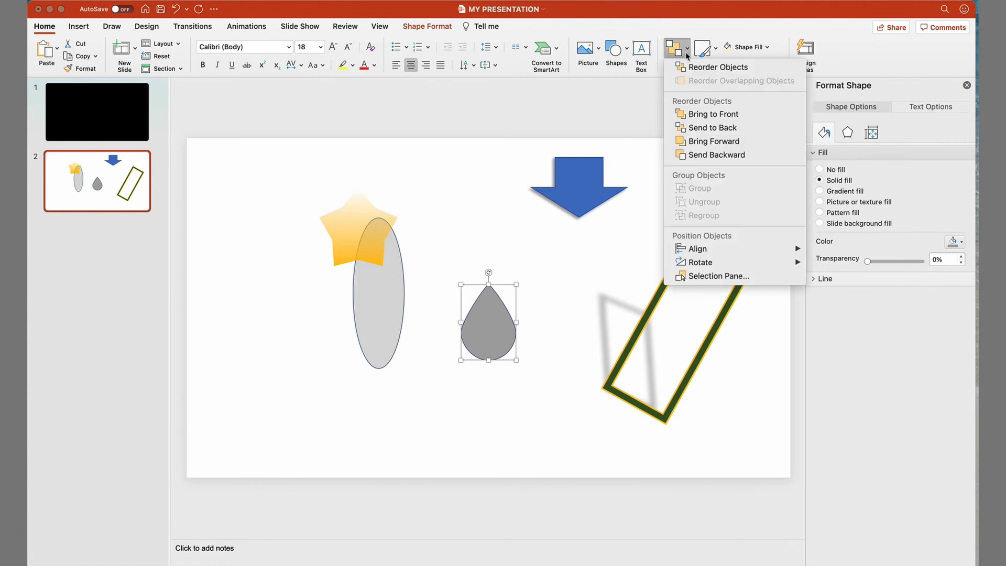
click(695, 249)
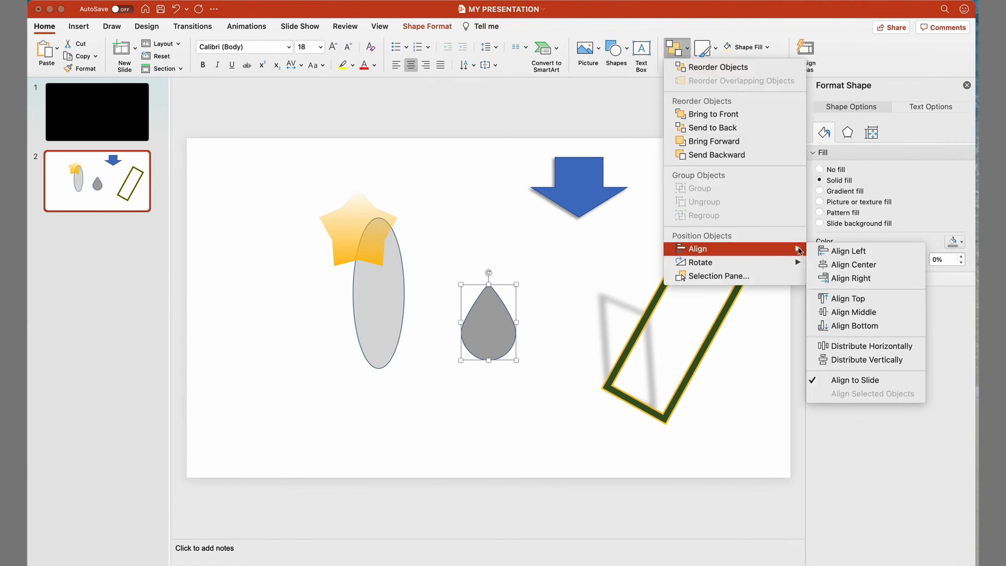
click(848, 251)
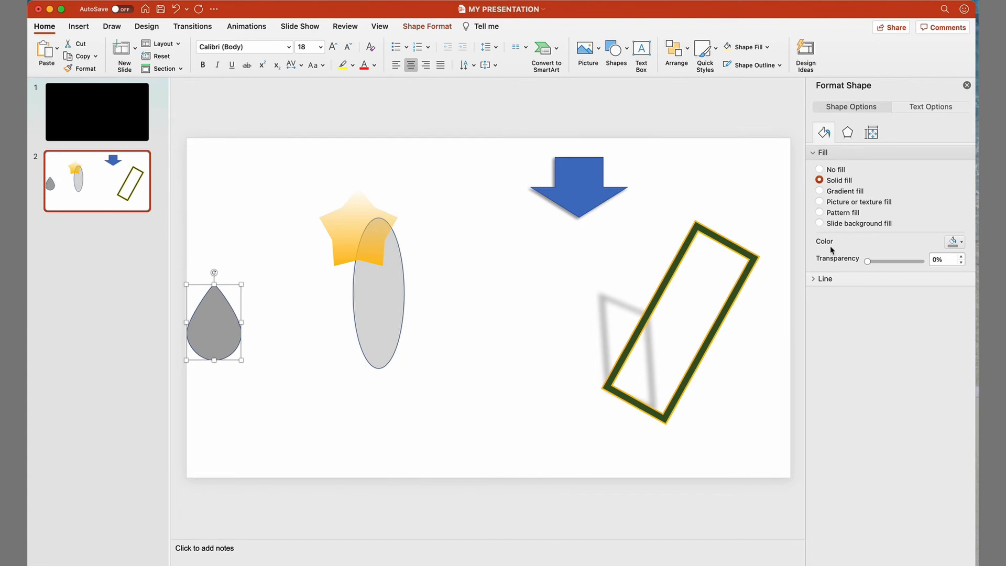
click(672, 49)
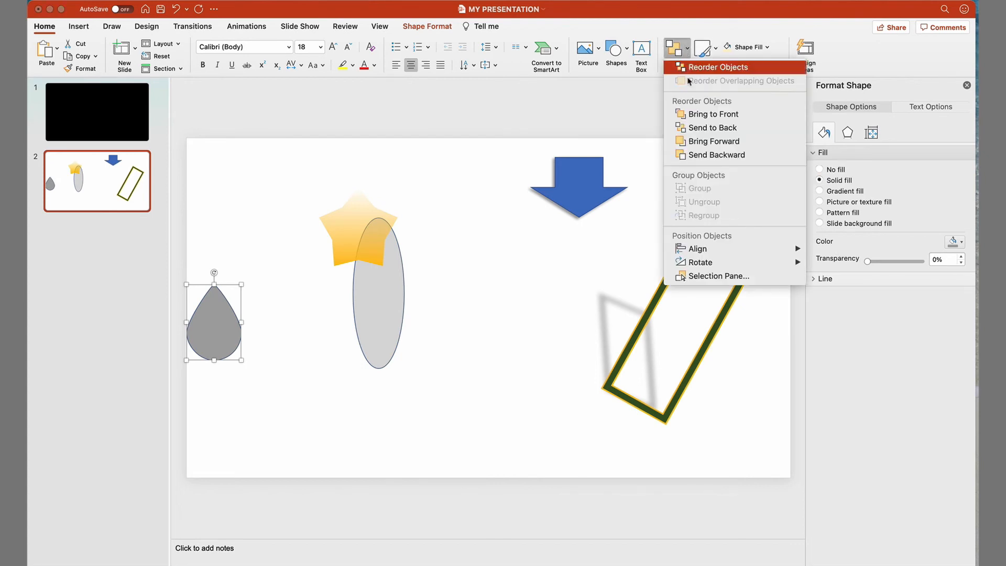
mouse_move(696, 248)
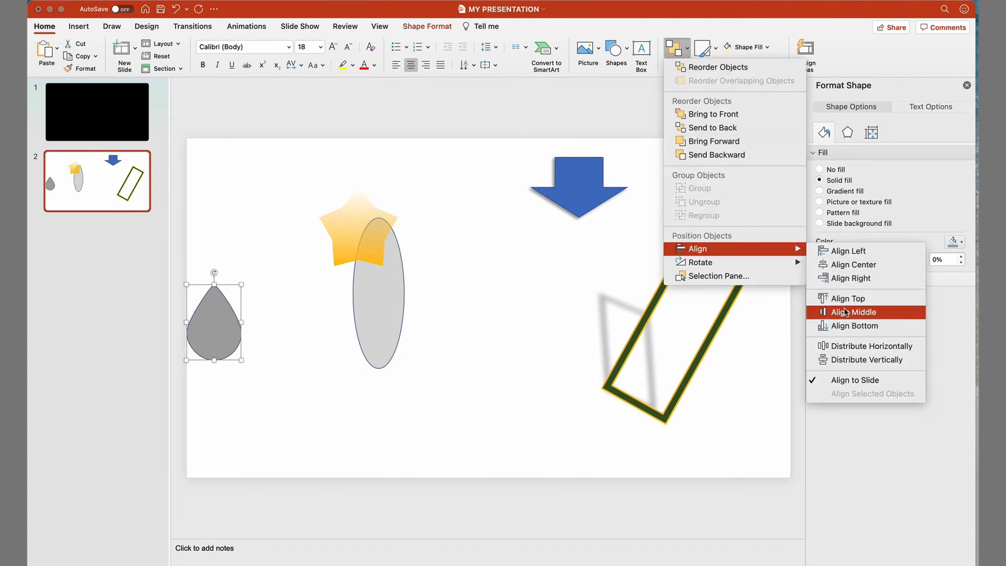
click(853, 312)
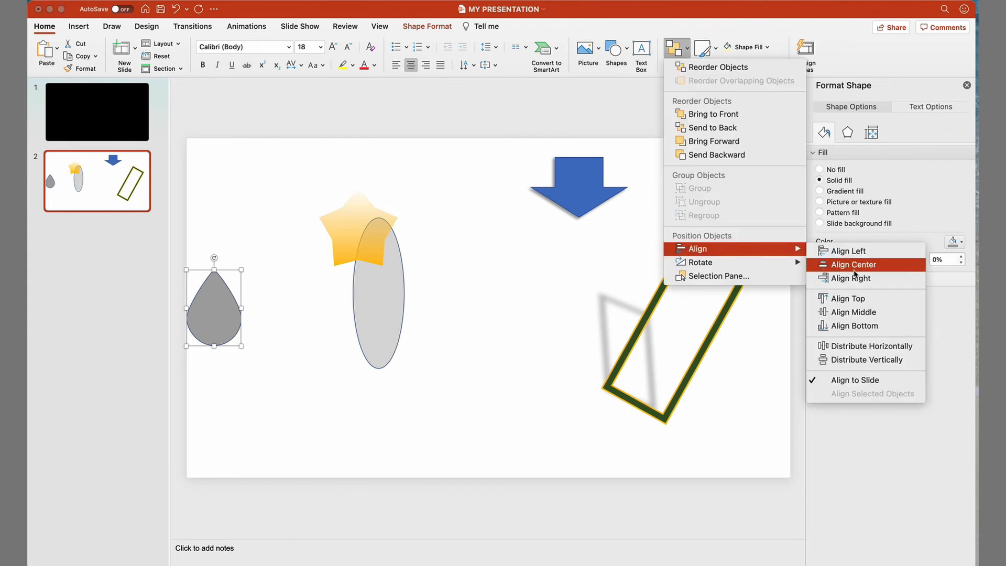
click(853, 264)
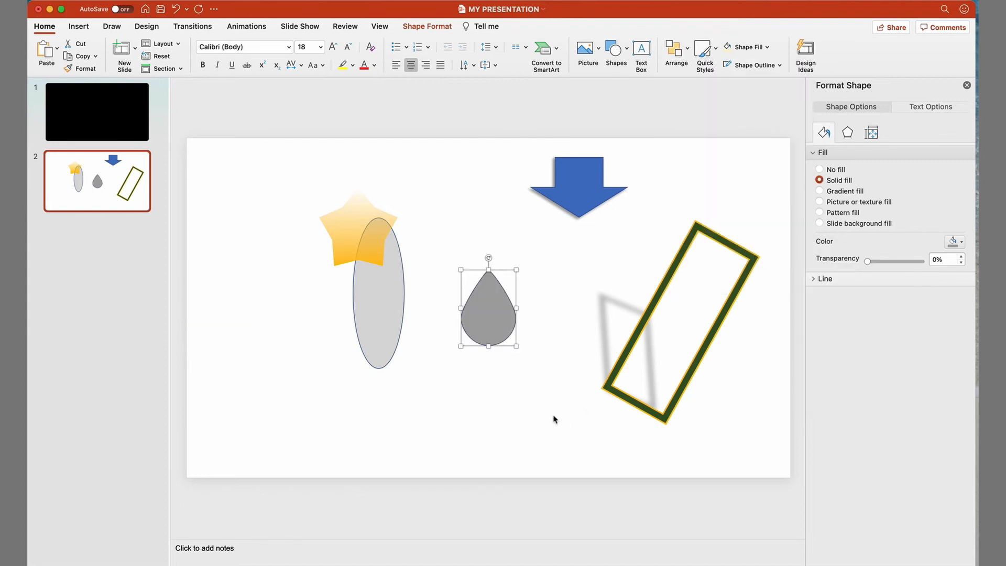
click(121, 53)
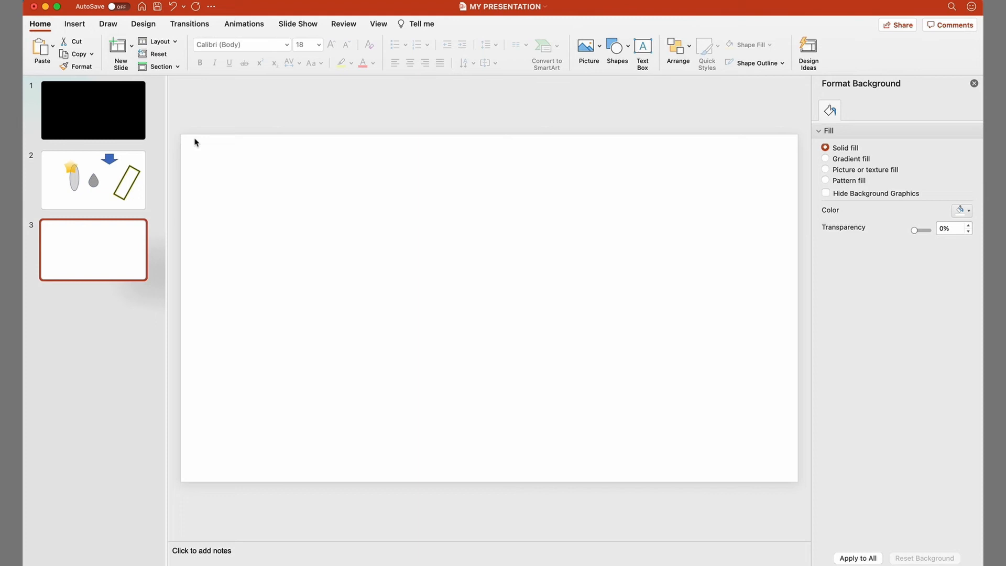
mouse_move(116, 43)
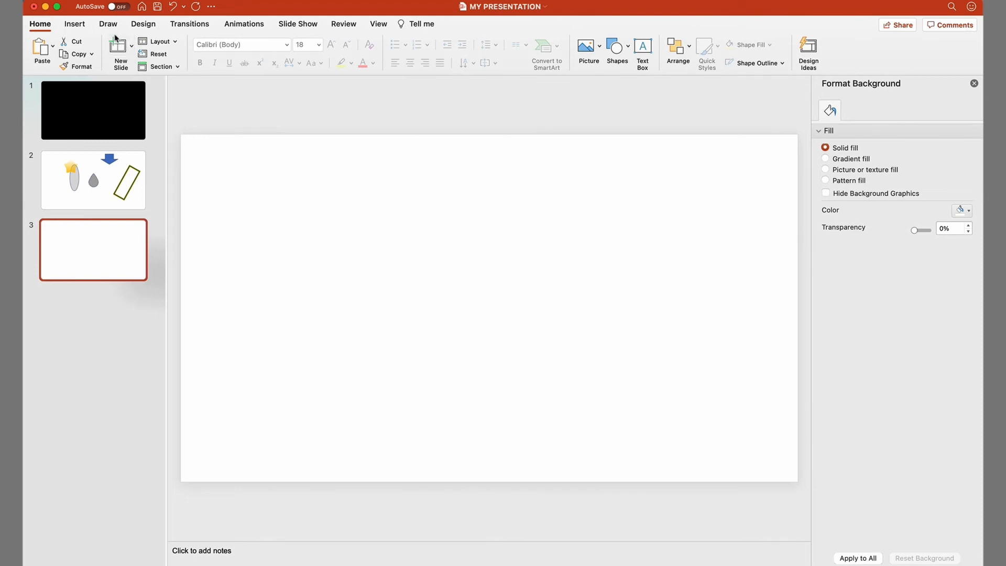
- On the Draw tab, give the first pen a gold glitter texture
click(108, 24)
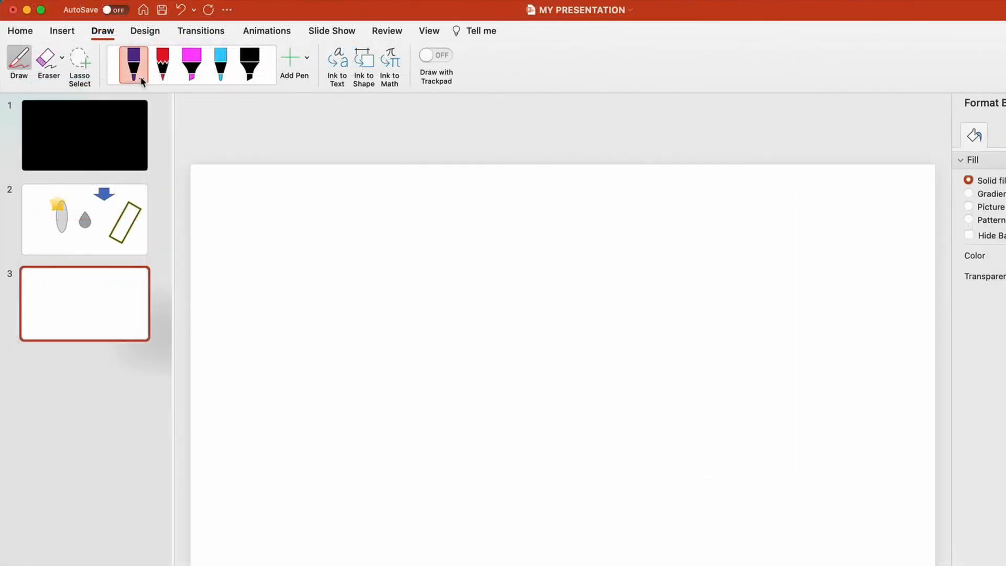
click(134, 80)
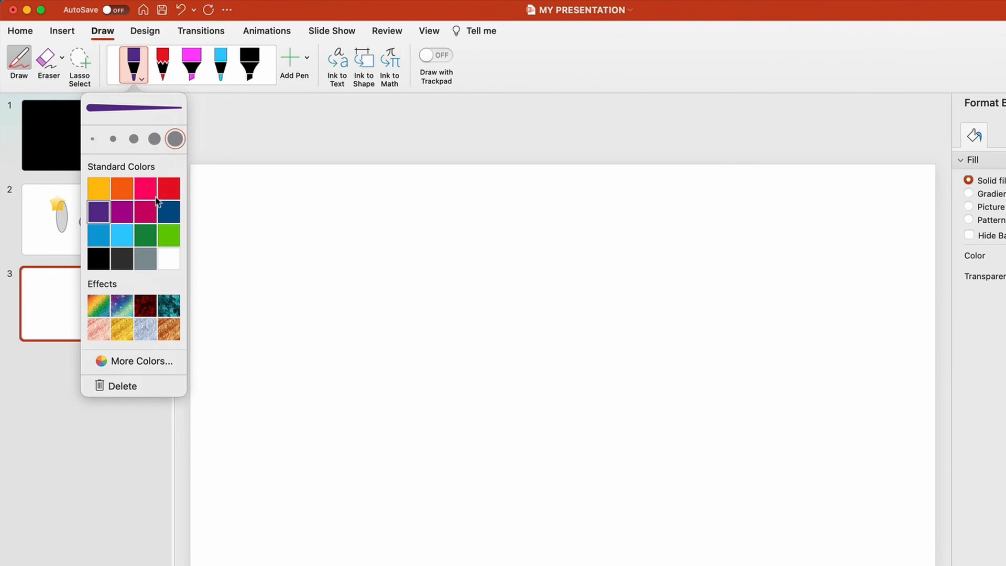
mouse_move(166, 234)
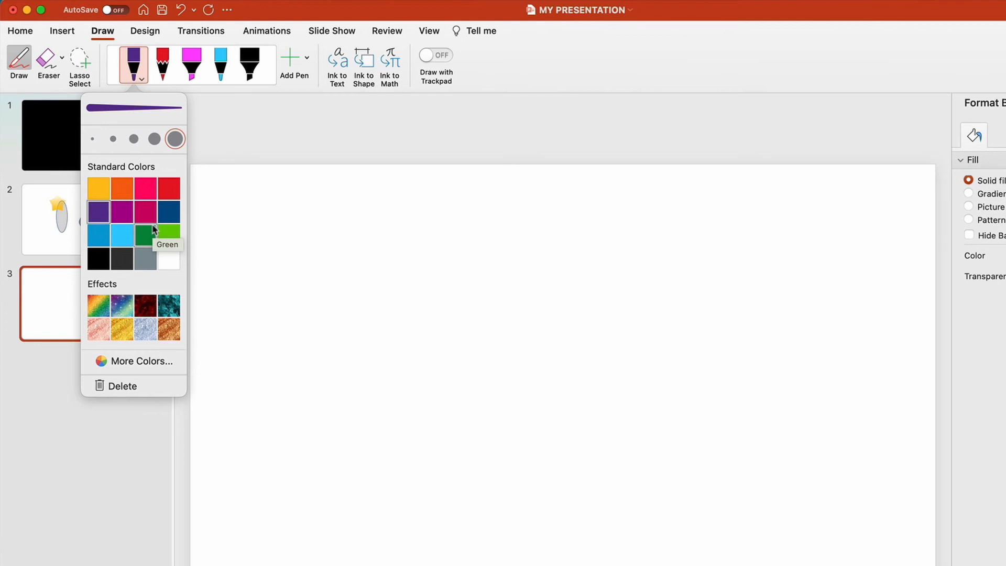
mouse_move(169, 328)
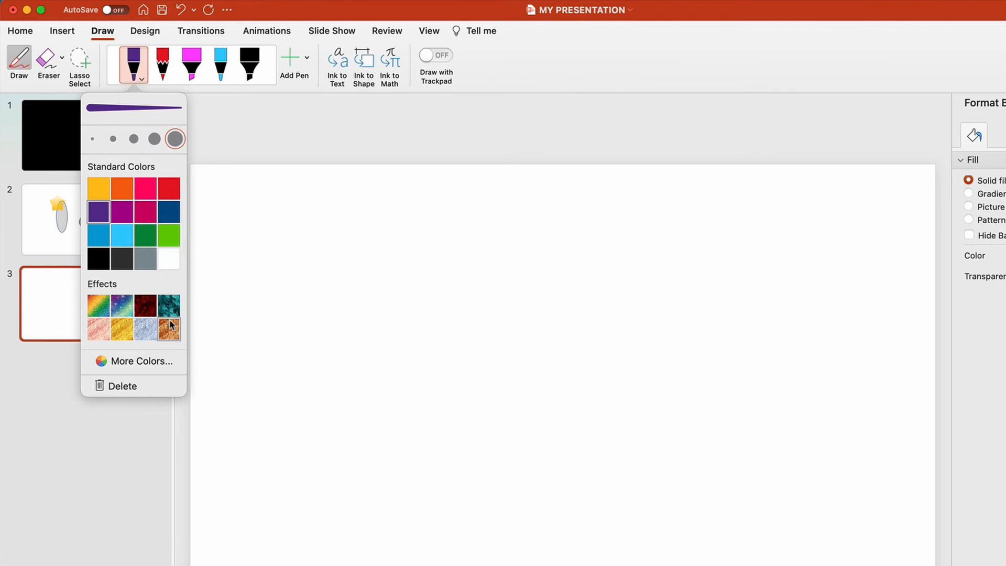
click(169, 328)
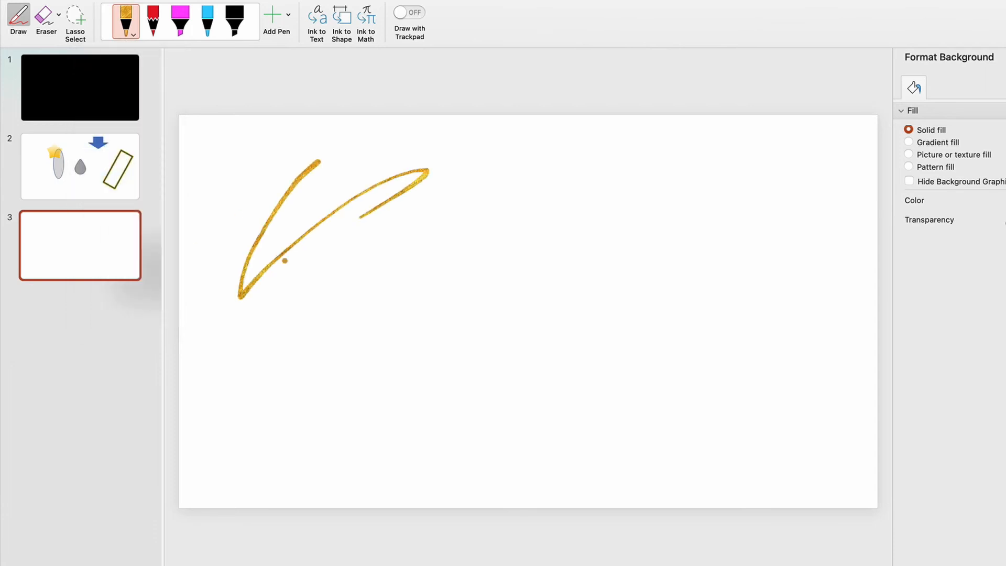
- Draw a large gold loop, then wipe away leftover gold ink with a medium eraser
drag(375, 218, 731, 380)
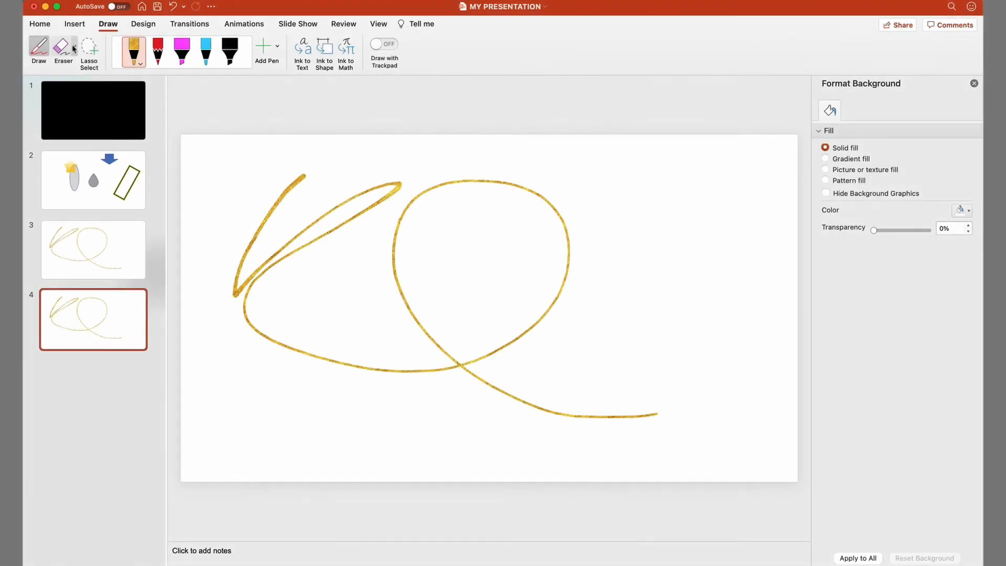
click(72, 50)
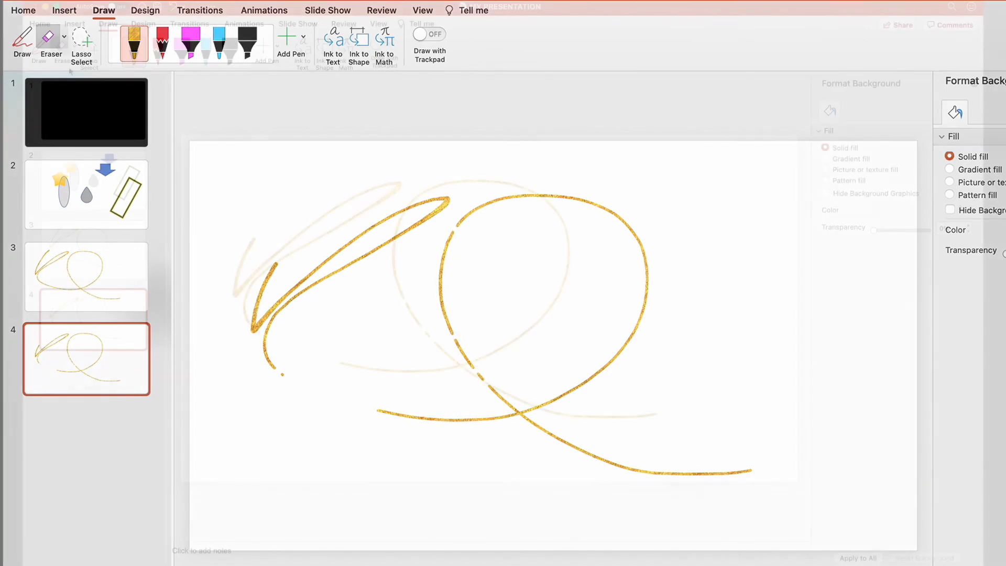
click(63, 45)
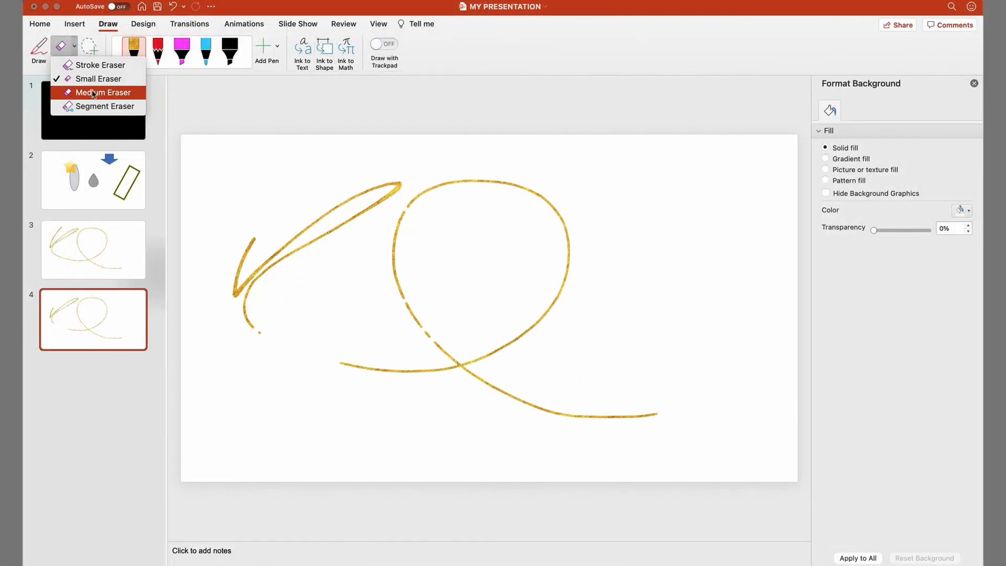
click(101, 92)
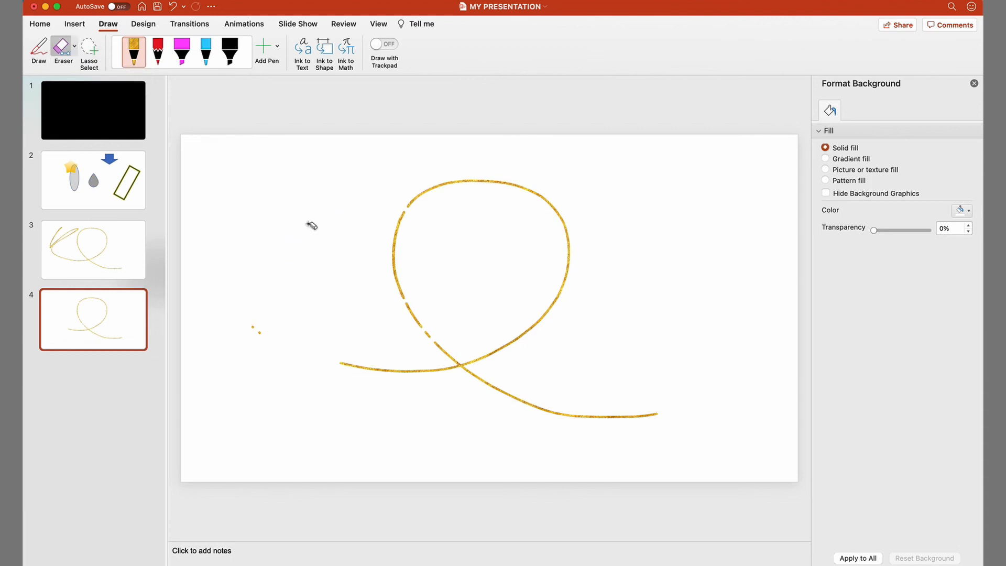
drag(311, 225, 561, 241)
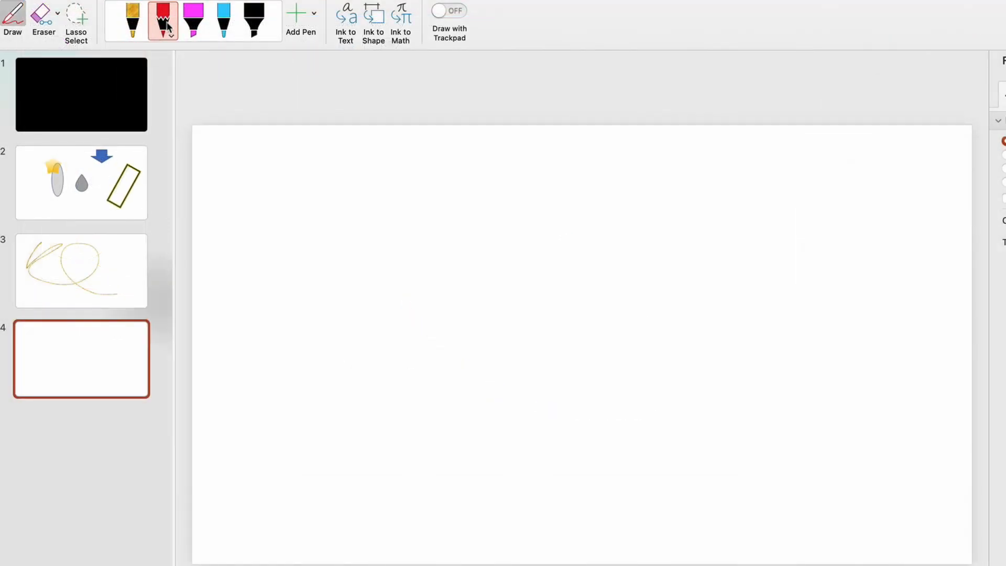
- Switch to the pencil and set its colour to dark purple via More Colors
click(164, 21)
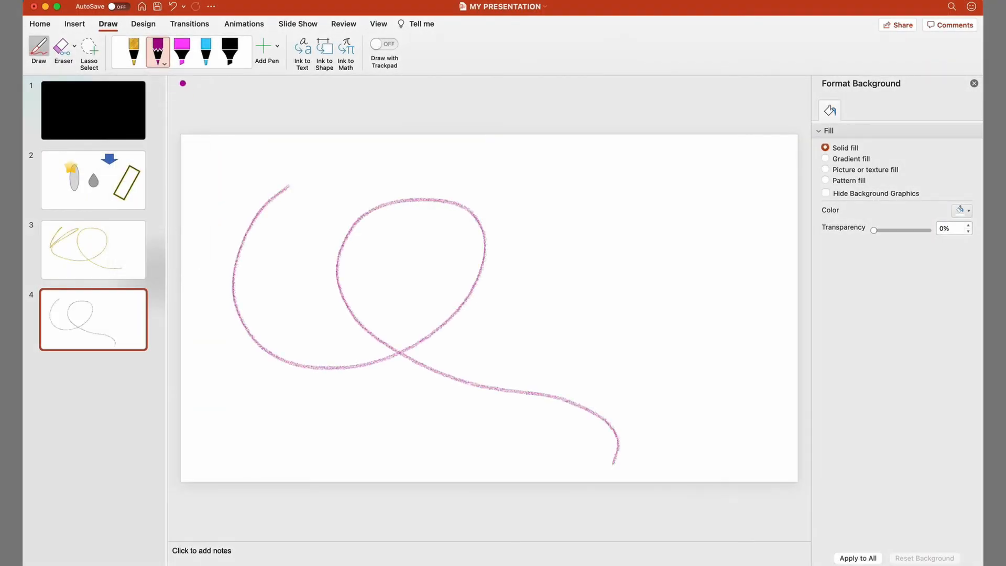
click(164, 51)
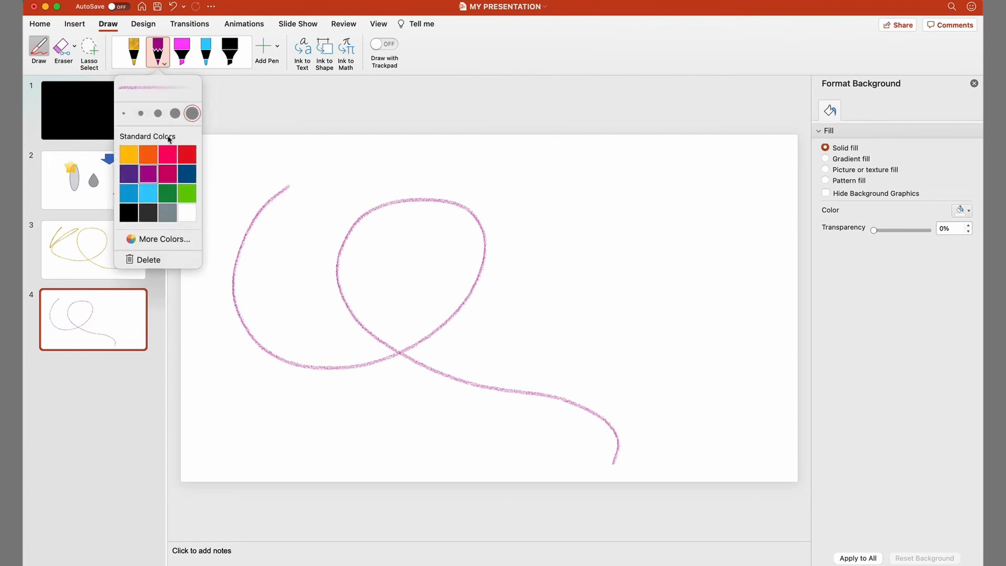
click(164, 239)
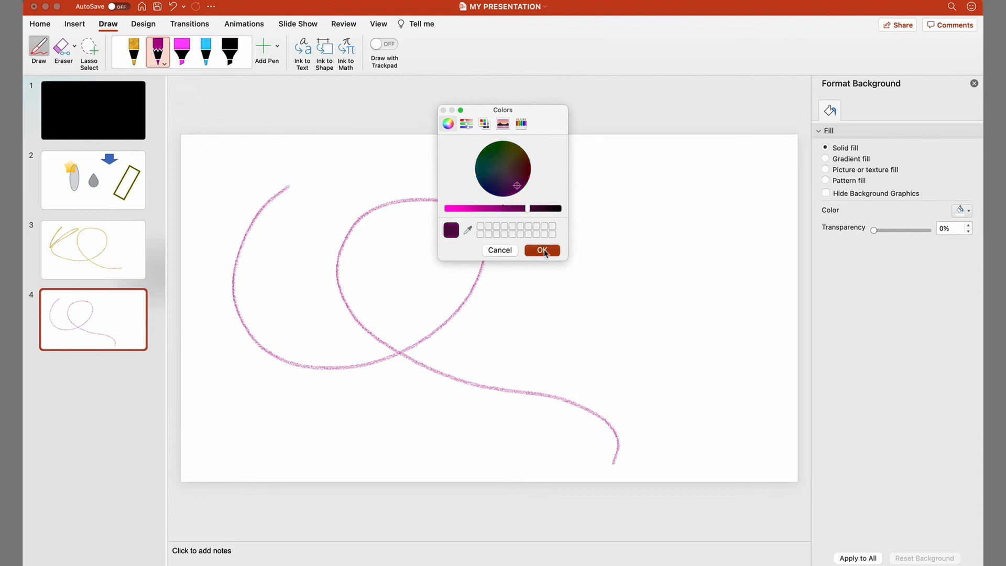
click(541, 250)
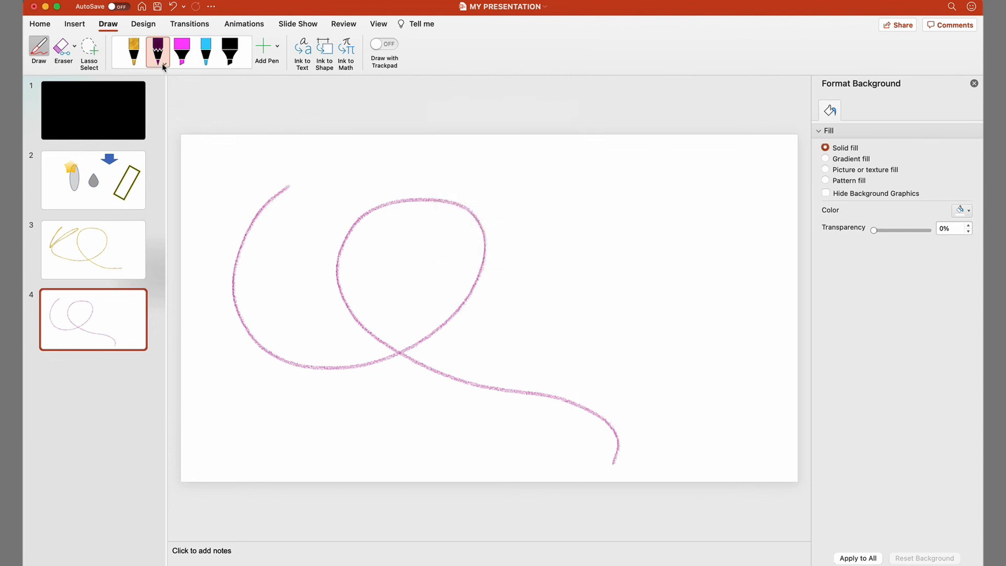
click(157, 53)
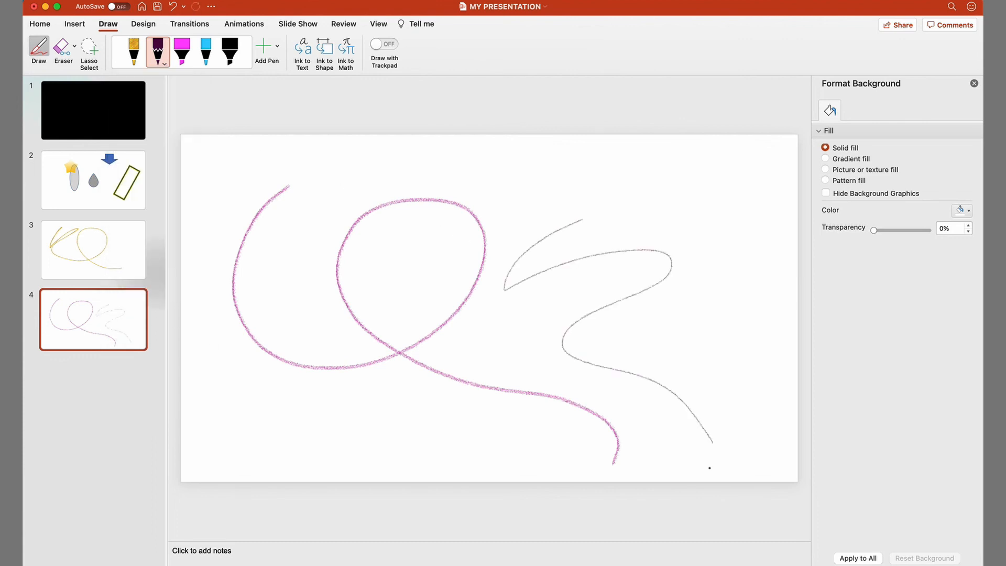
- Reopen the pencil's colour picker and try brighter reddish and bluish tones
click(158, 51)
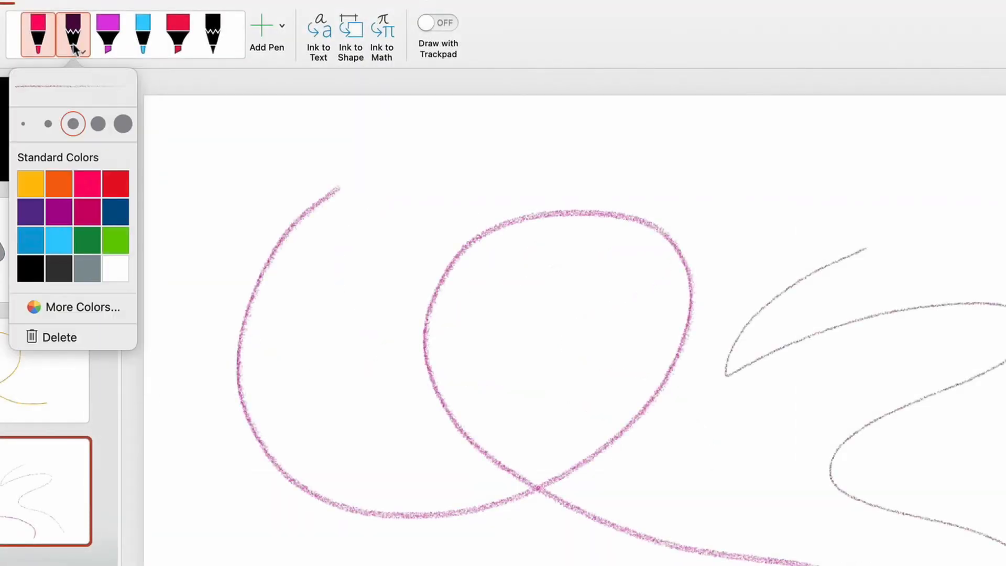
click(79, 307)
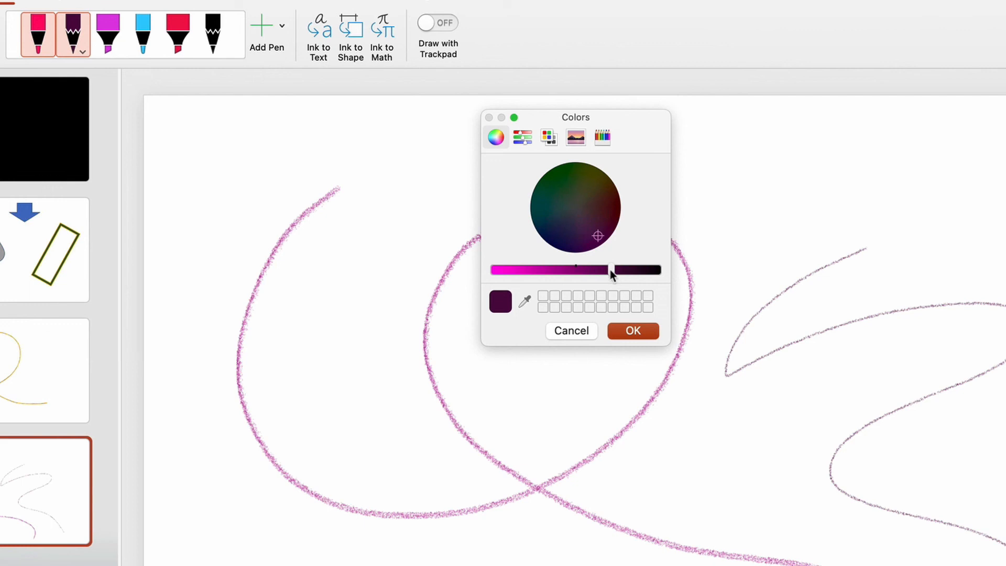
drag(620, 271, 543, 270)
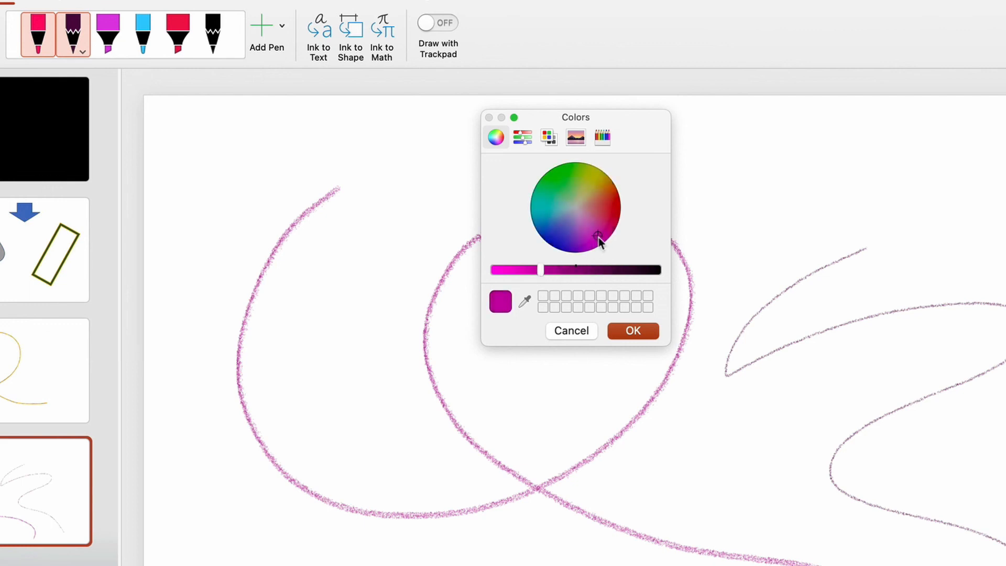
click(593, 204)
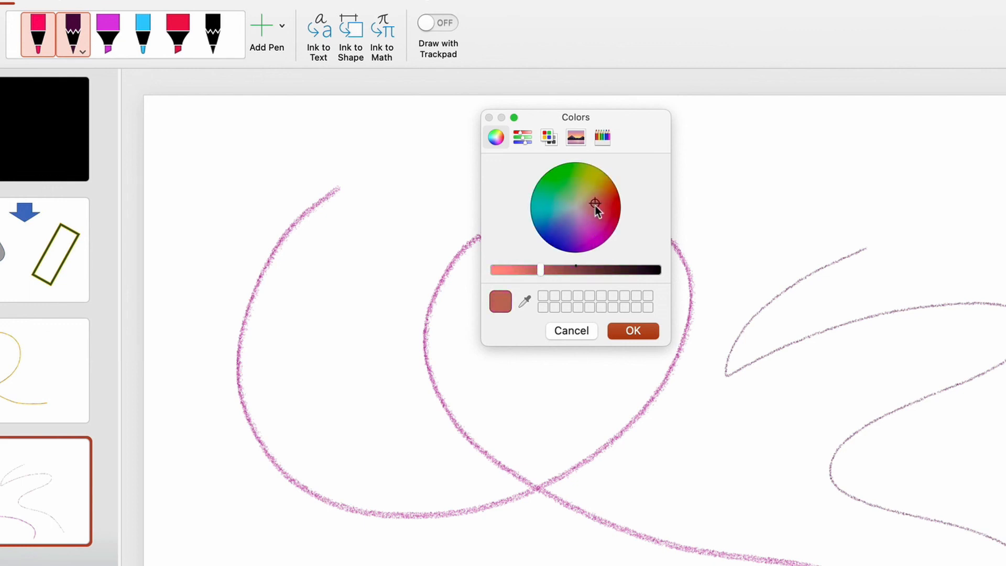
click(561, 212)
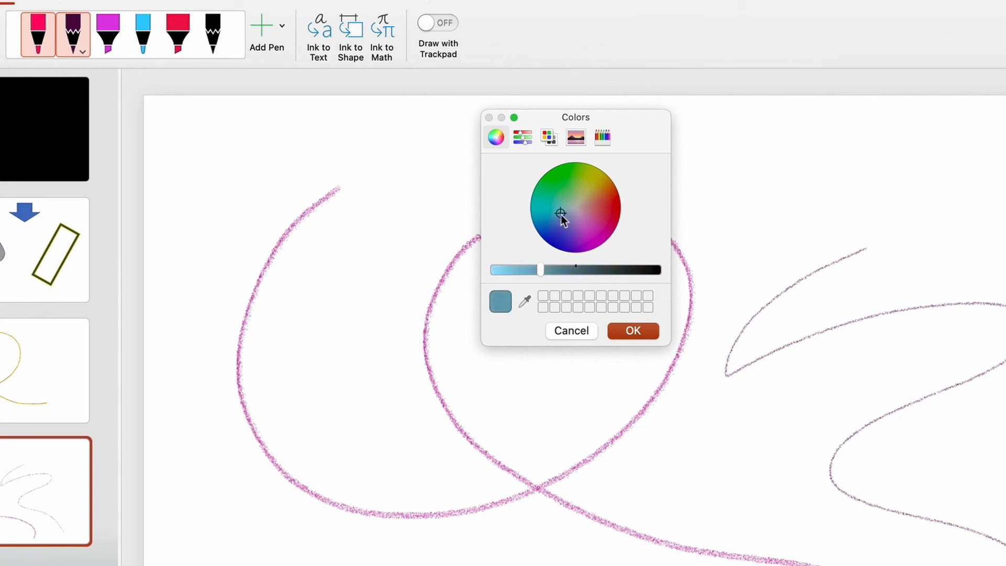
click(546, 212)
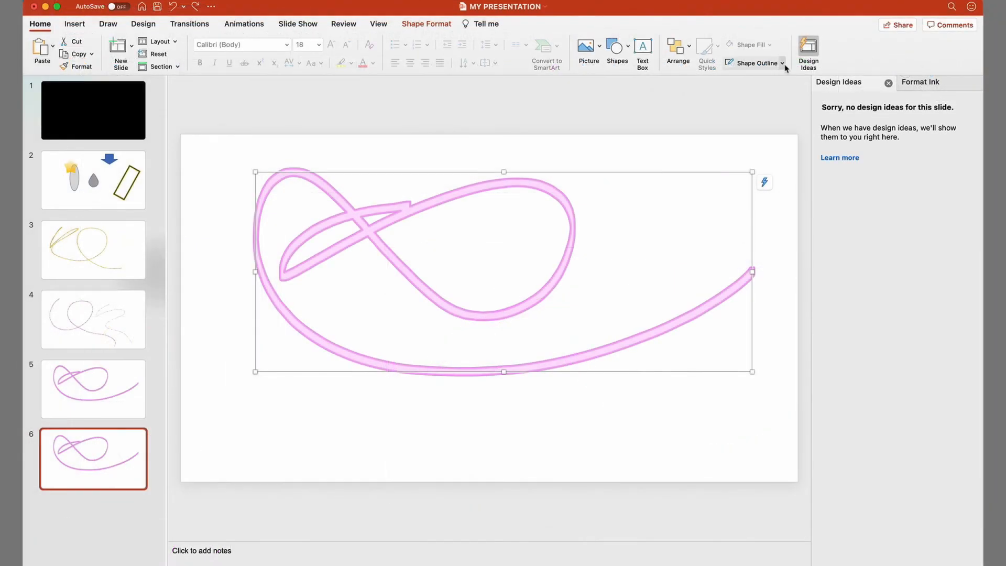
- Make the slide 6 loop's outline gray and change its line weight
click(920, 82)
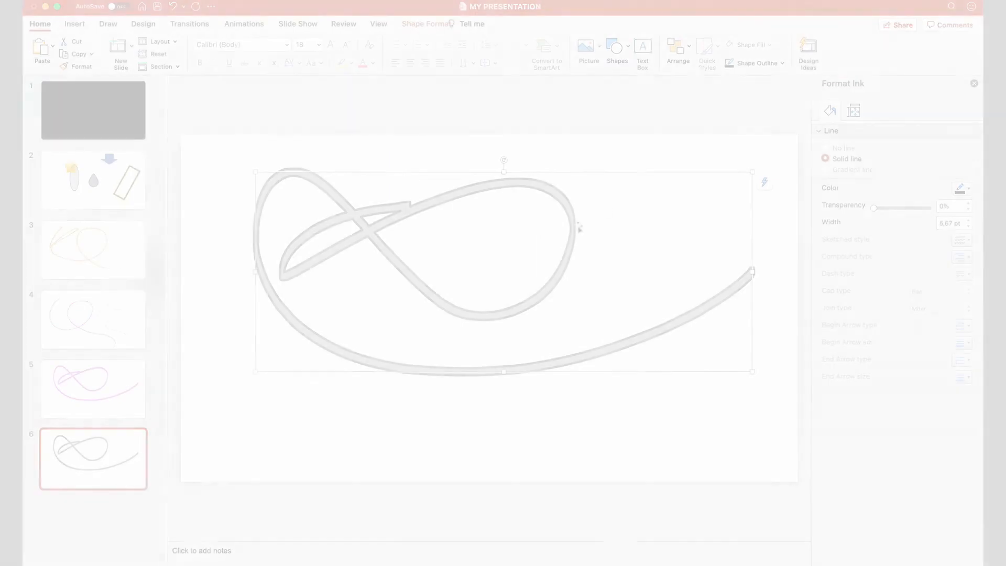
click(757, 63)
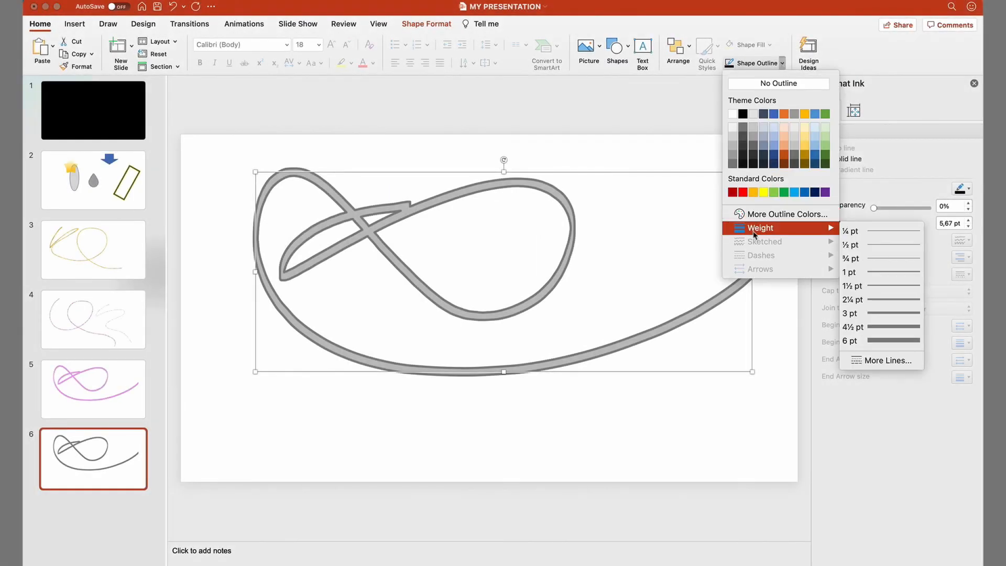
click(850, 231)
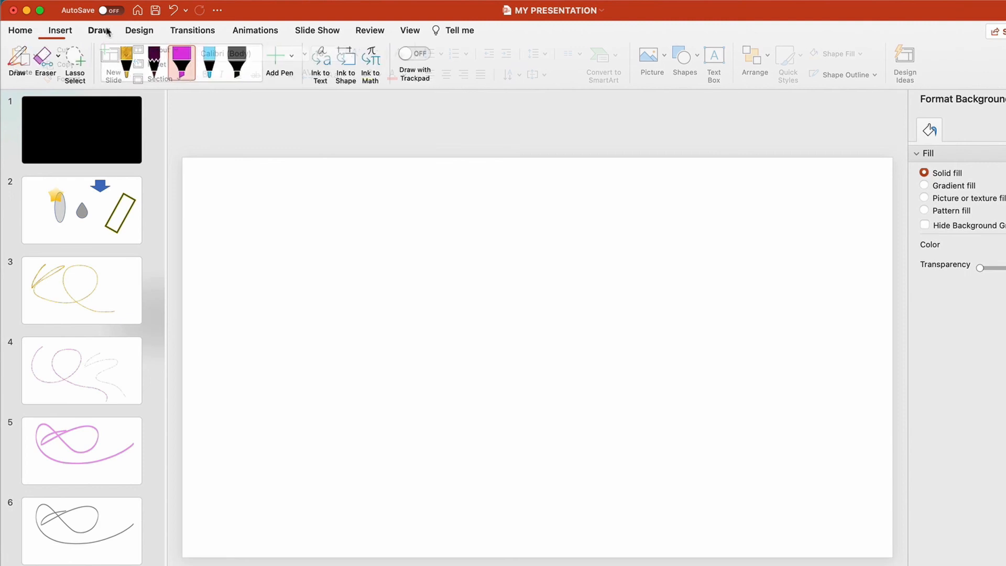
- Draw a light blue pen scribble on slide 7
click(99, 30)
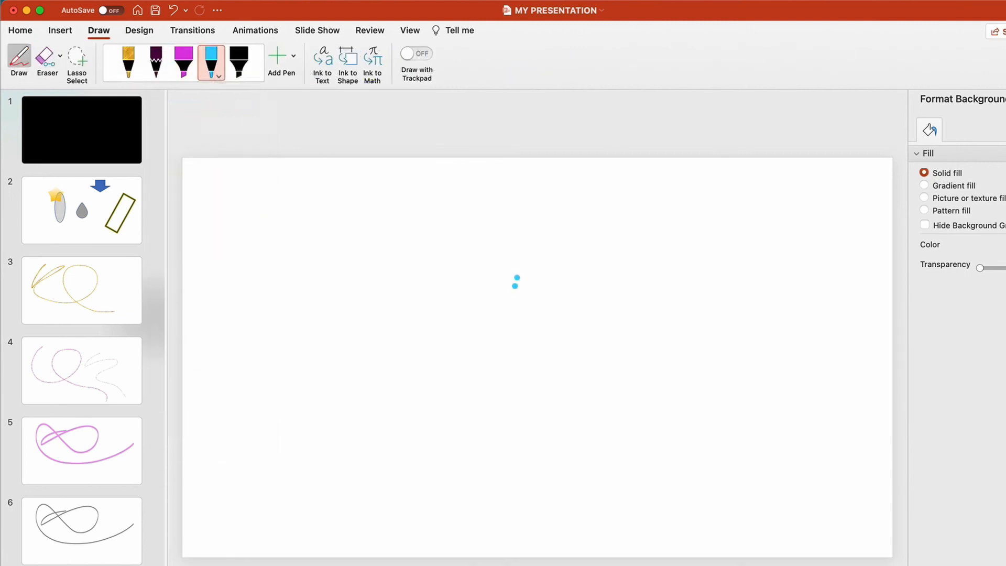
drag(518, 282, 618, 437)
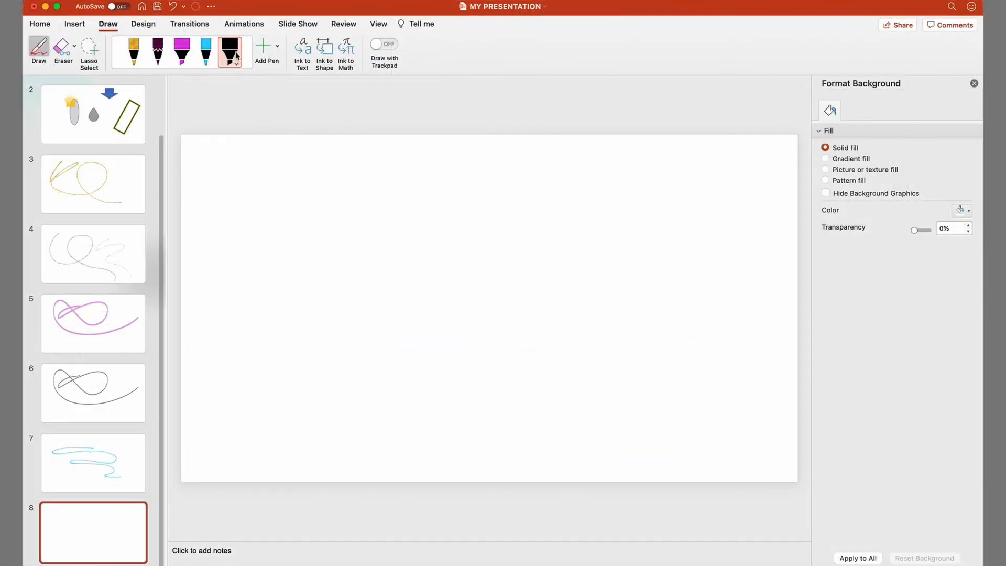
- Set the highlighter to yellow, then reopen its colour options for a new colour
click(229, 52)
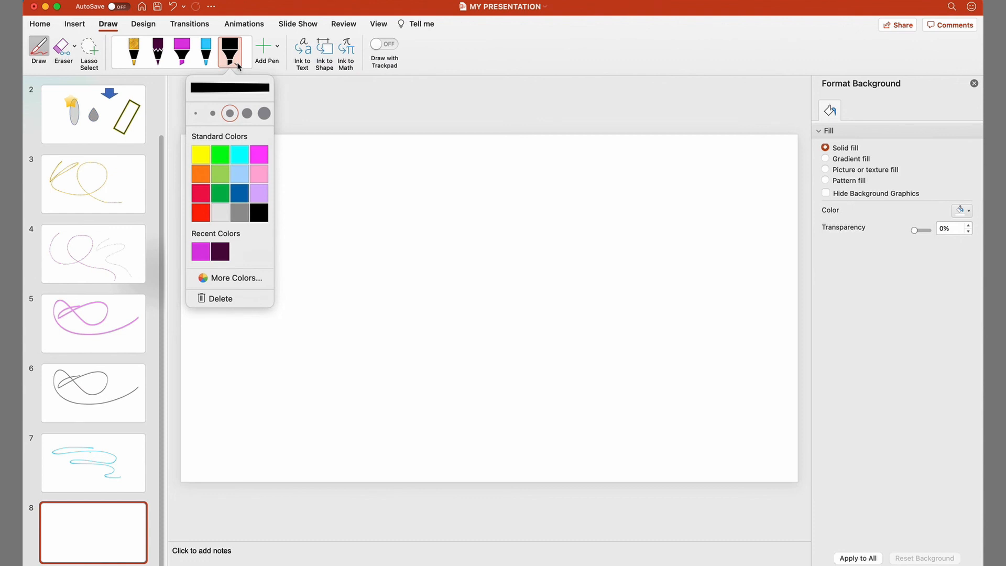
click(200, 154)
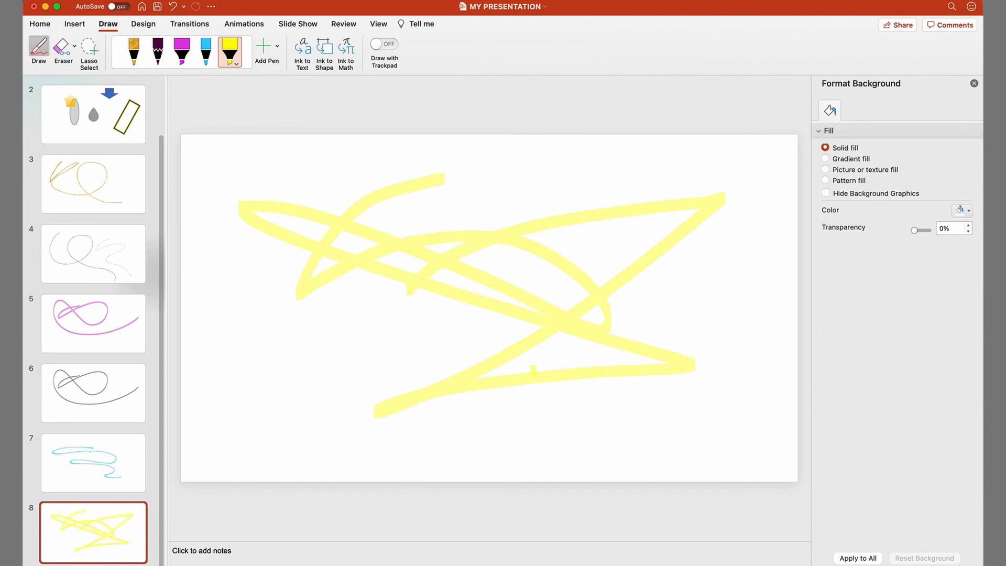
click(230, 51)
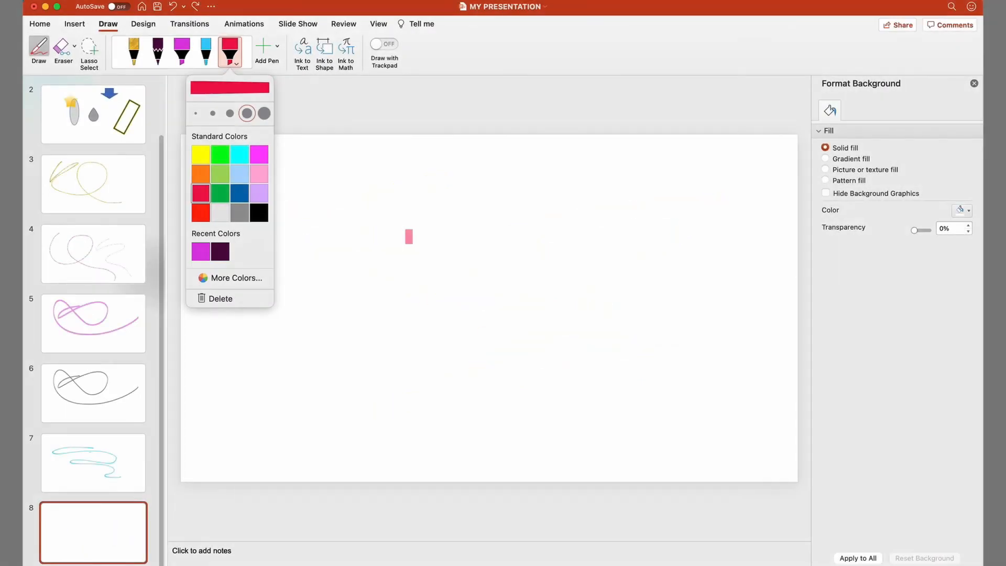